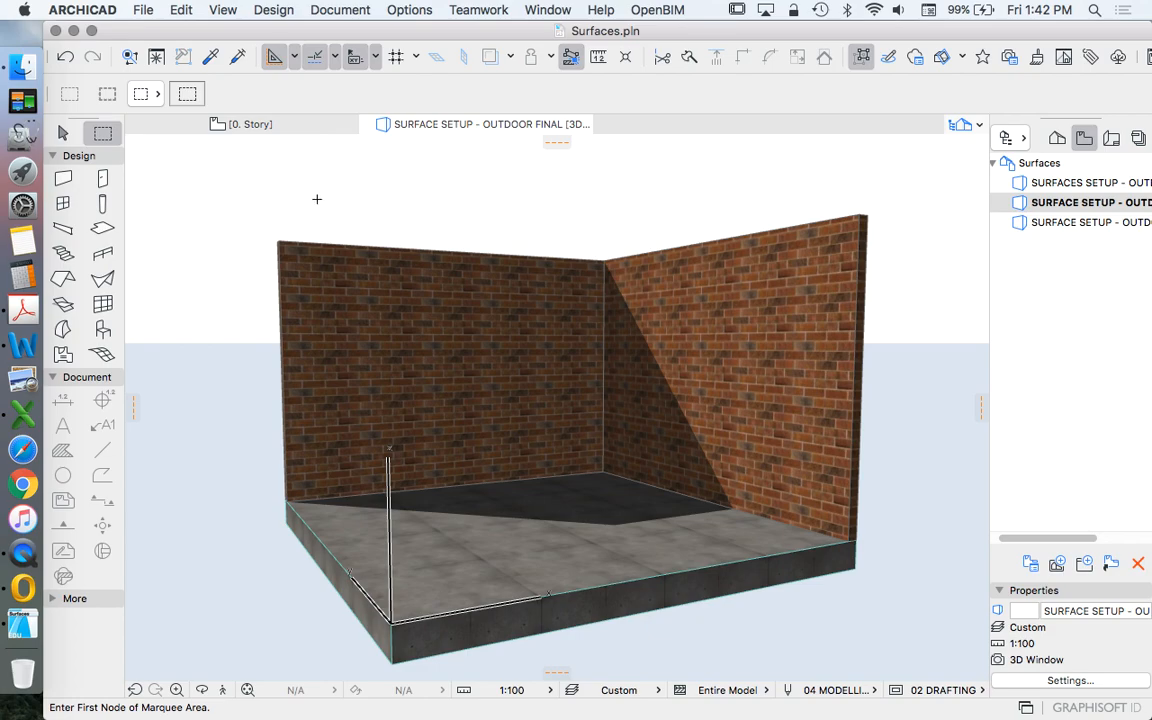
pyautogui.moveTo(325, 198)
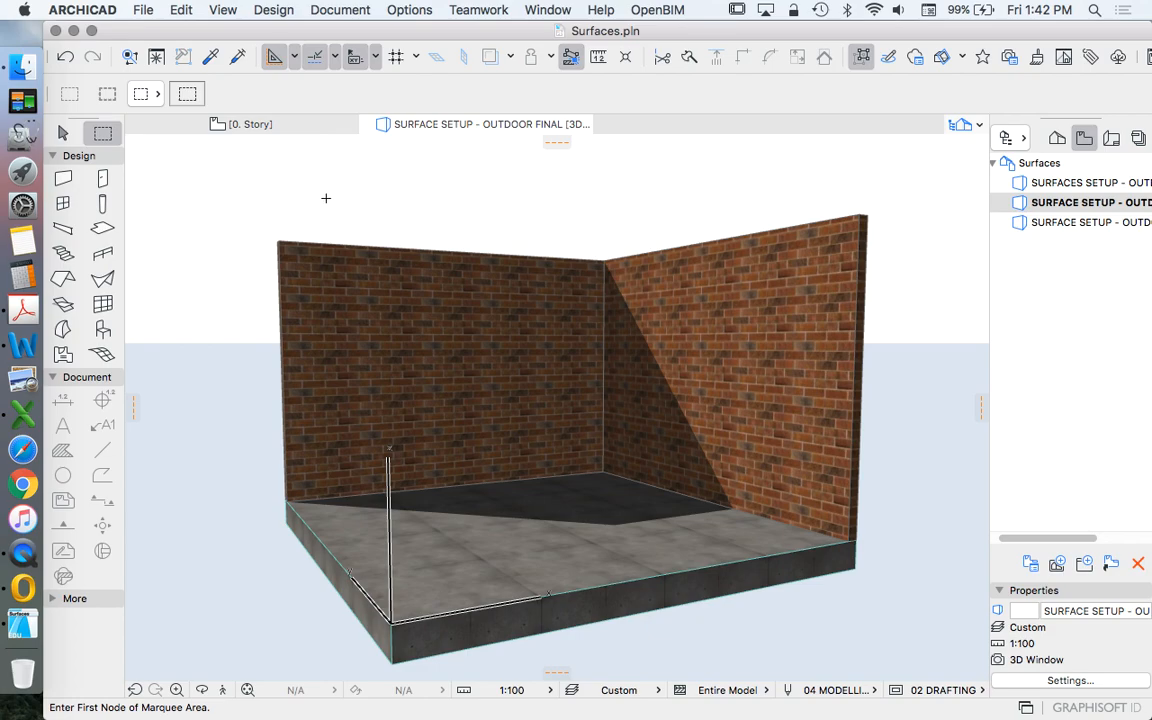
pyautogui.moveTo(485, 171)
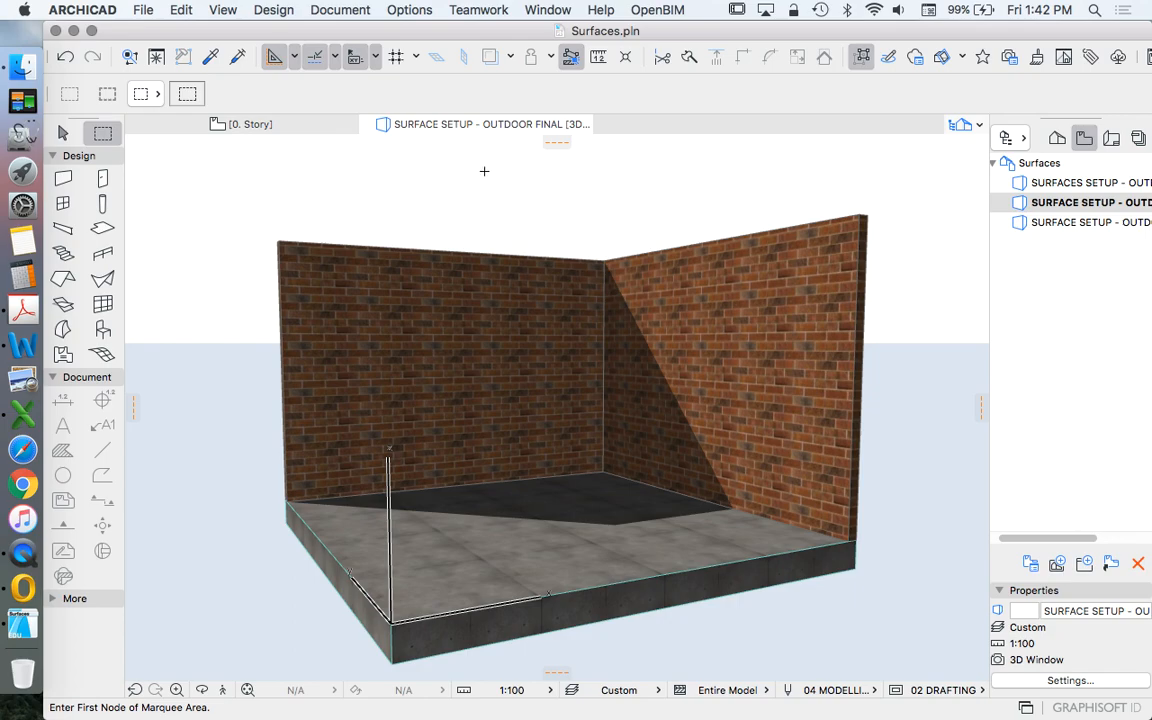
pyautogui.moveTo(402, 177)
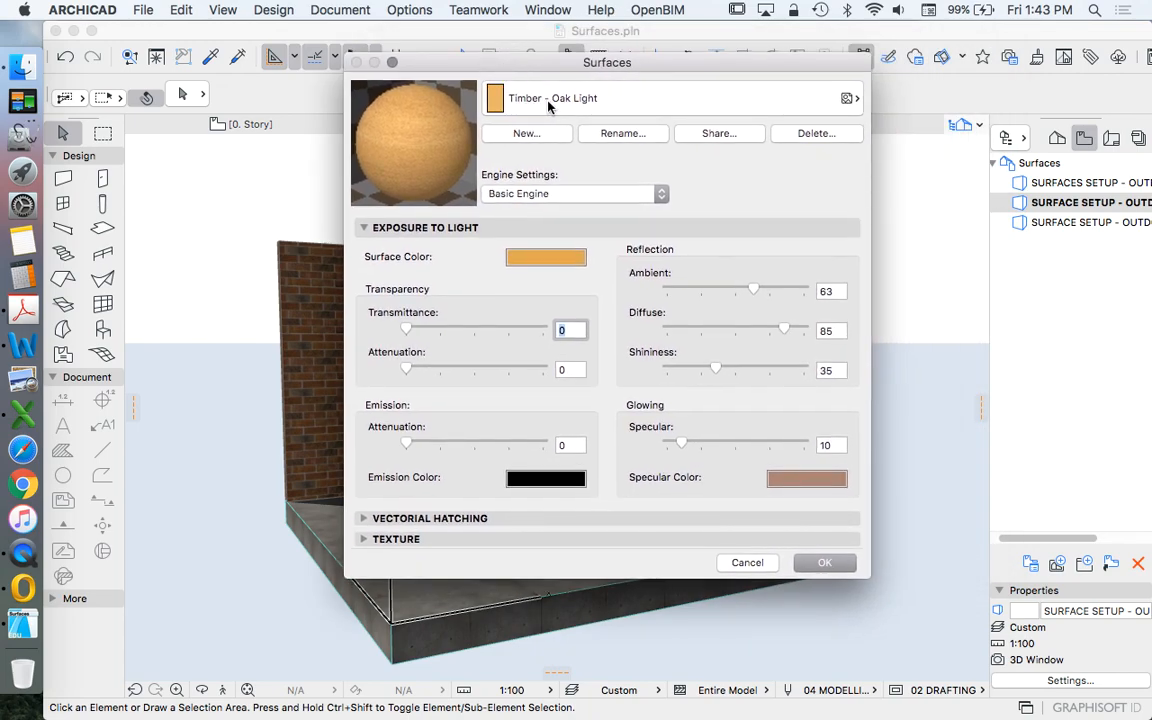
pyautogui.moveTo(687, 318)
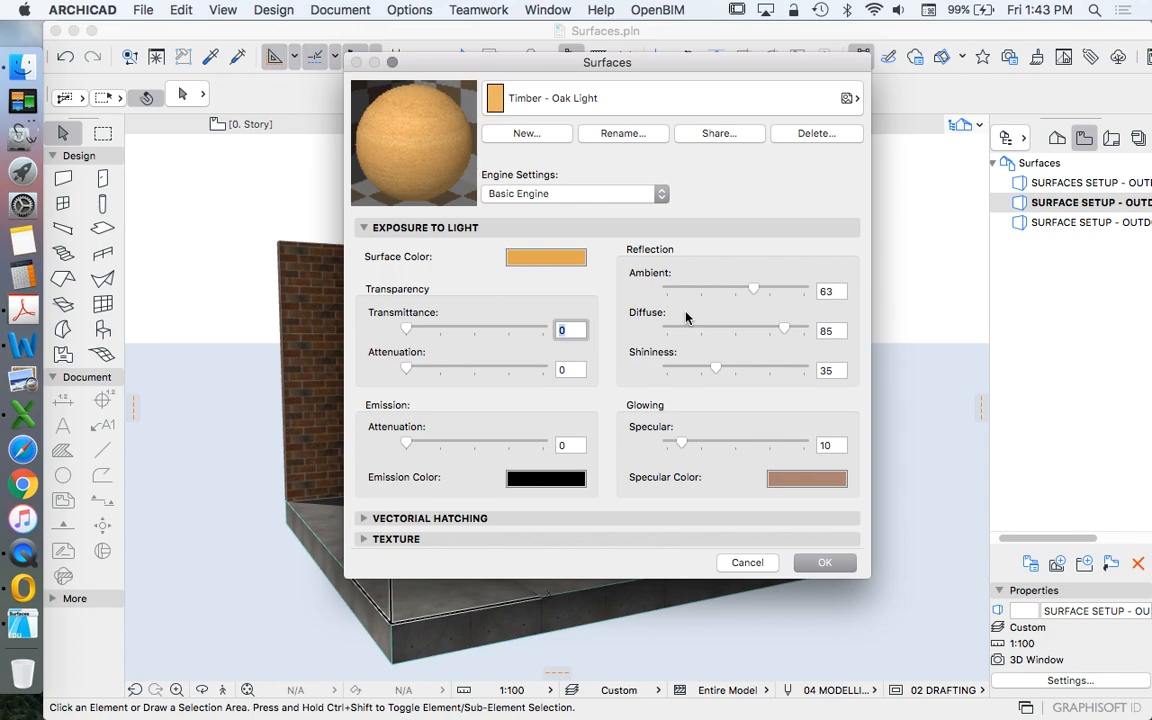
pyautogui.moveTo(762, 84)
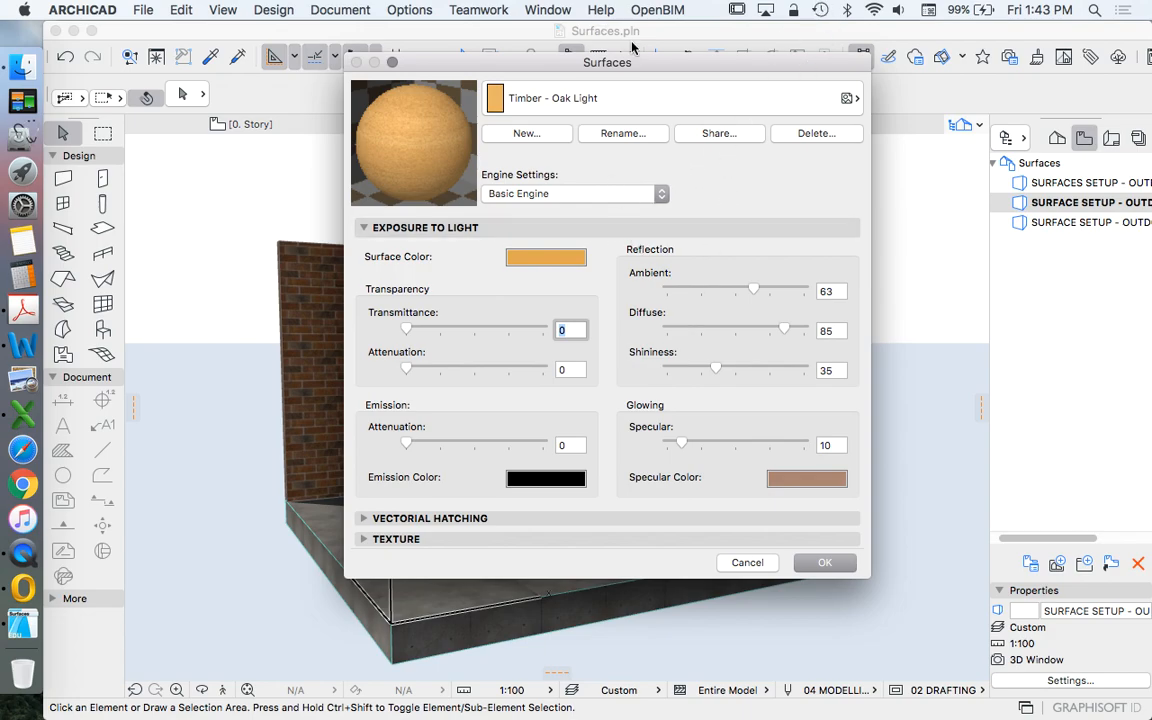
# Step: Drag the Timber - Oak Light Surfaces settings dialog lower on screen
pyautogui.moveTo(607, 62); pyautogui.dragTo(595, 94)
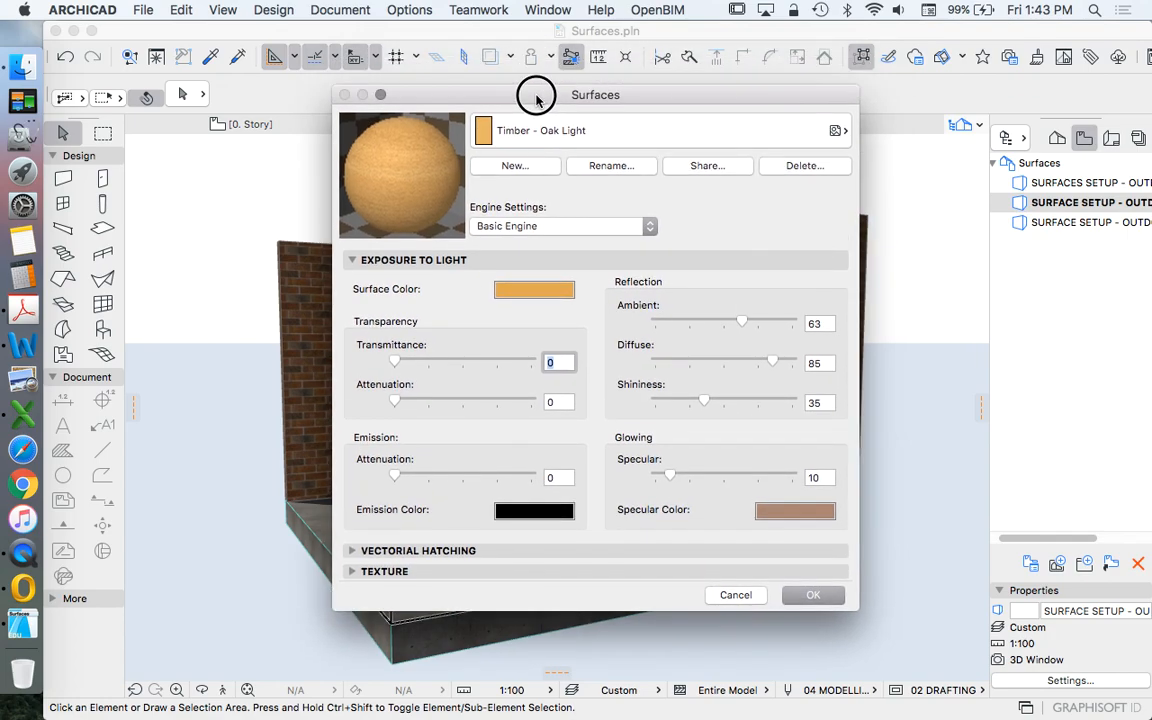
pyautogui.moveTo(625, 164)
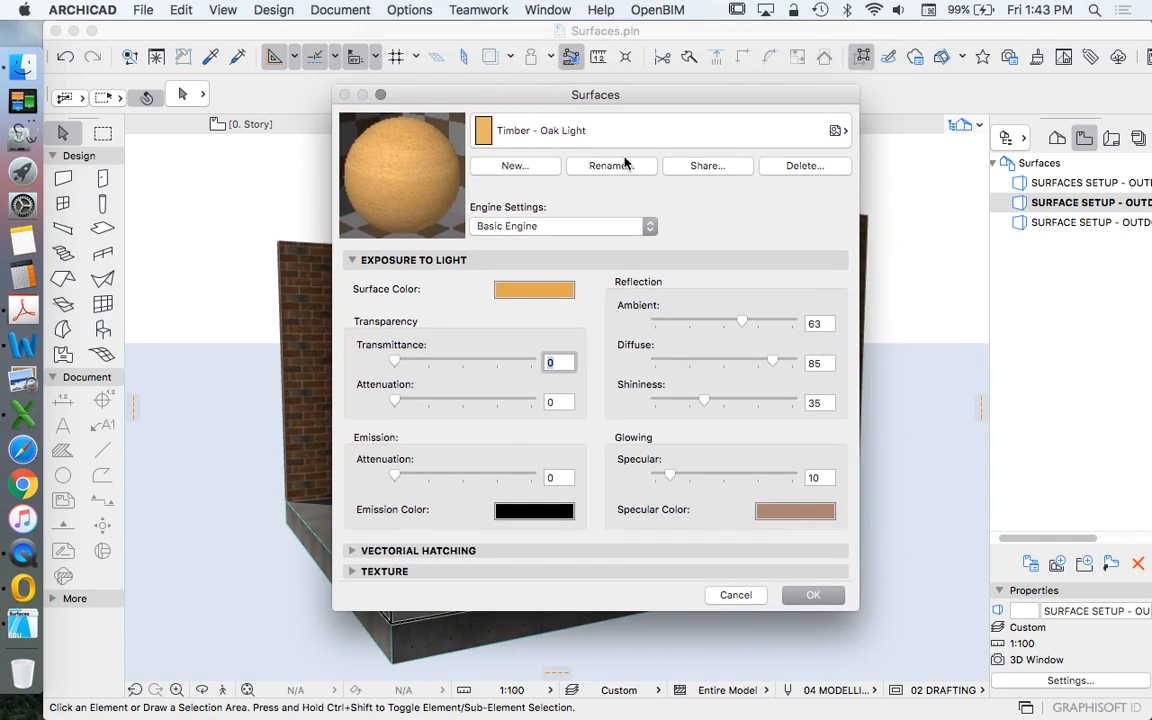
# Step: Duplicate Timber - Oak Light into a new surface named 'MODEL SURFACE - OSB'
pyautogui.click(514, 165)
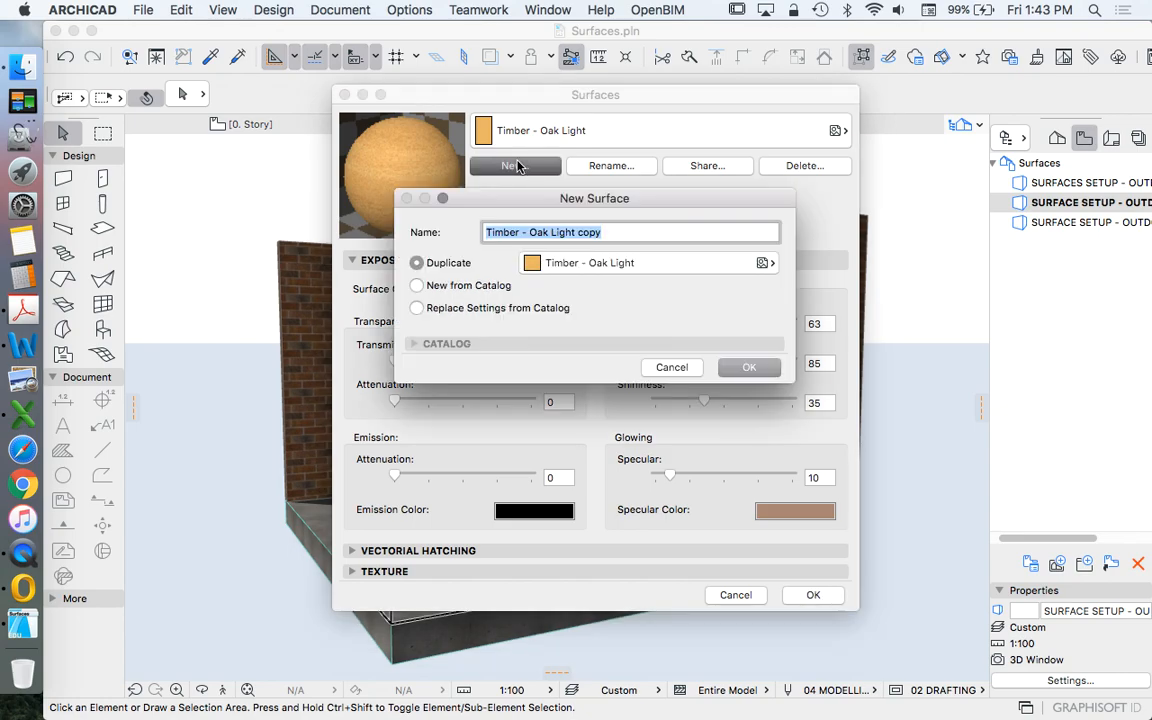
pyautogui.moveTo(626, 252)
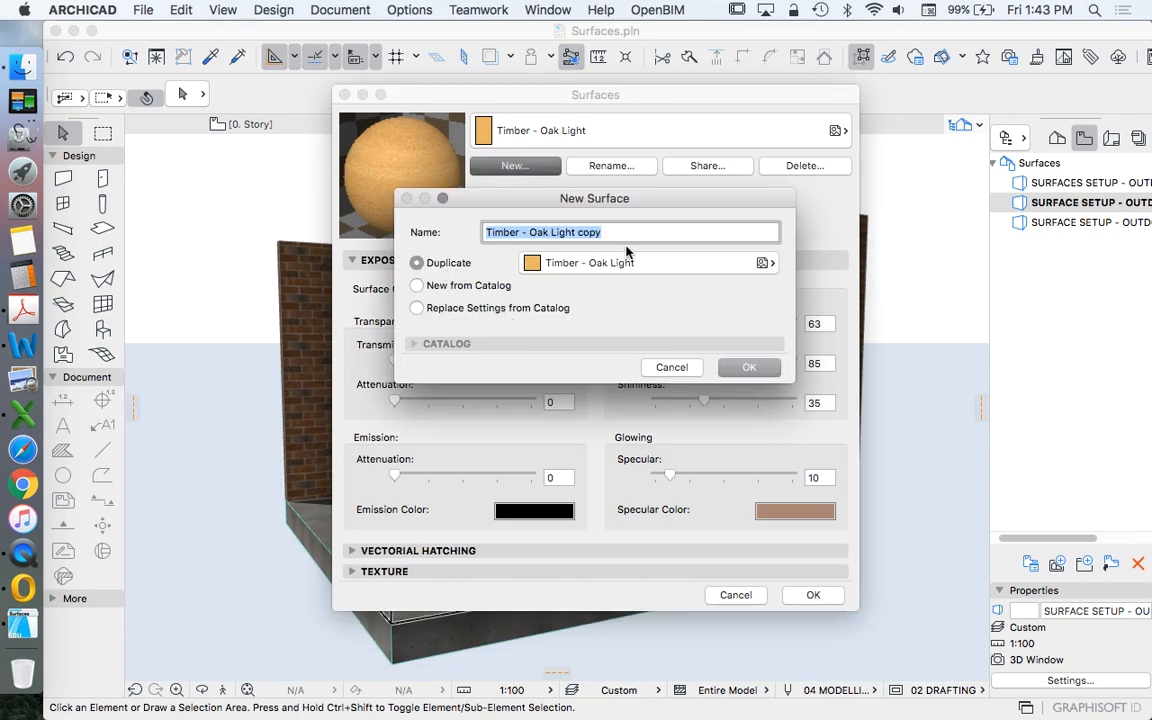
pyautogui.moveTo(645, 223)
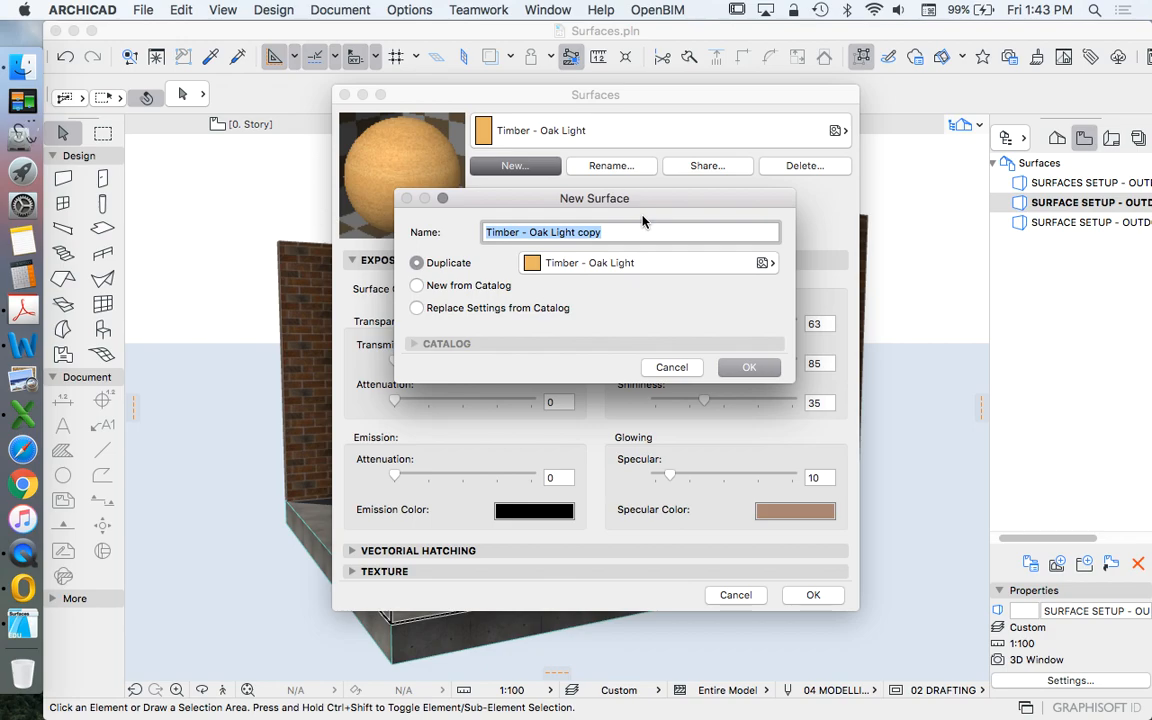
pyautogui.write('M')
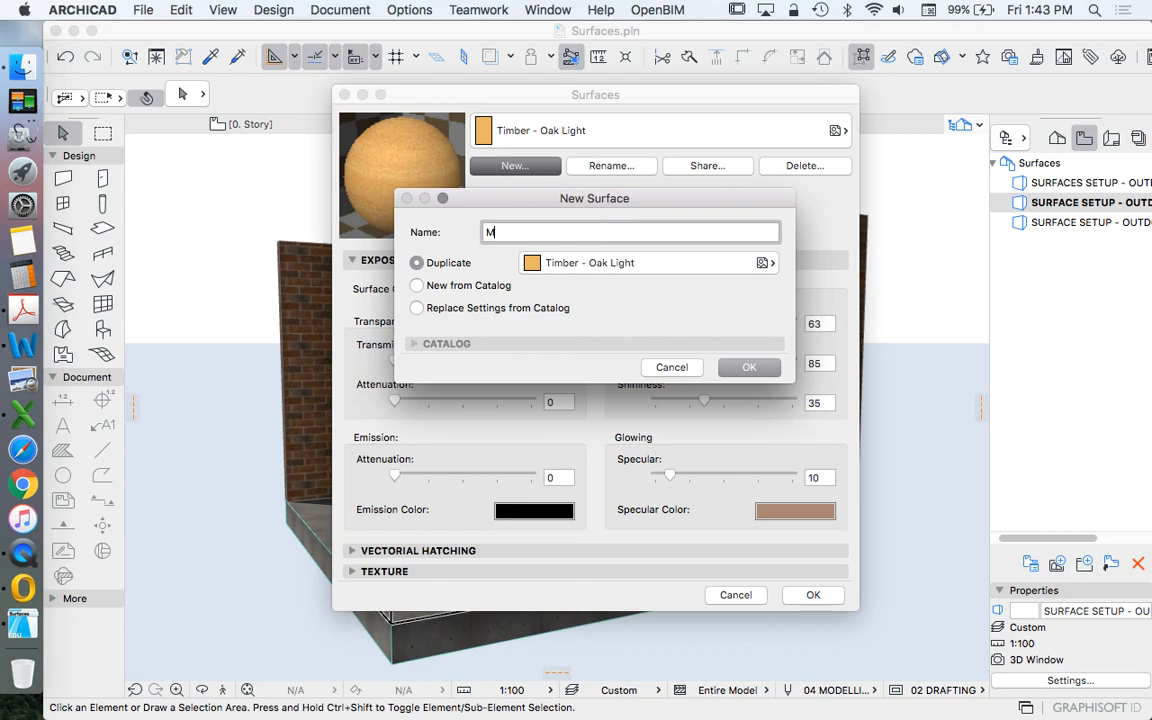
pyautogui.write('ODEL S')
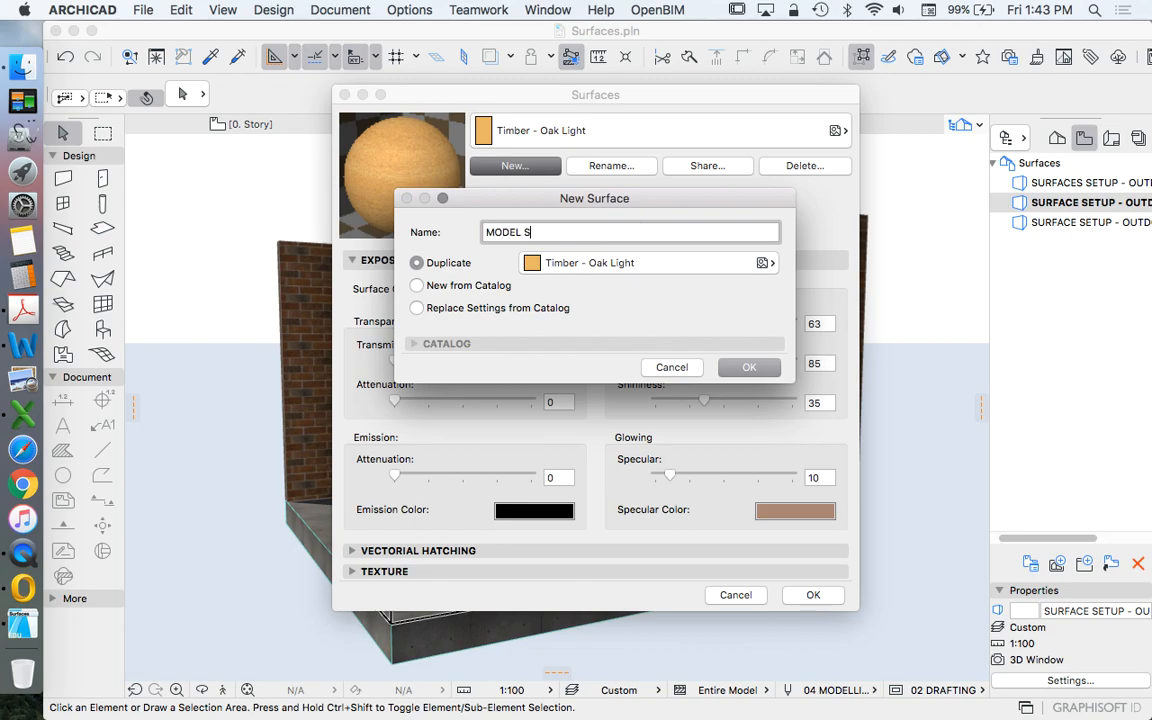
pyautogui.write('URFACE')
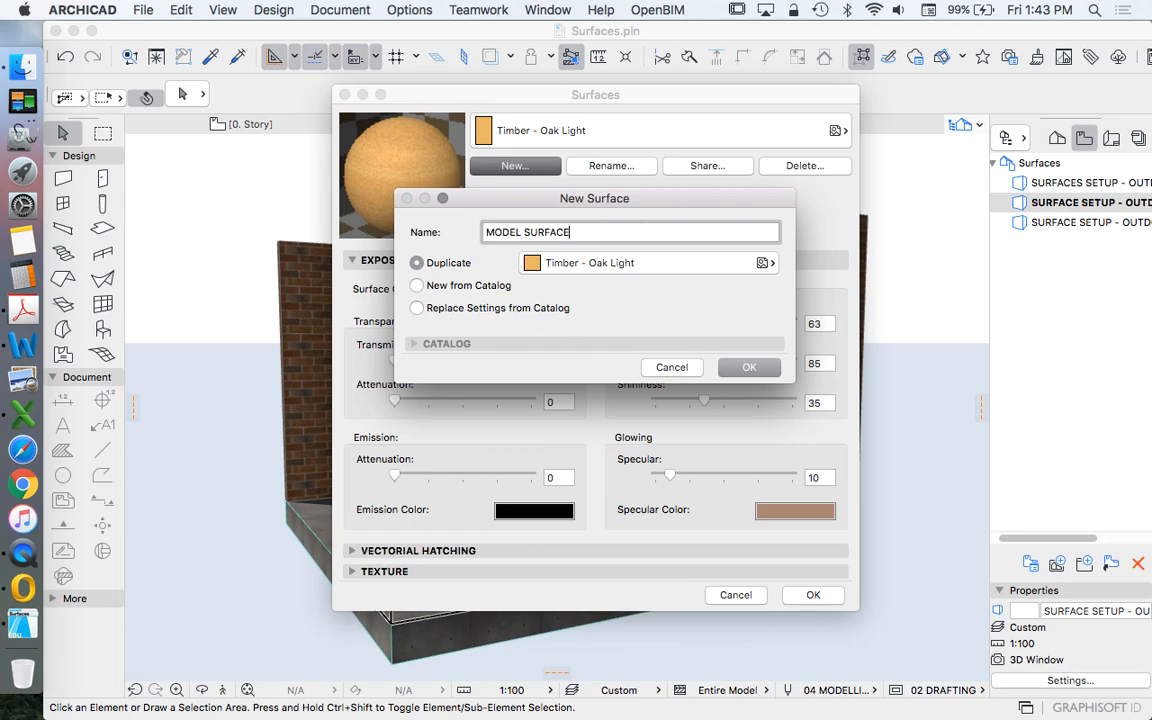
pyautogui.write('-')
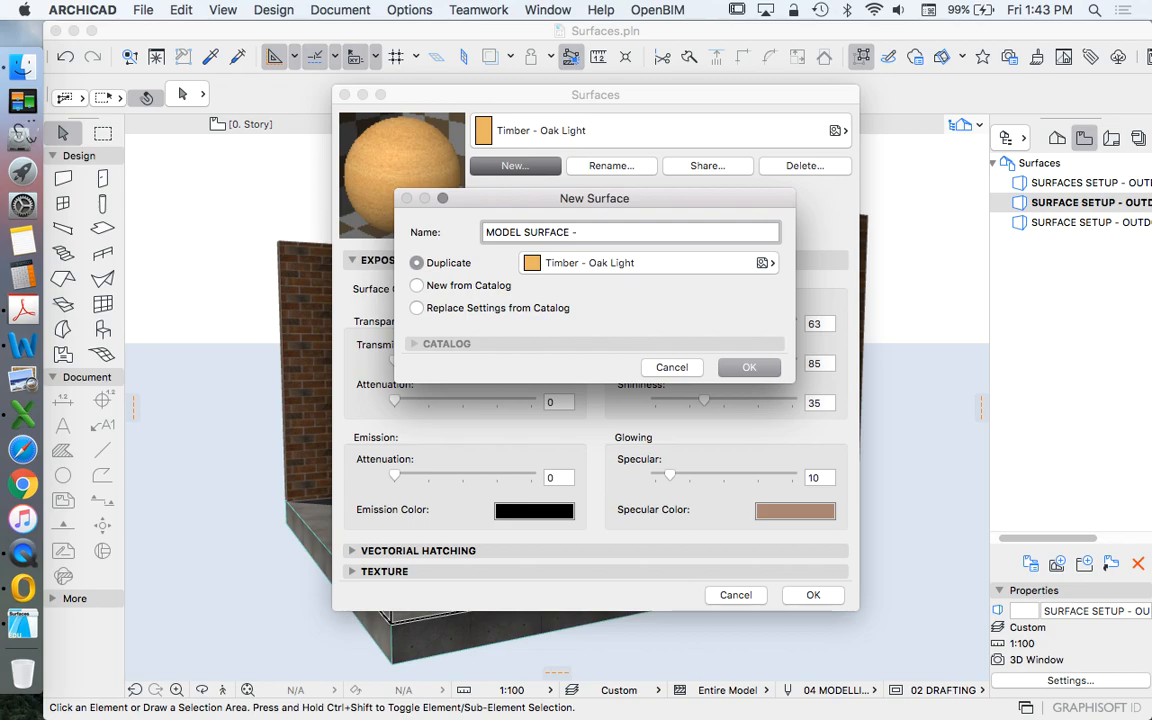
pyautogui.write('O')
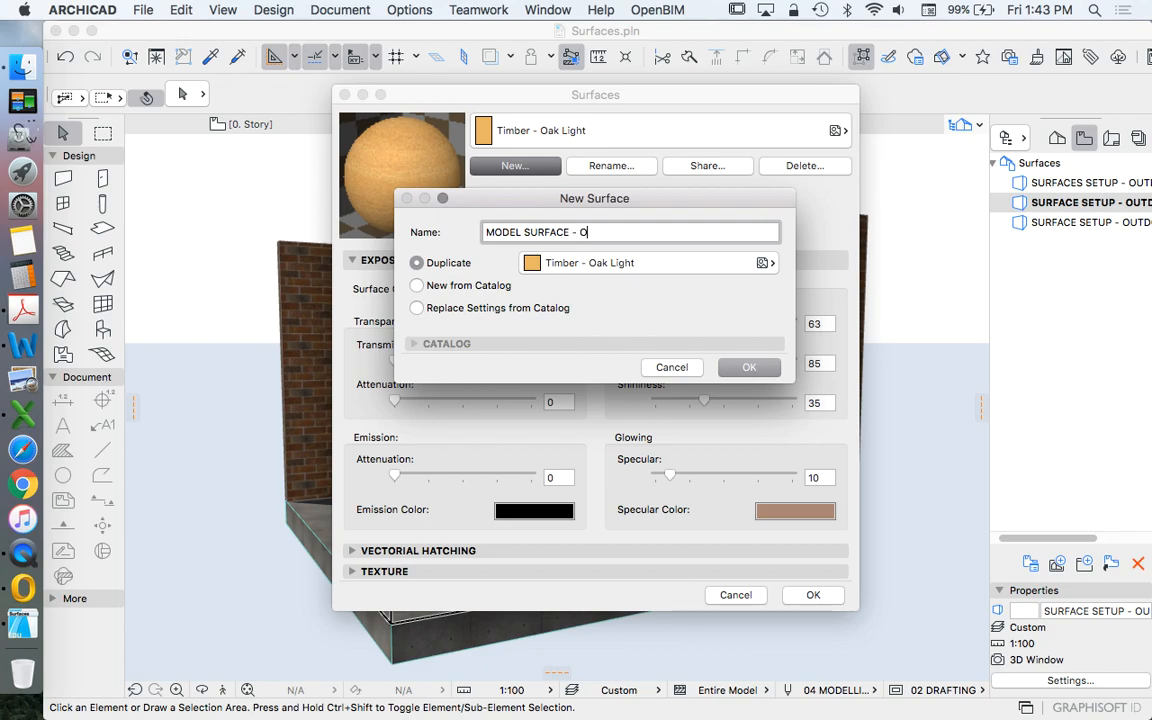
pyautogui.write('SB')
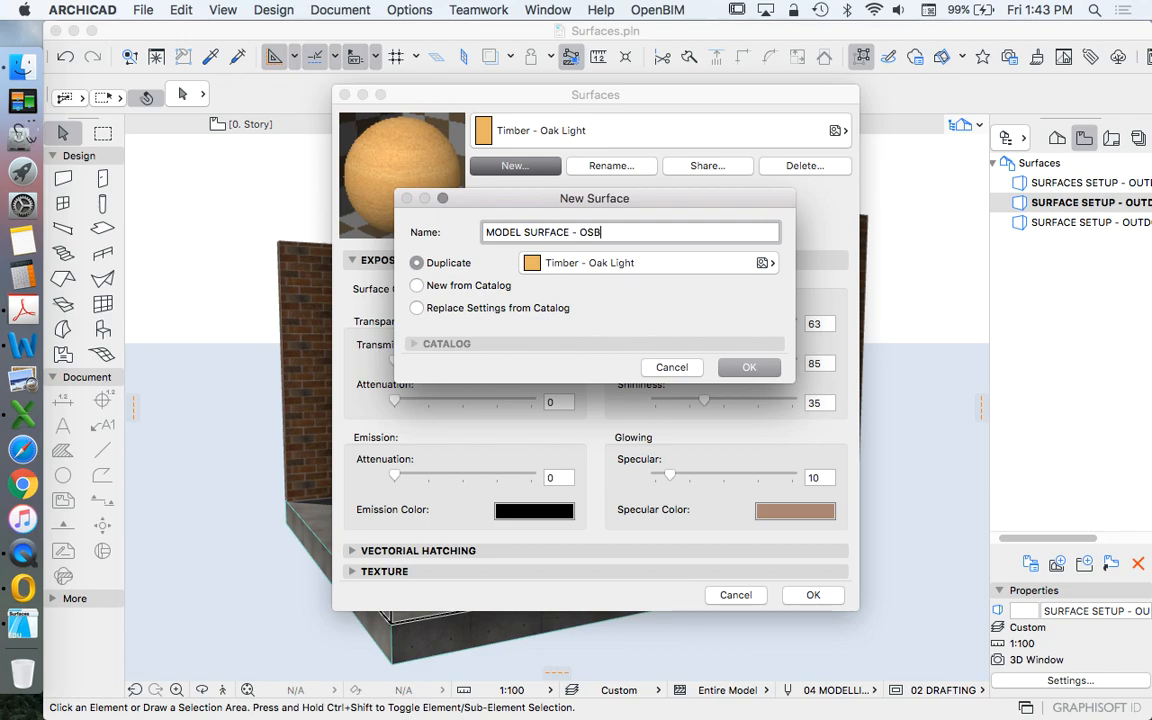
pyautogui.click(749, 367)
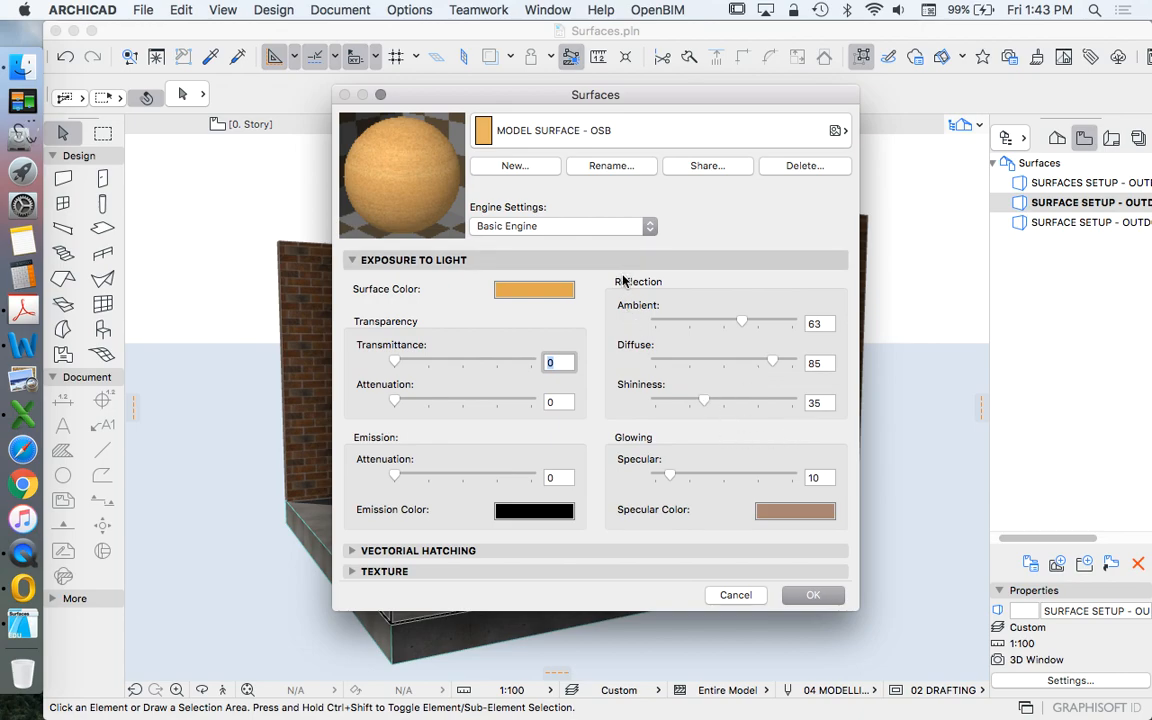
pyautogui.moveTo(438, 600)
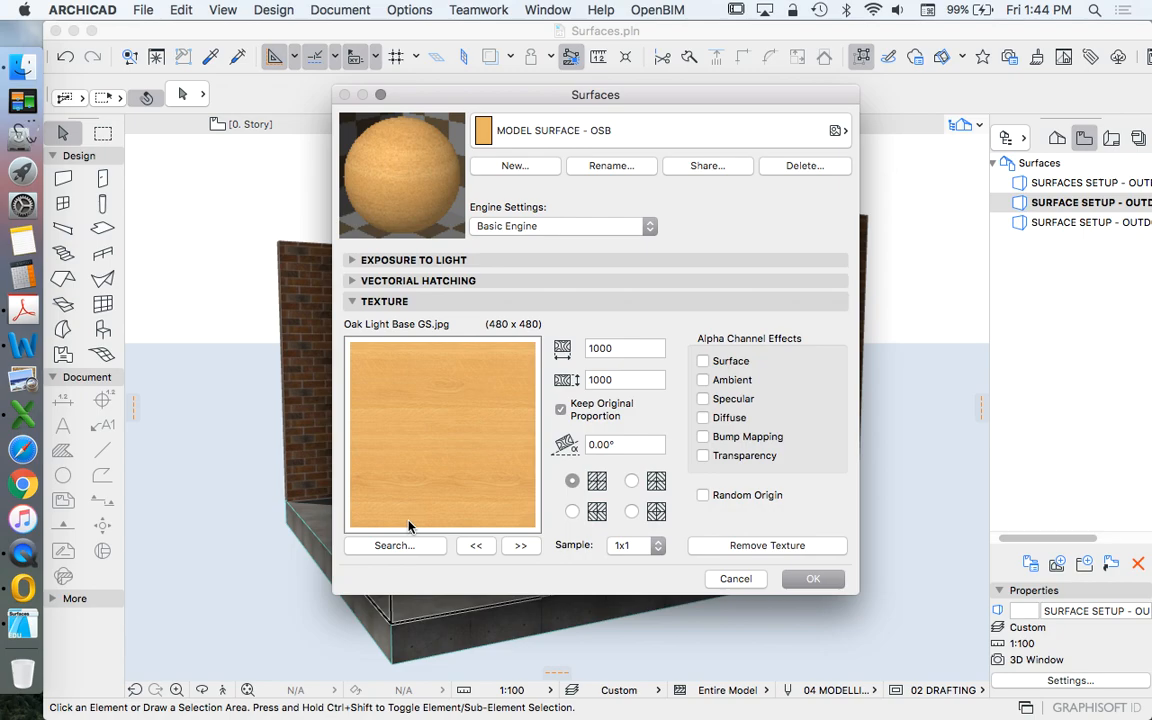
pyautogui.moveTo(398, 553)
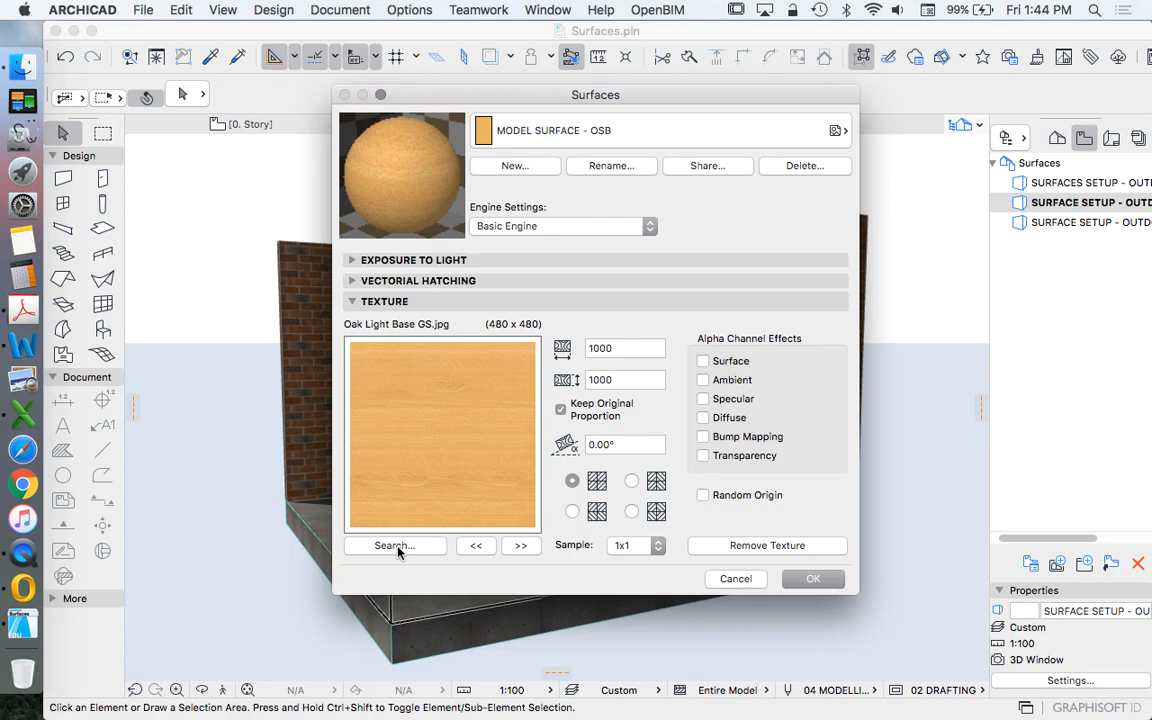
# Step: Open the Load Image from Library browser for the OSB surface's texture
pyautogui.click(393, 545)
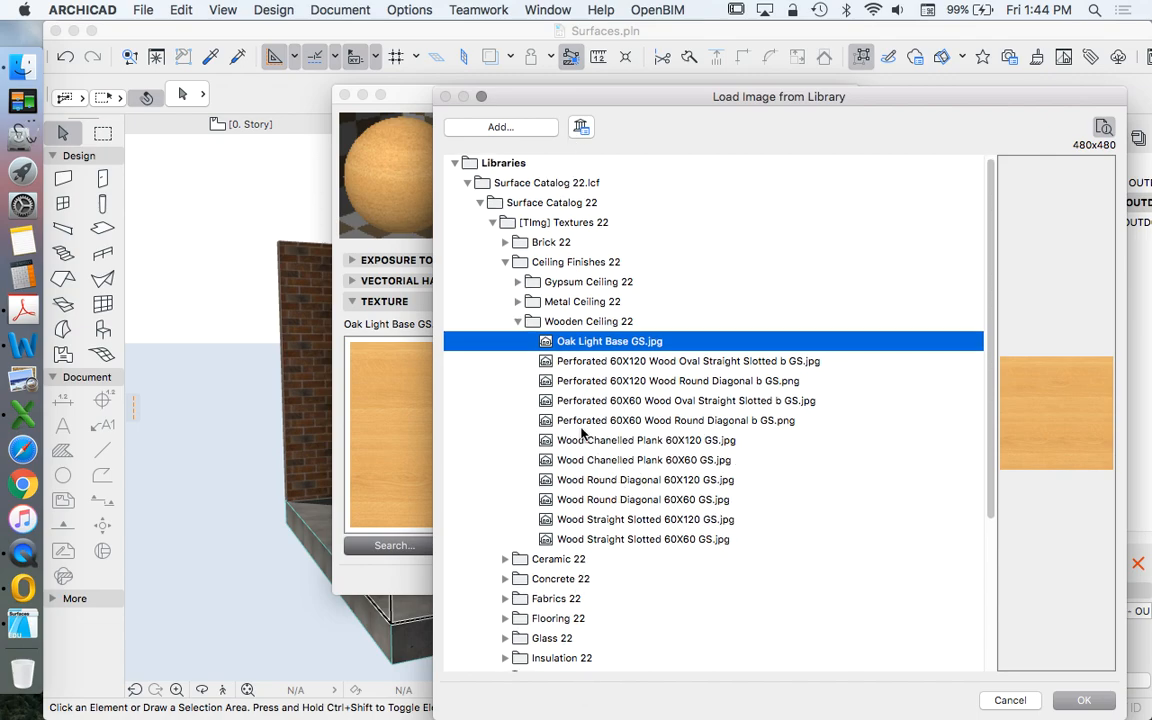
pyautogui.moveTo(735, 85)
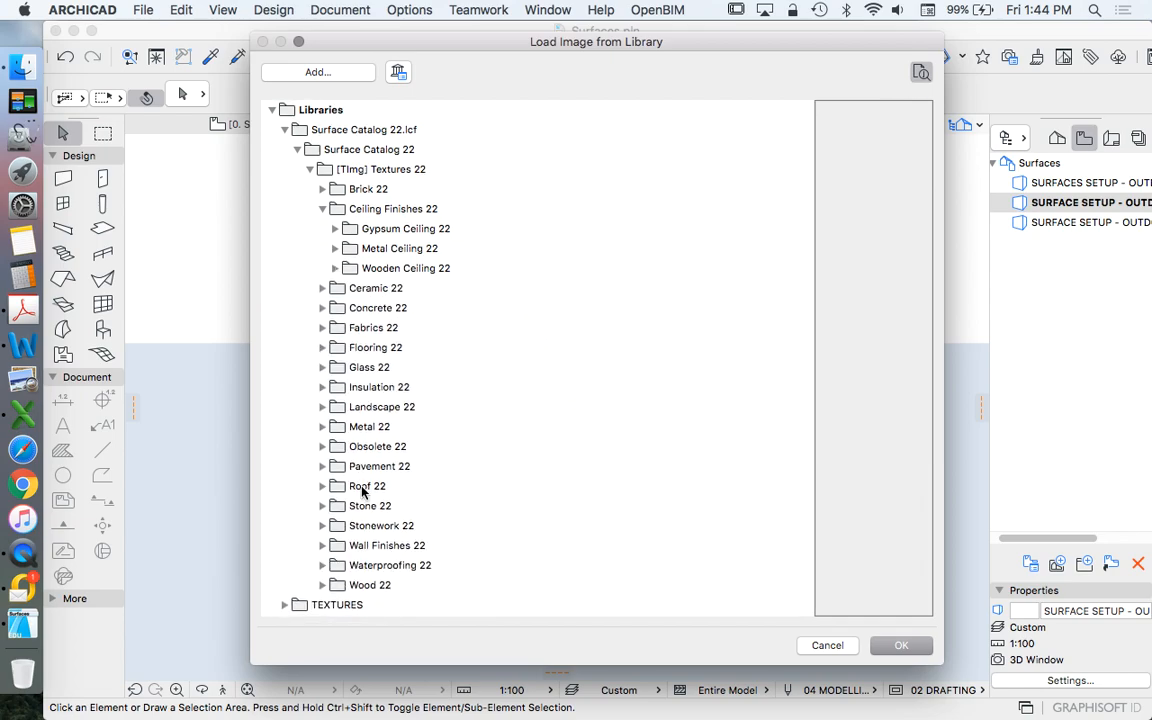
# Step: Browse TEXTURES > model textures, previewing a few images, and select OSB.jpg
pyautogui.click(285, 129)
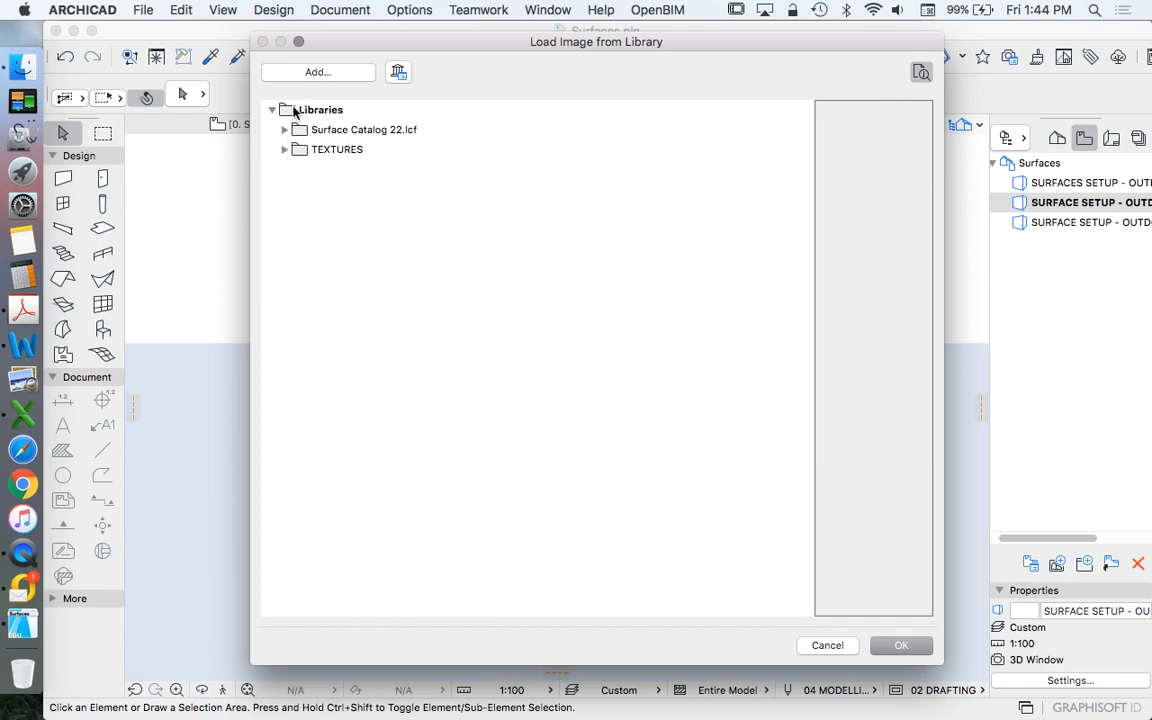
pyautogui.click(320, 109)
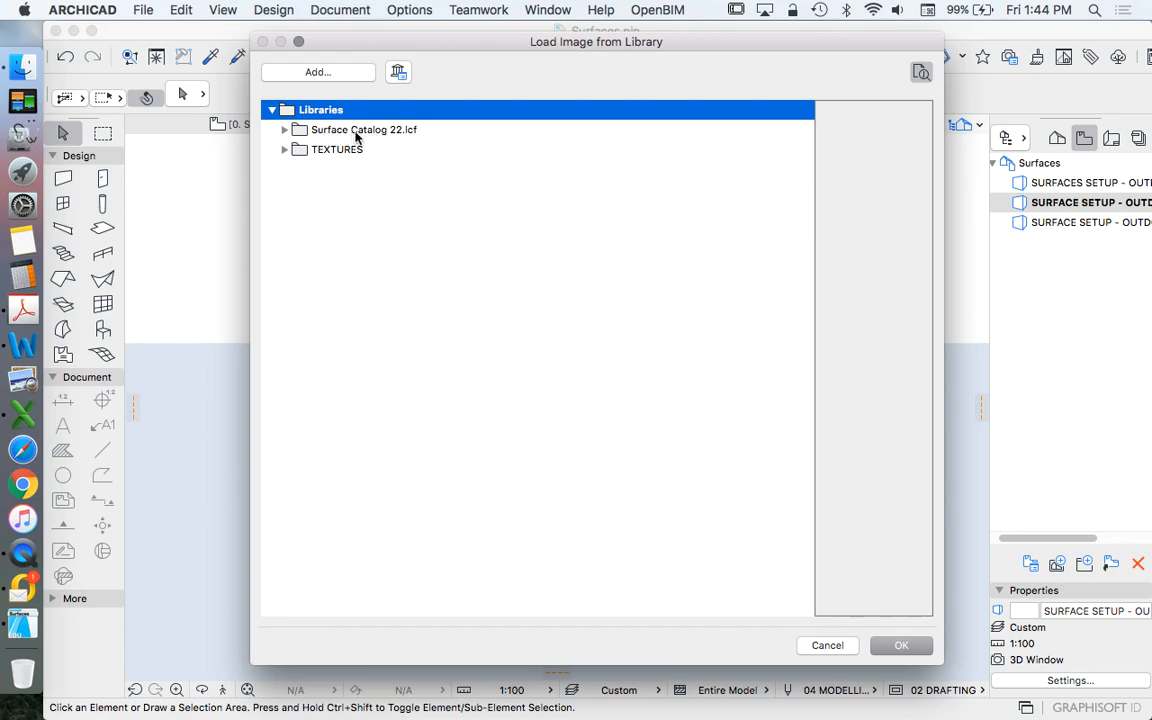
pyautogui.click(337, 149)
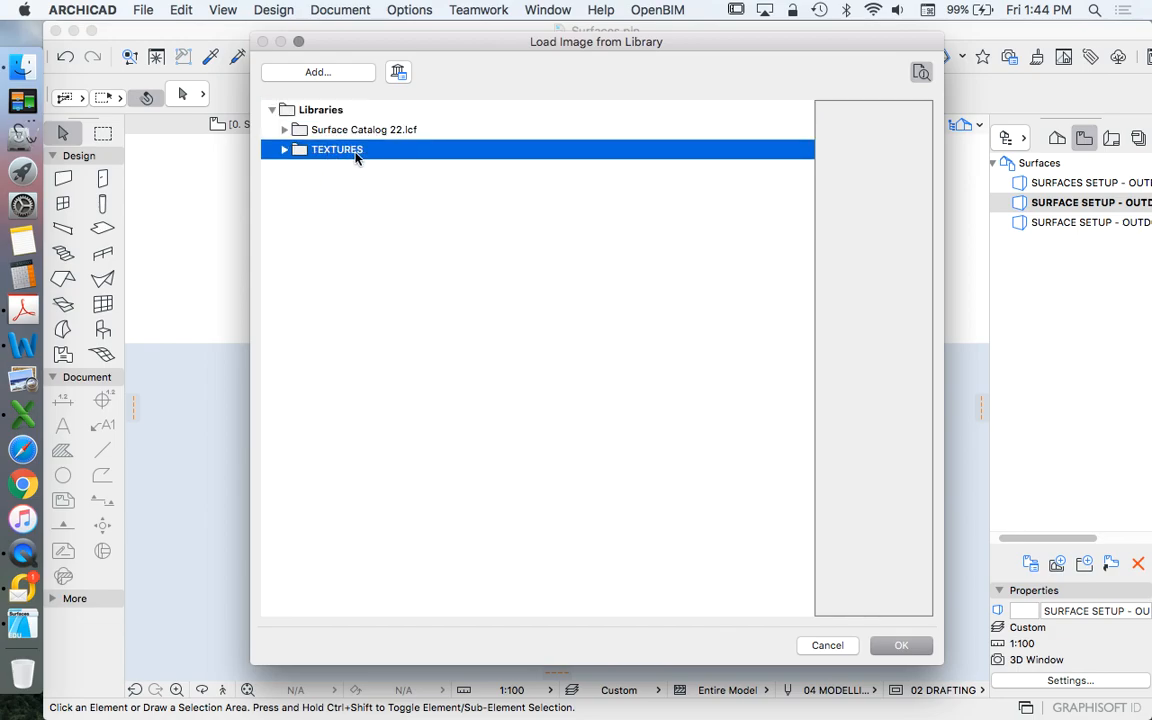
pyautogui.moveTo(370, 161)
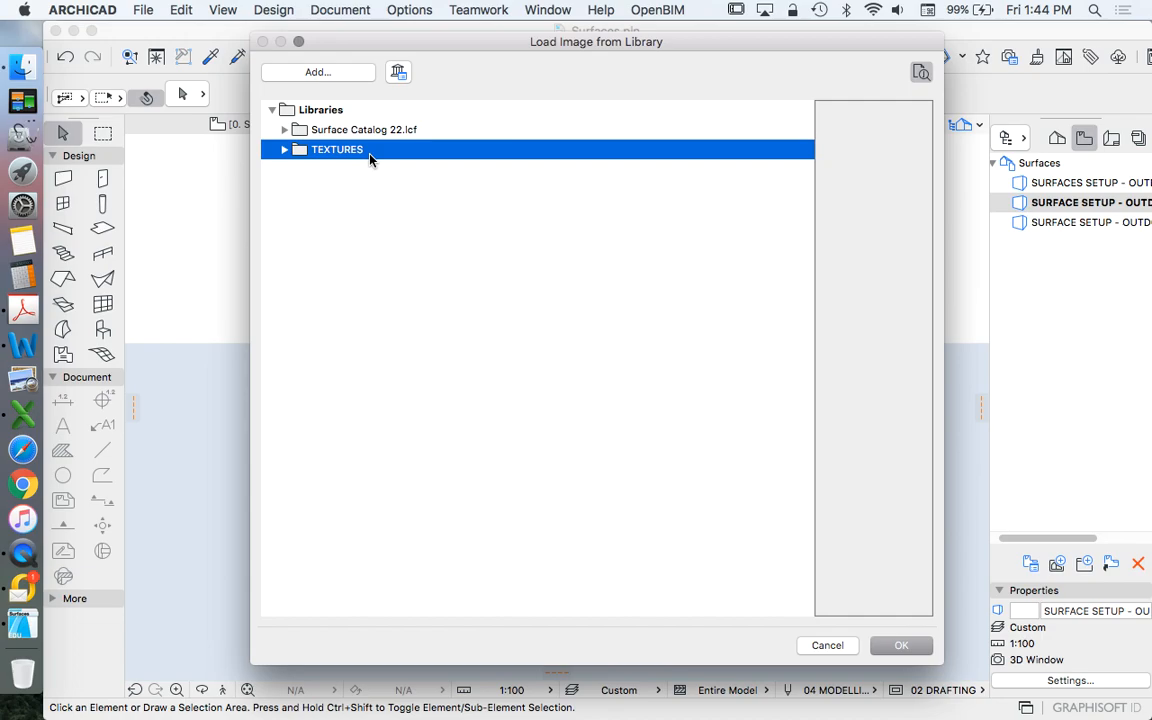
pyautogui.click(285, 149)
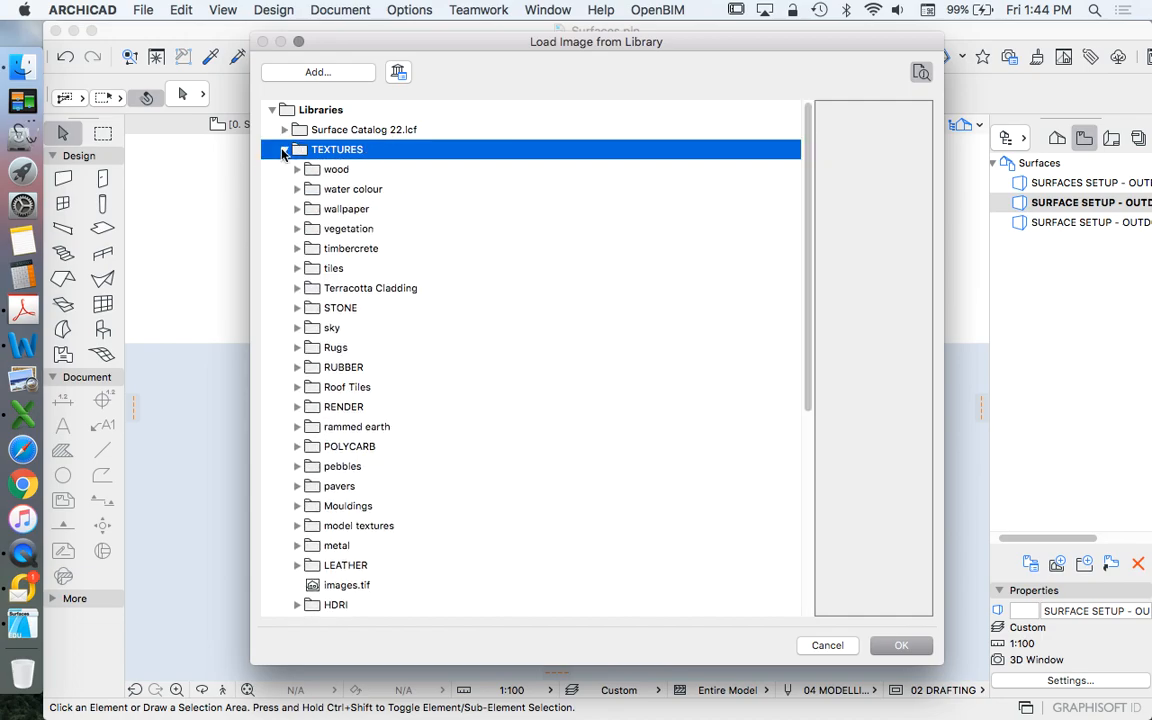
pyautogui.click(284, 149)
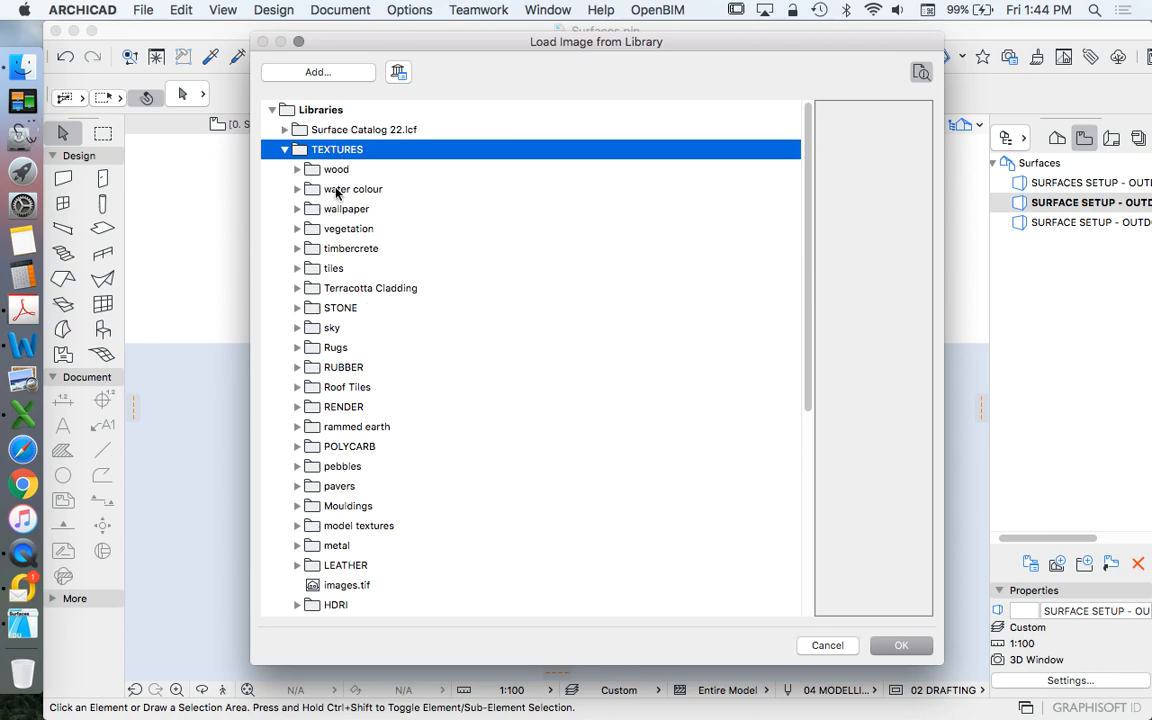
pyautogui.scroll(-3)
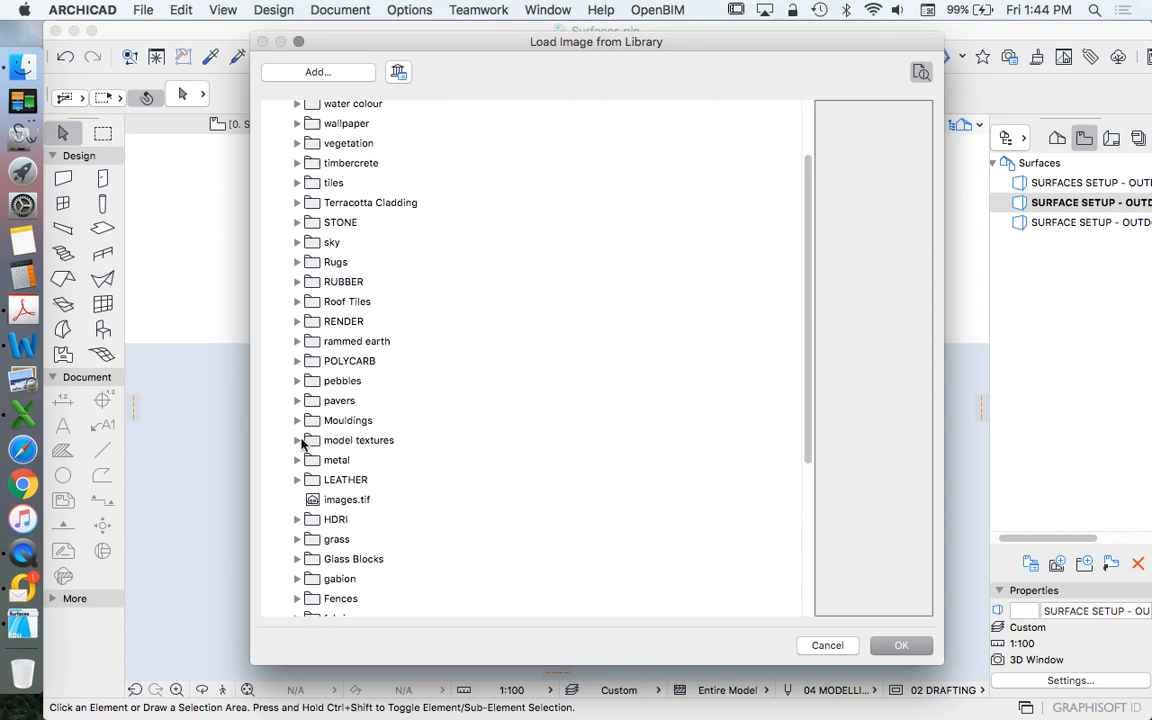
pyautogui.click(297, 440)
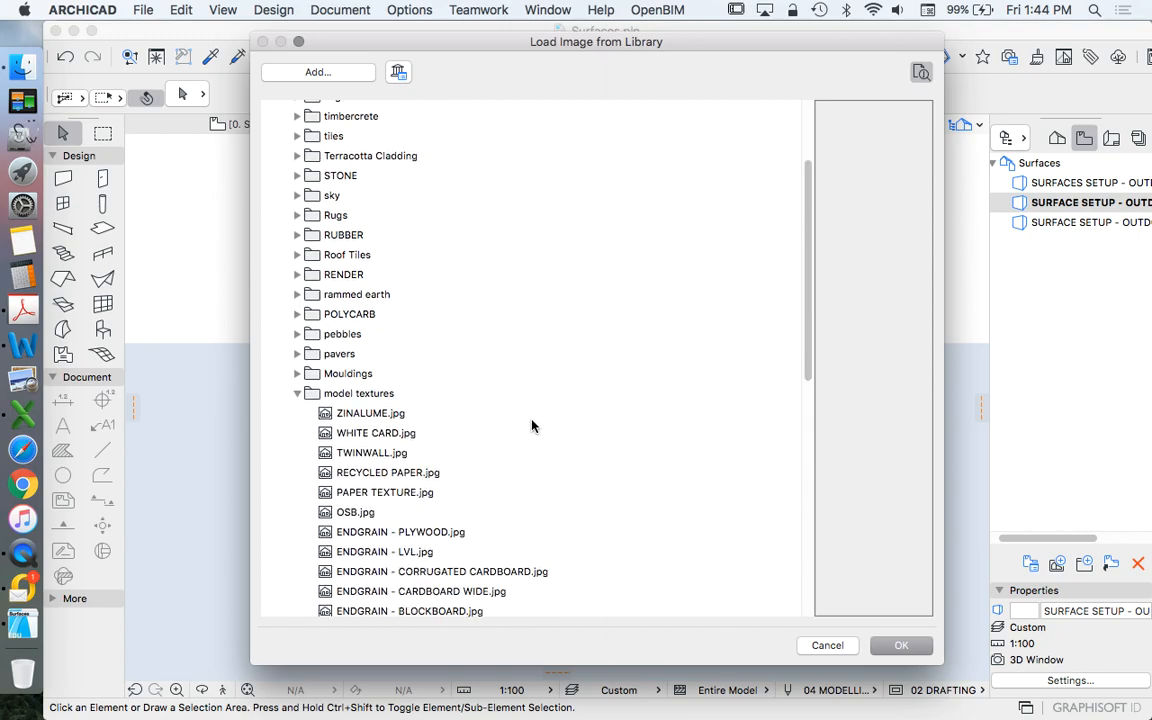
pyautogui.click(376, 256)
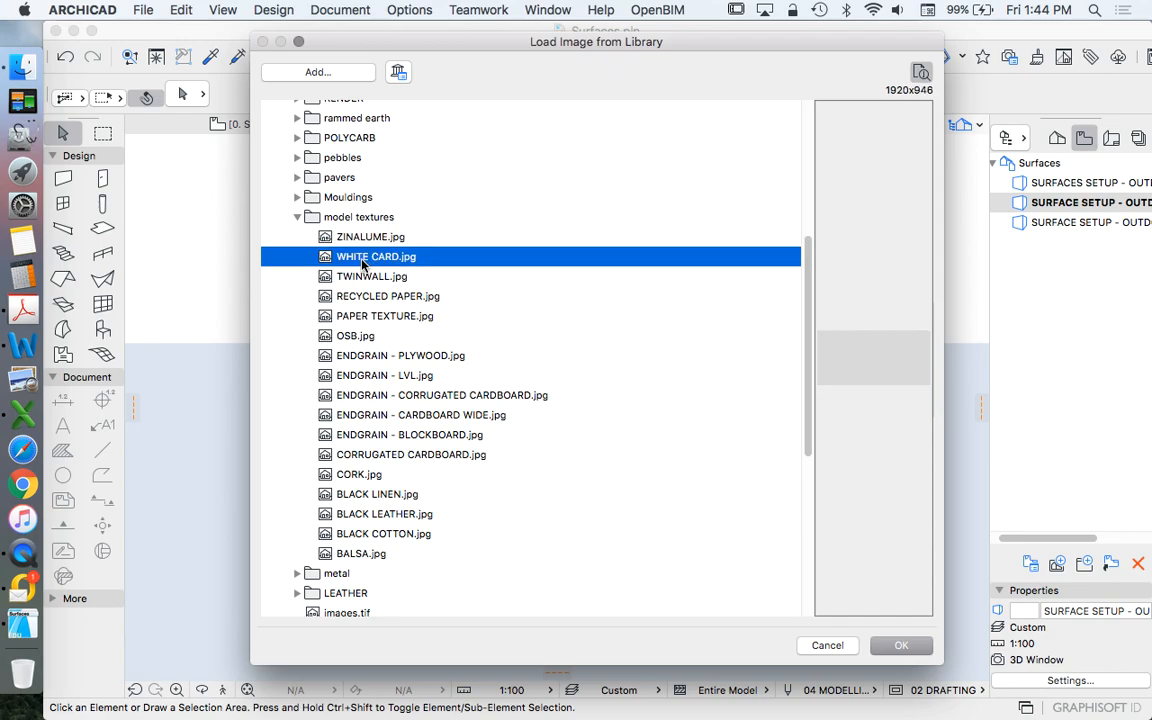
pyautogui.click(372, 276)
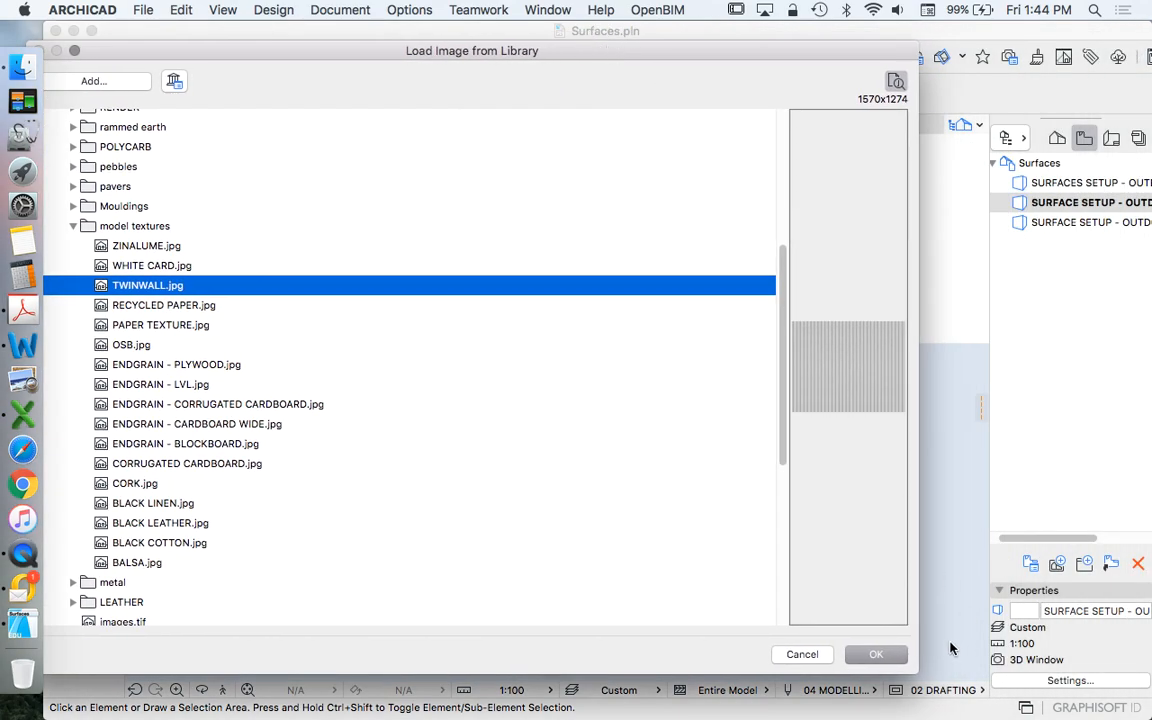
pyautogui.click(163, 305)
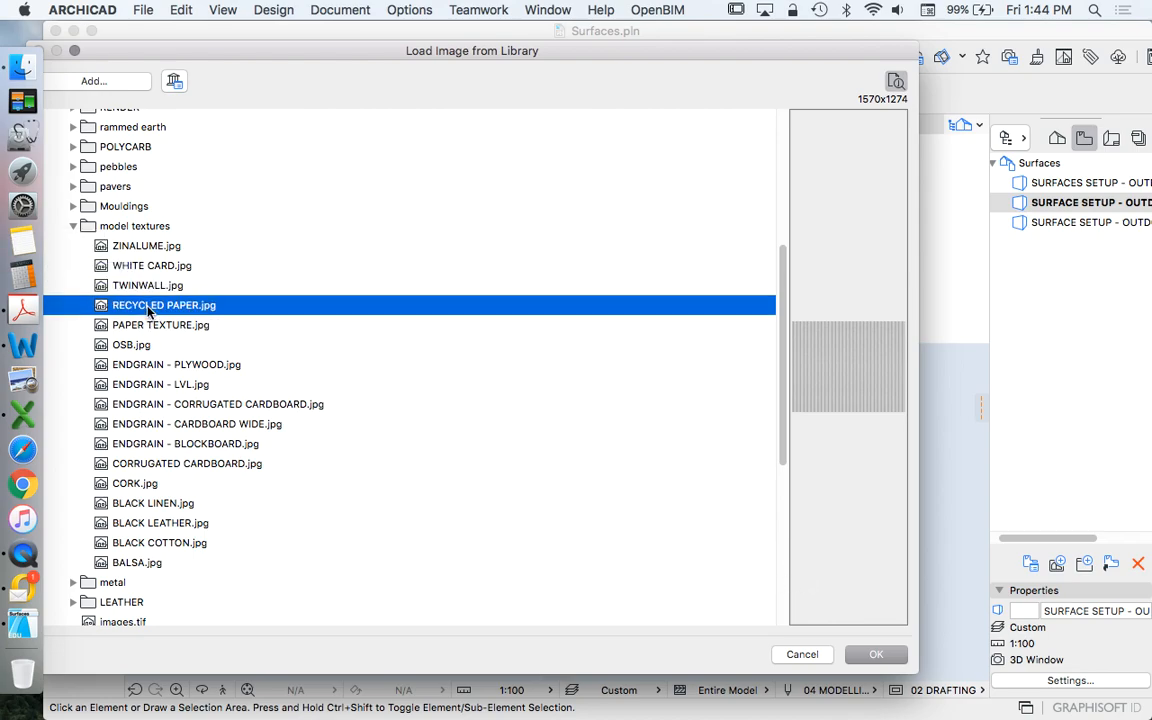
pyautogui.click(131, 344)
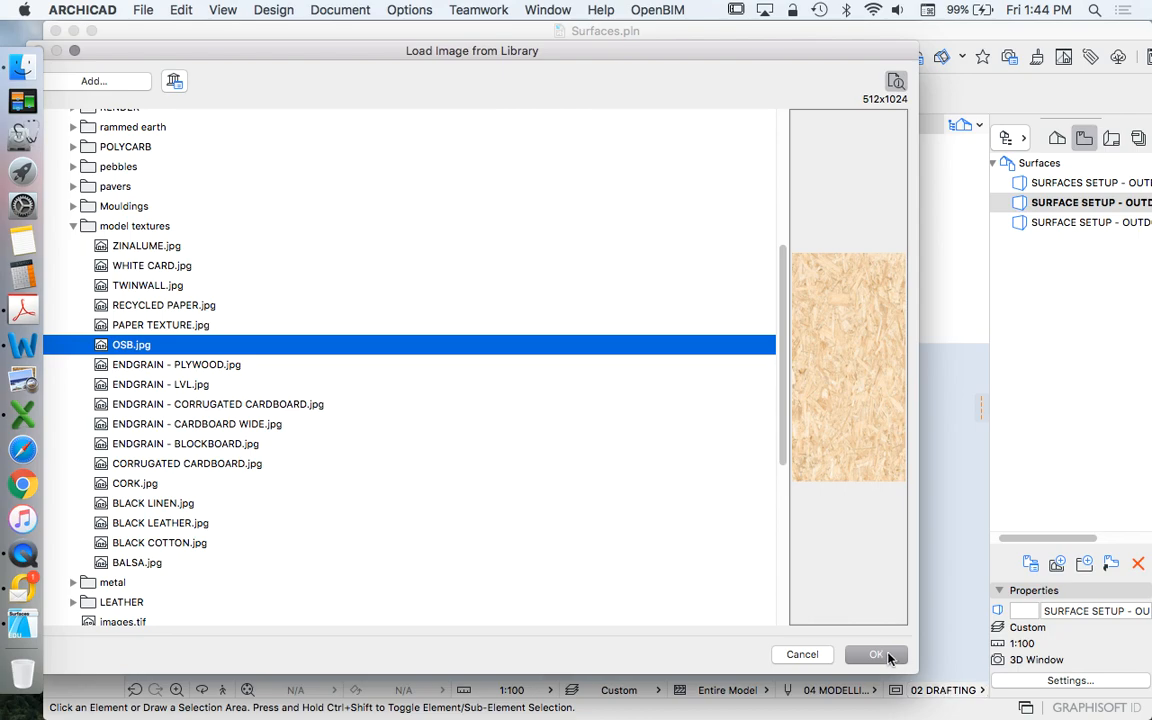
# Step: Apply OSB.jpg as the texture with original proportion kept, sized 1000 by 2000
pyautogui.click(875, 654)
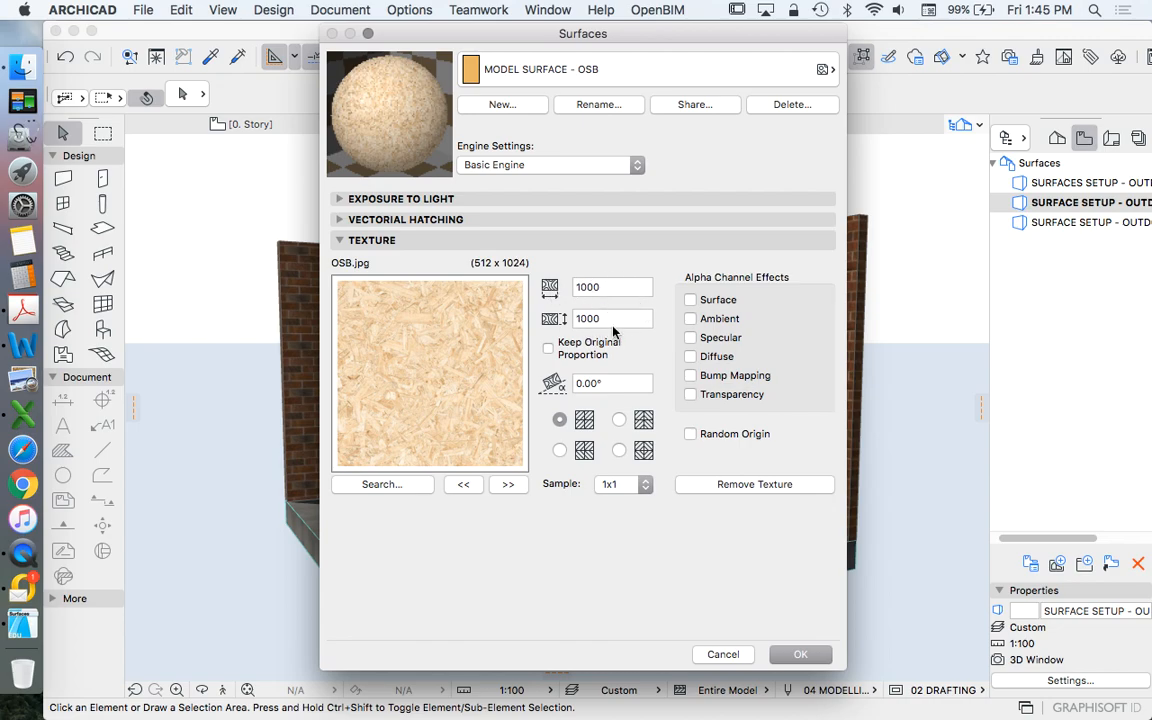
pyautogui.moveTo(613, 318)
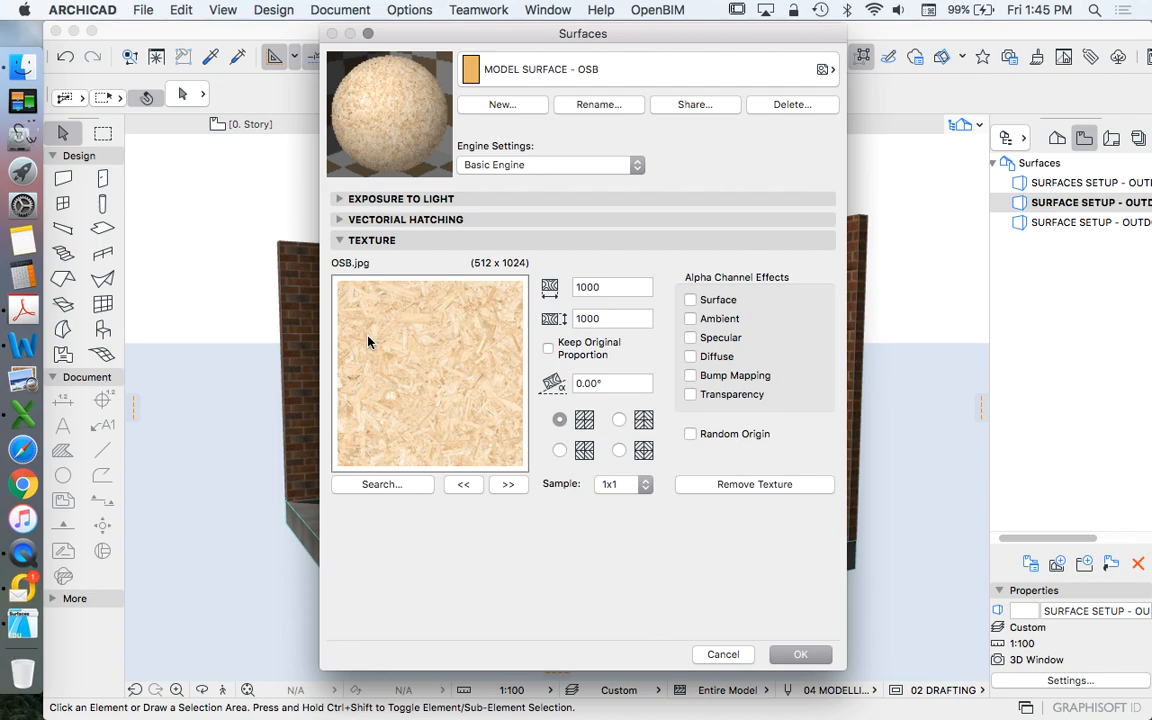
pyautogui.moveTo(506, 437)
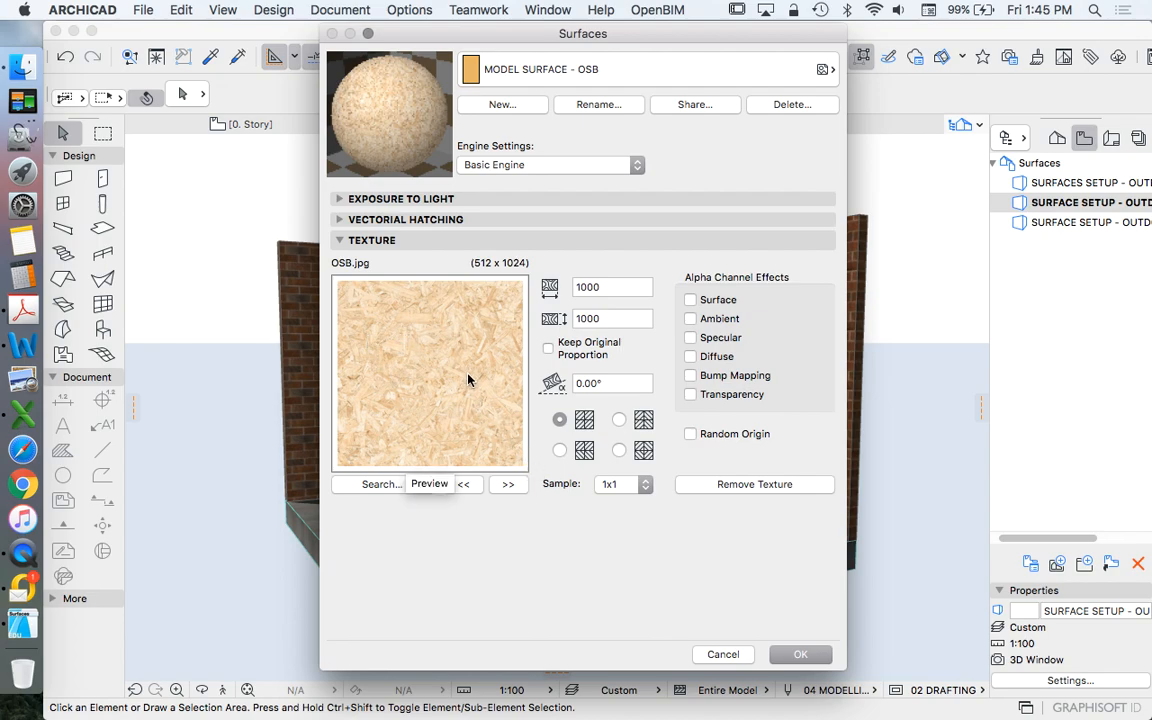
pyautogui.moveTo(480, 335)
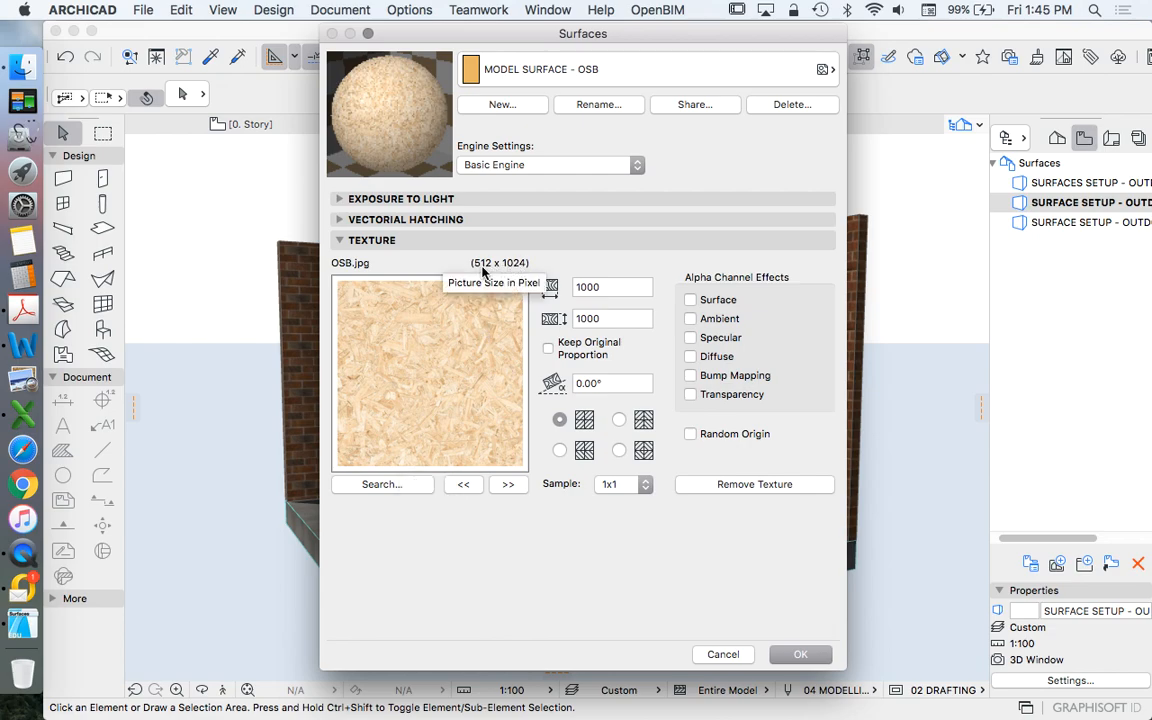
pyautogui.moveTo(510, 272)
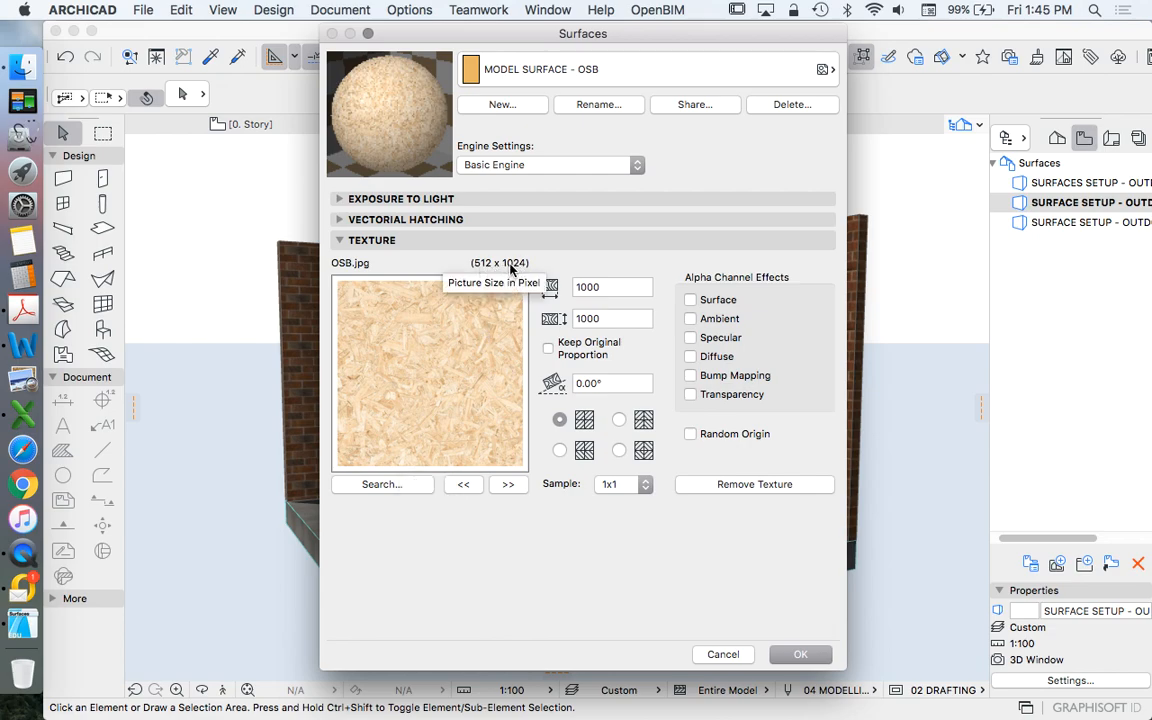
pyautogui.moveTo(575, 258)
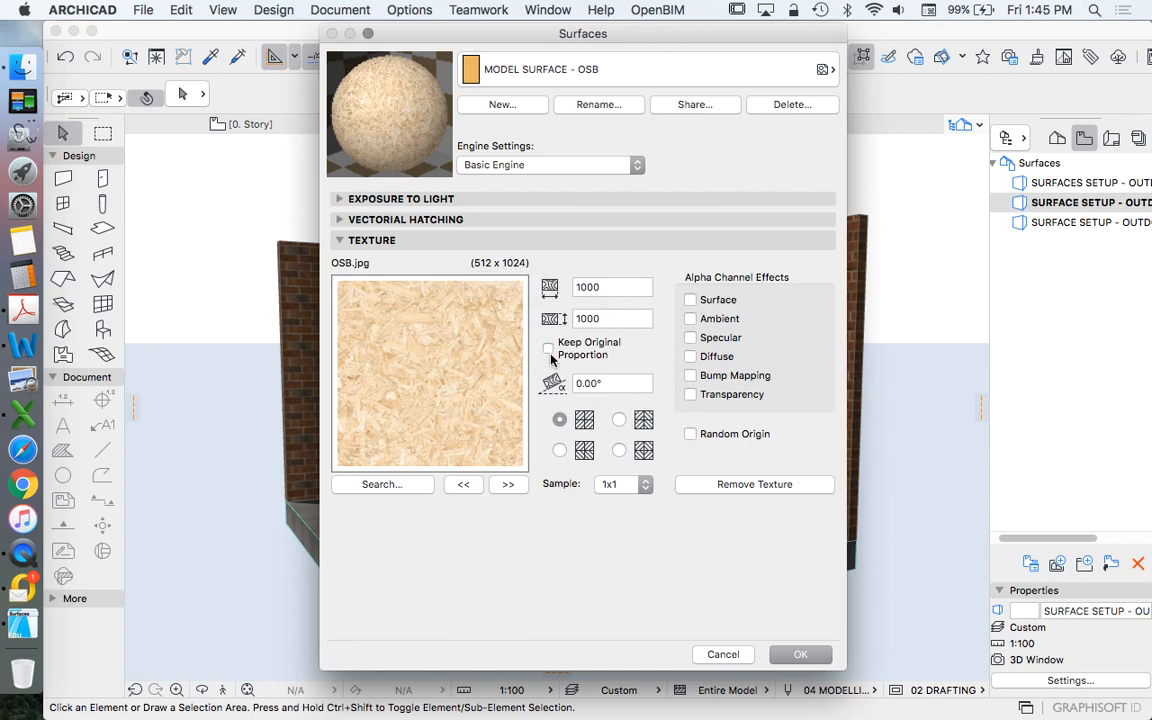
pyautogui.click(548, 348)
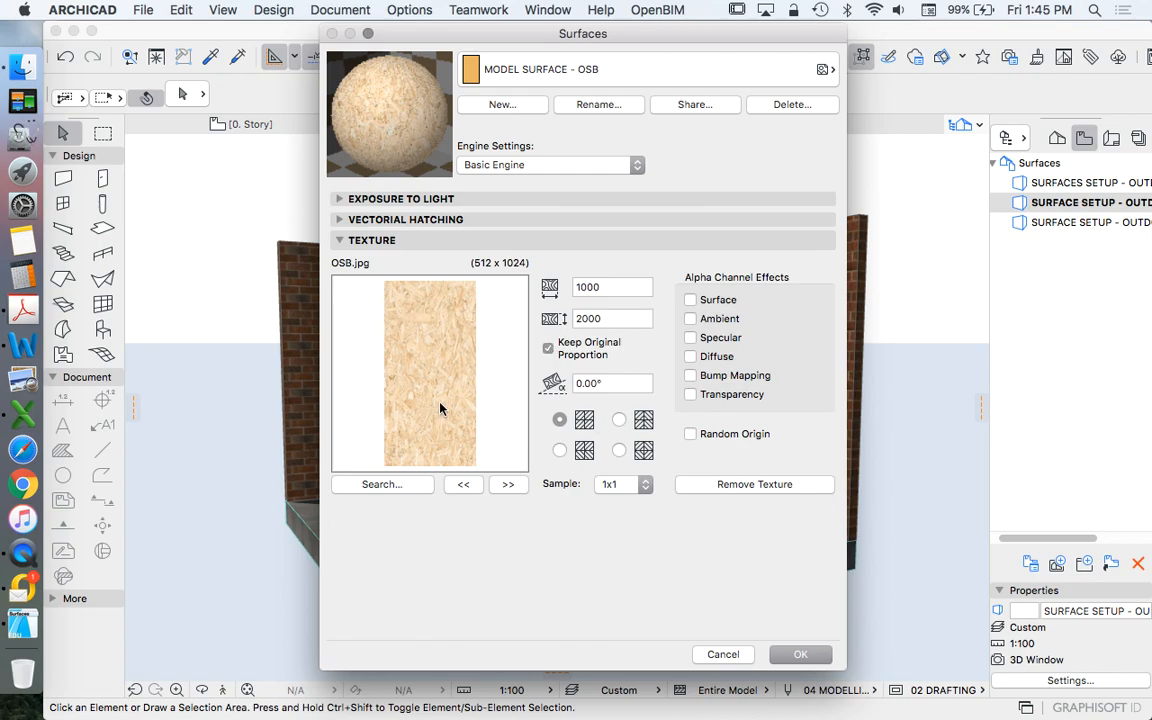
pyautogui.moveTo(429, 484)
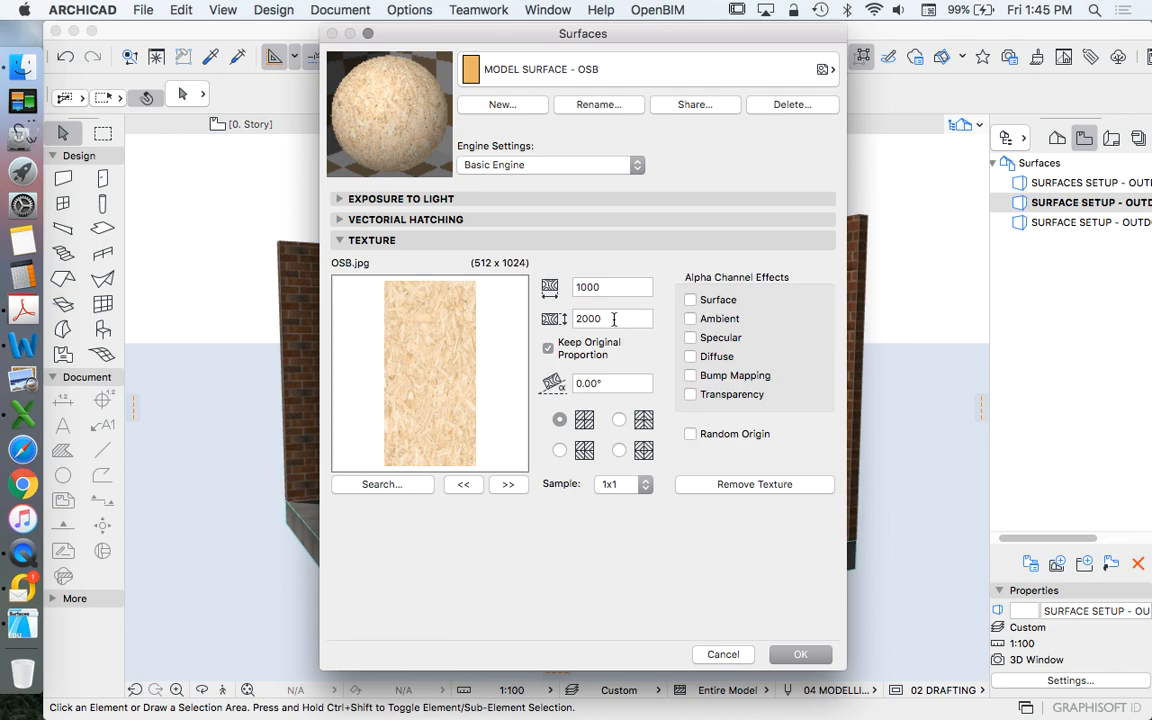
pyautogui.moveTo(613, 319)
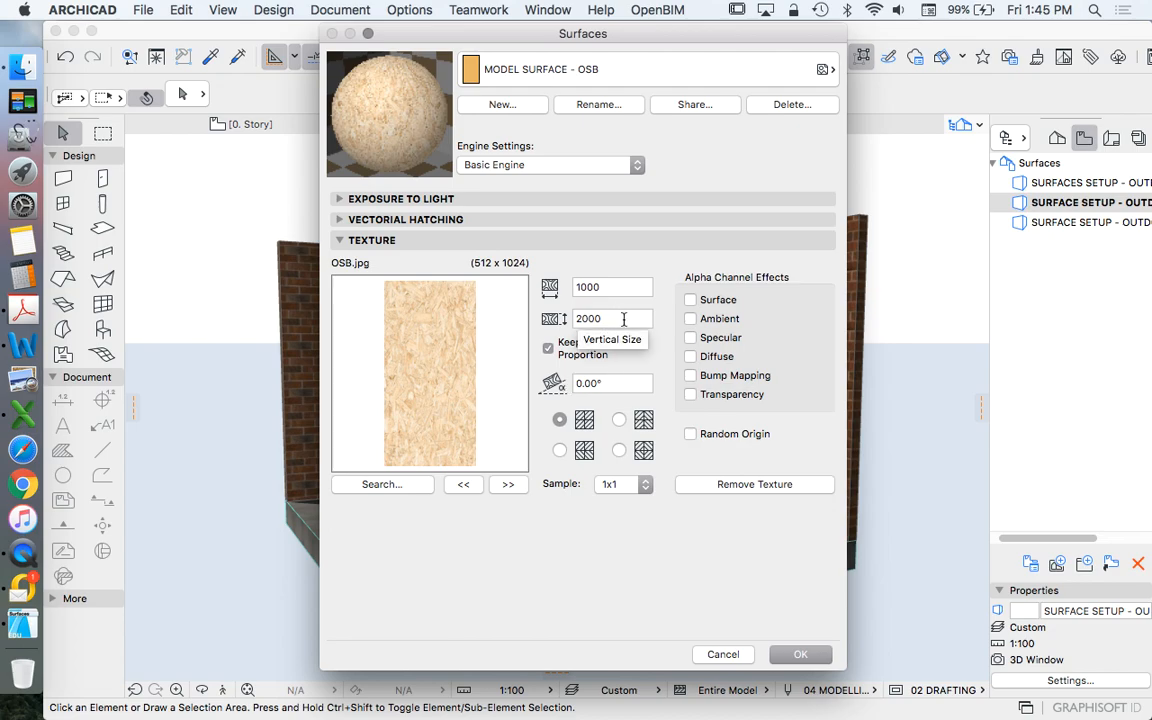
pyautogui.moveTo(689, 427)
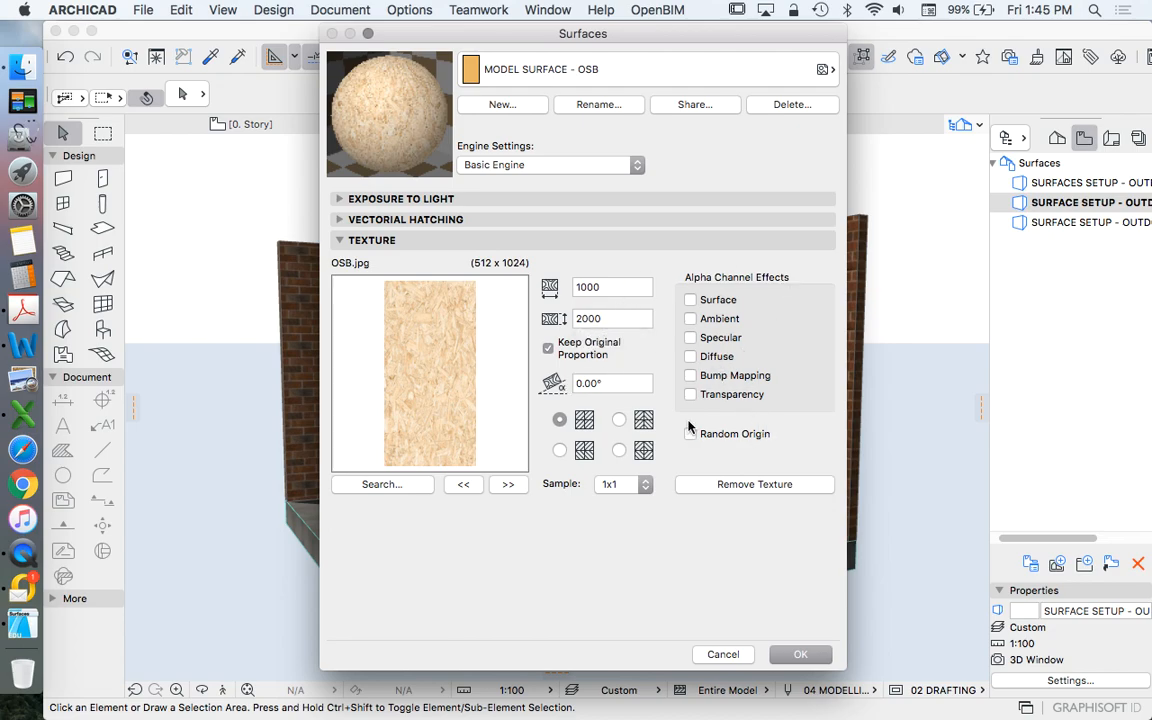
pyautogui.moveTo(720, 597)
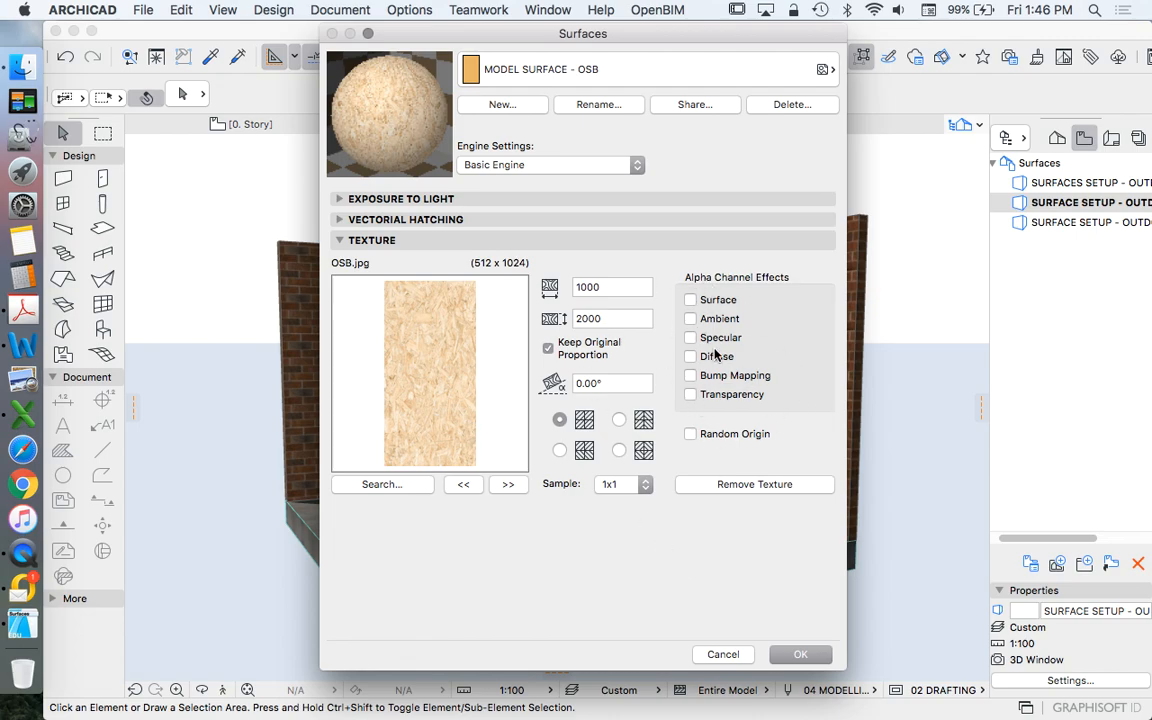
pyautogui.moveTo(618, 420)
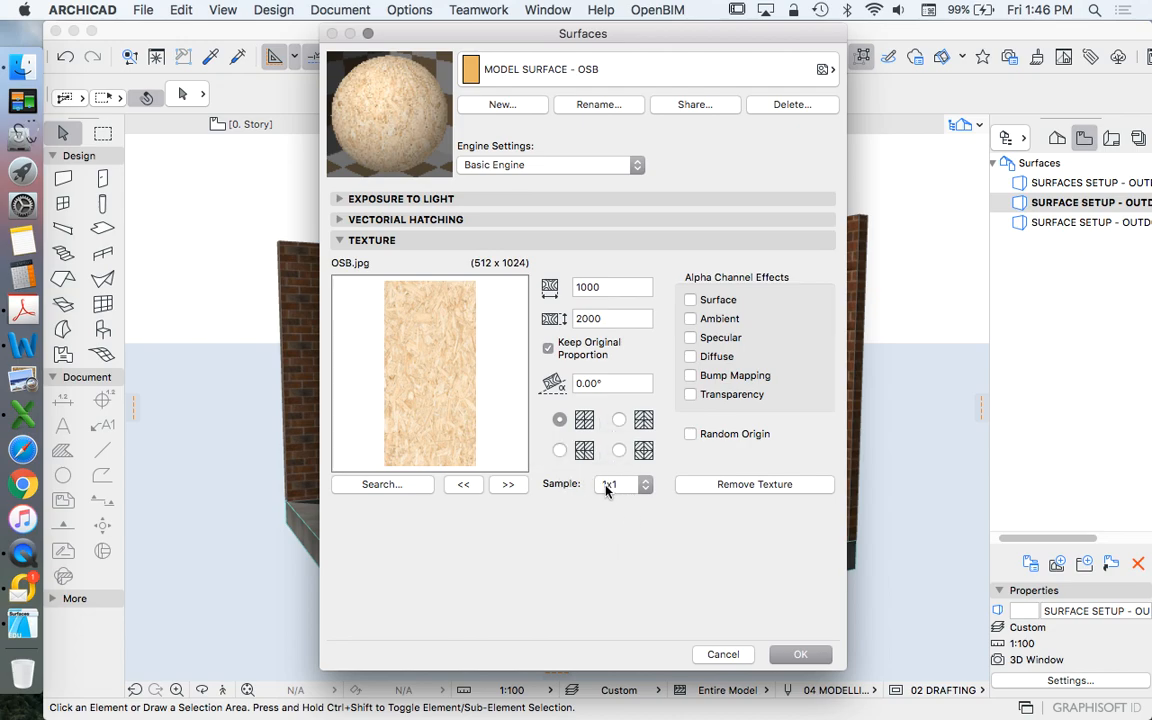
# Step: Preview the OSB texture as a 4x4 sample, expand Exposure to Light, and confirm the surface
pyautogui.click(625, 484)
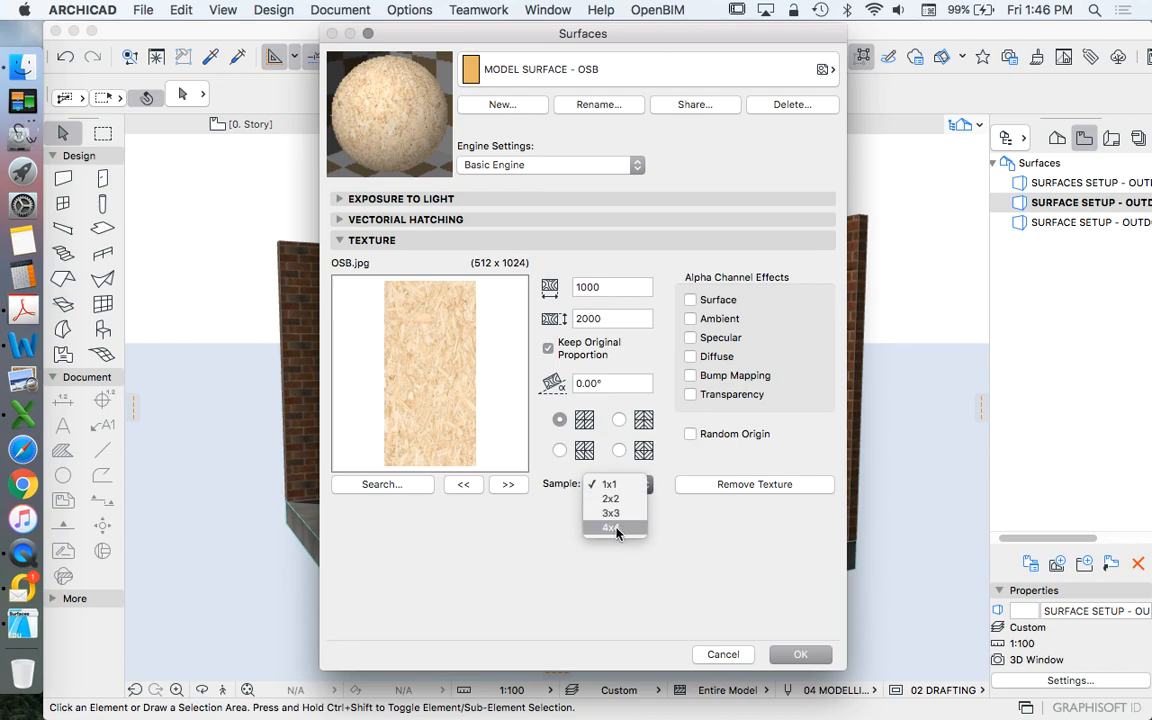
pyautogui.click(610, 527)
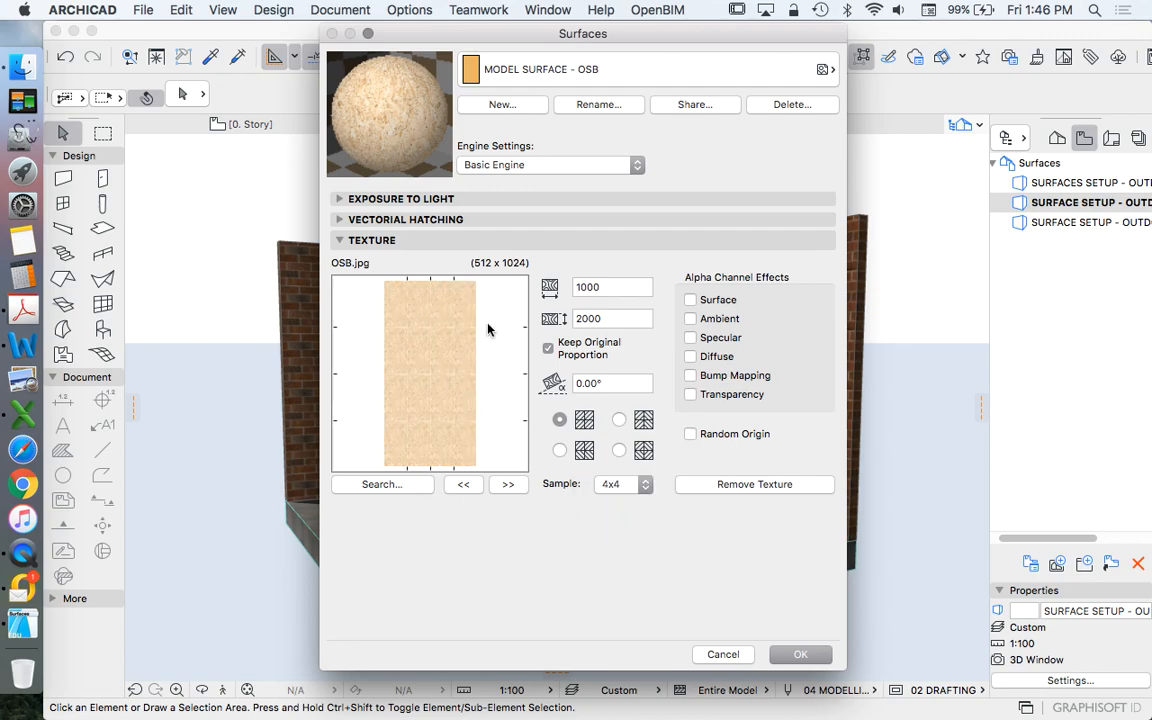
pyautogui.moveTo(395, 302)
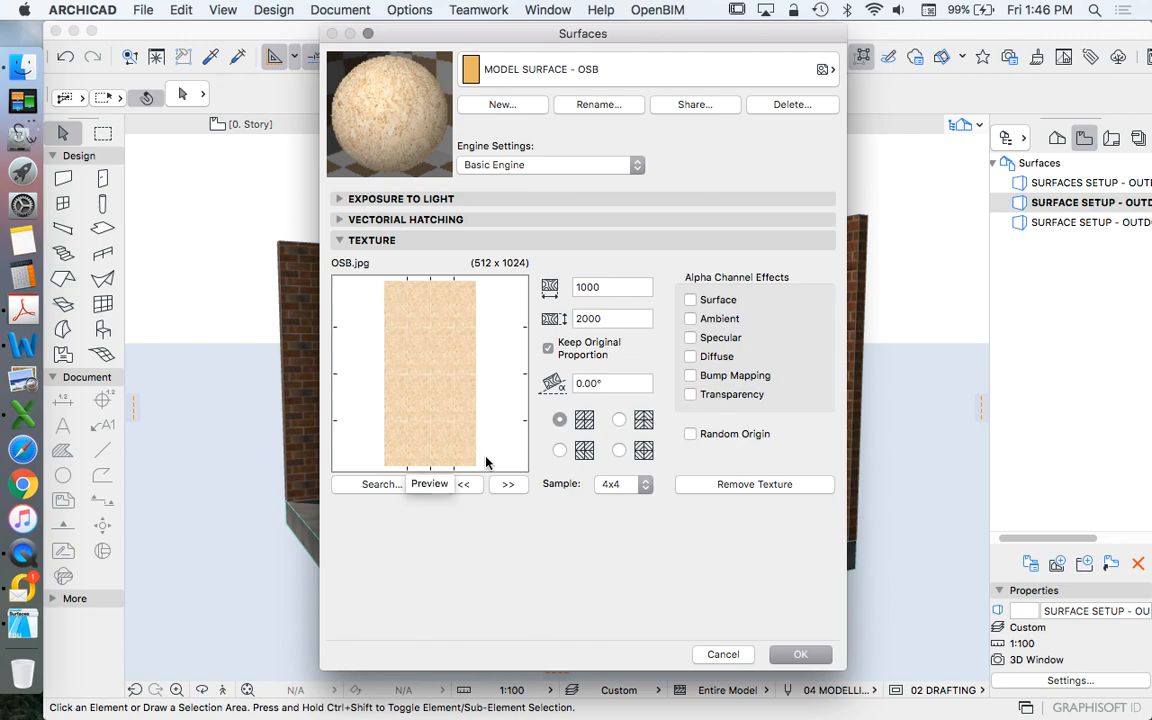
pyautogui.moveTo(487, 483)
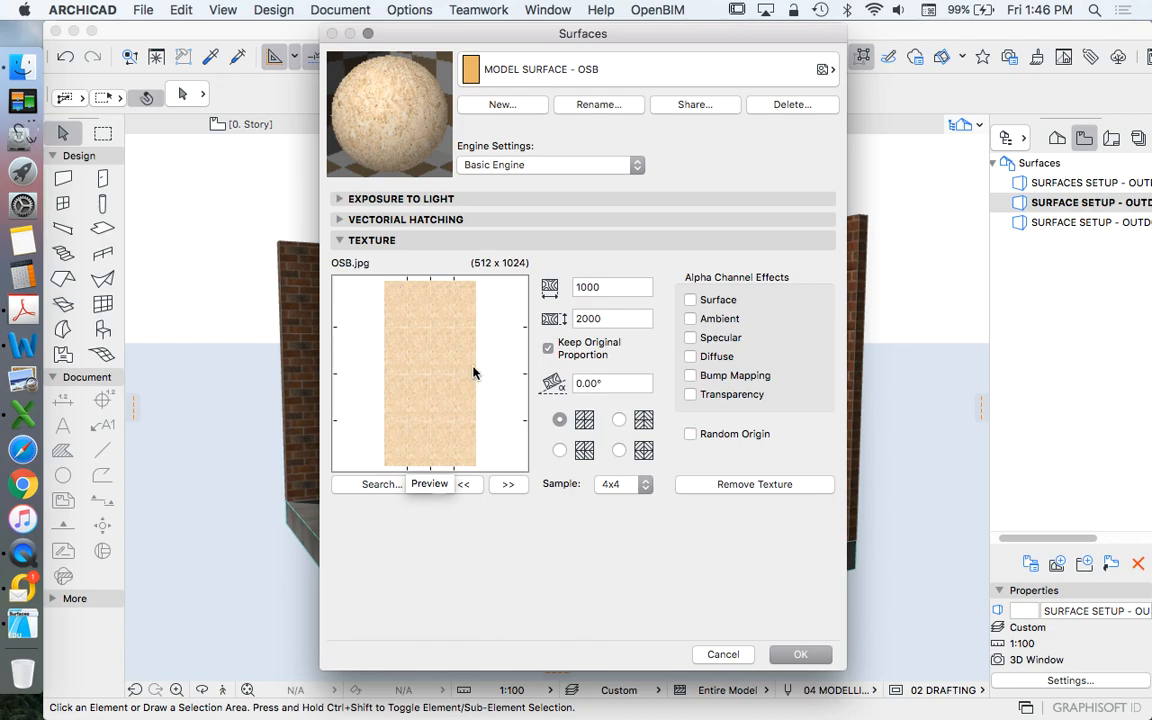
pyautogui.moveTo(460, 438)
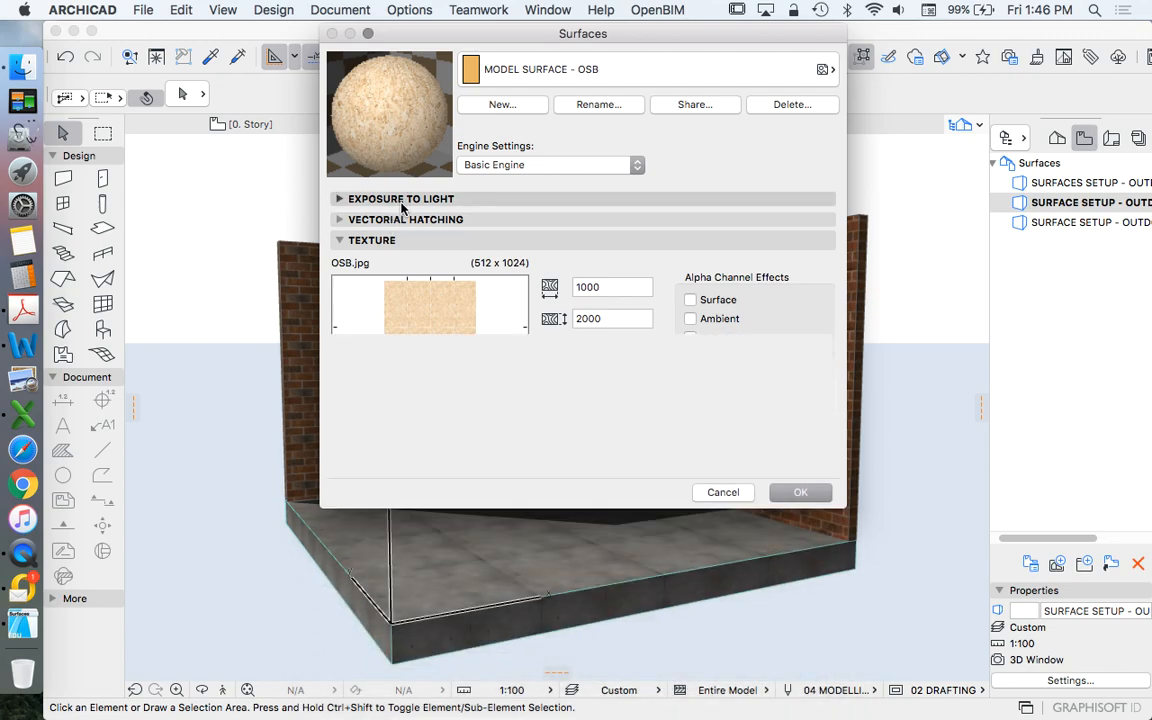
pyautogui.click(401, 198)
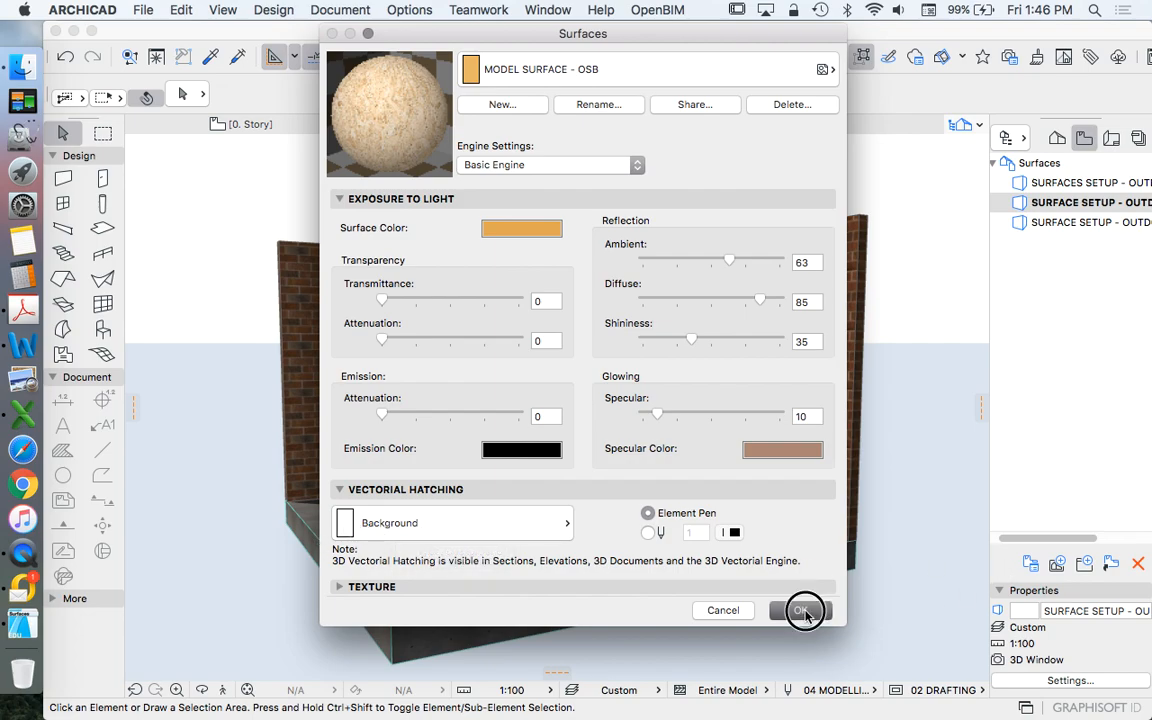
pyautogui.click(800, 610)
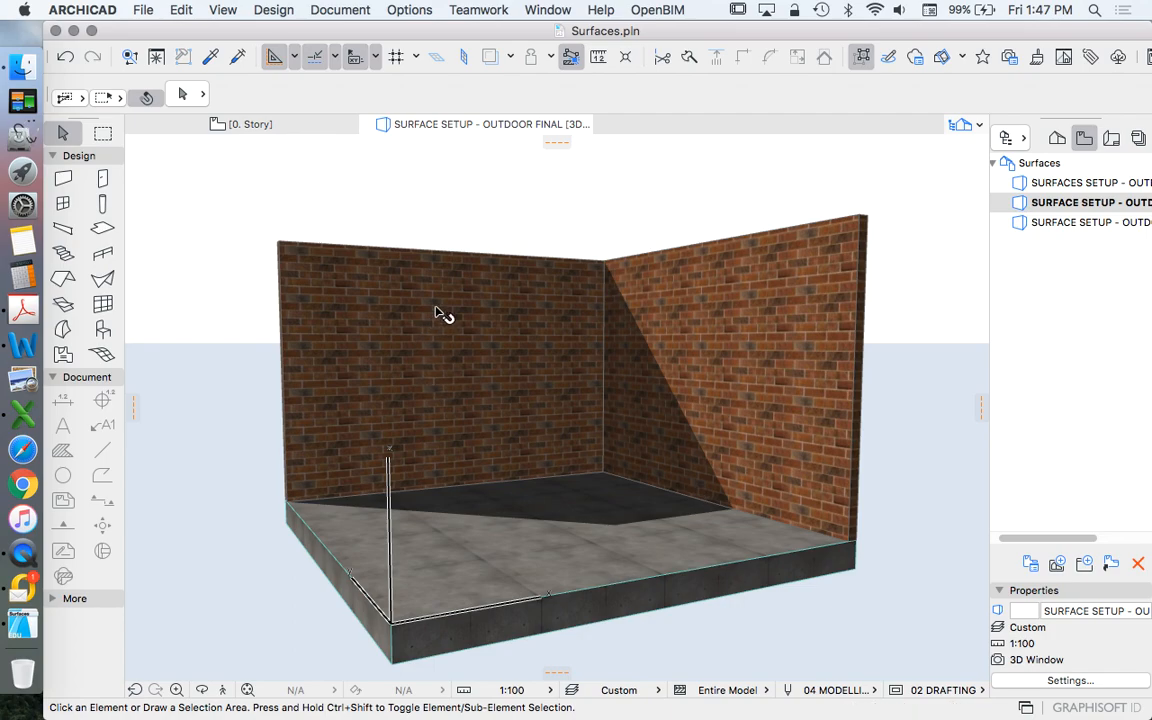
# Step: Override all three surfaces of both selected walls with MODEL SURFACE - OSB
pyautogui.click(757, 337)
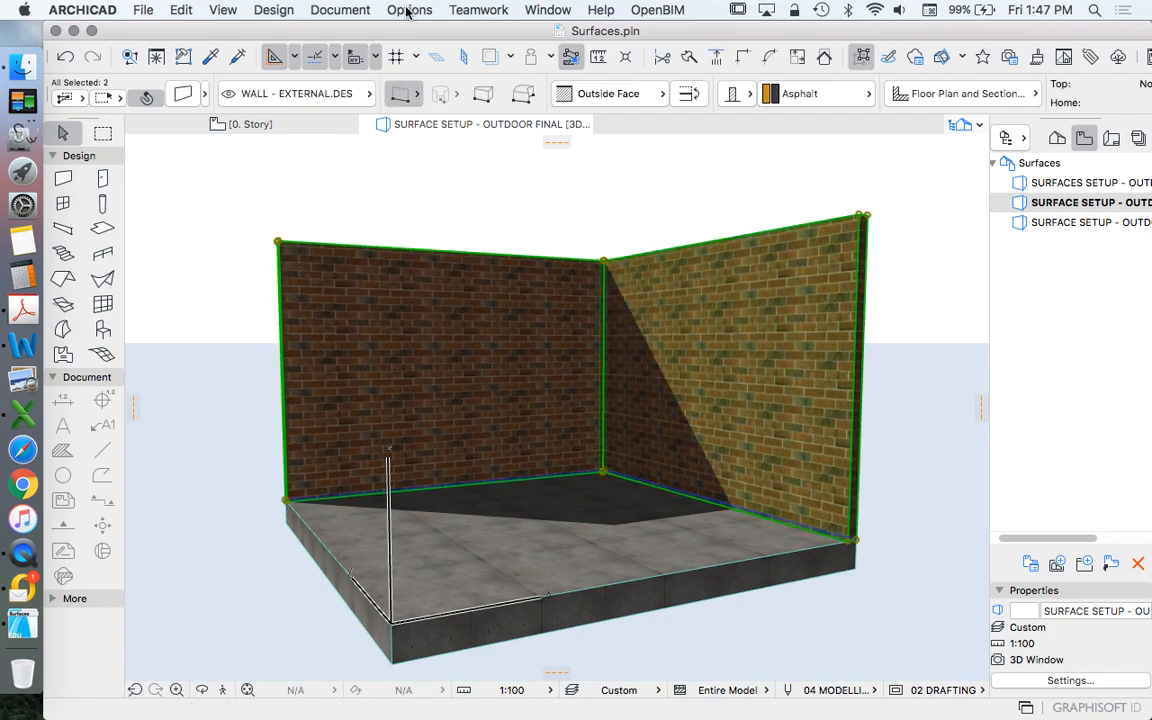
pyautogui.click(409, 9)
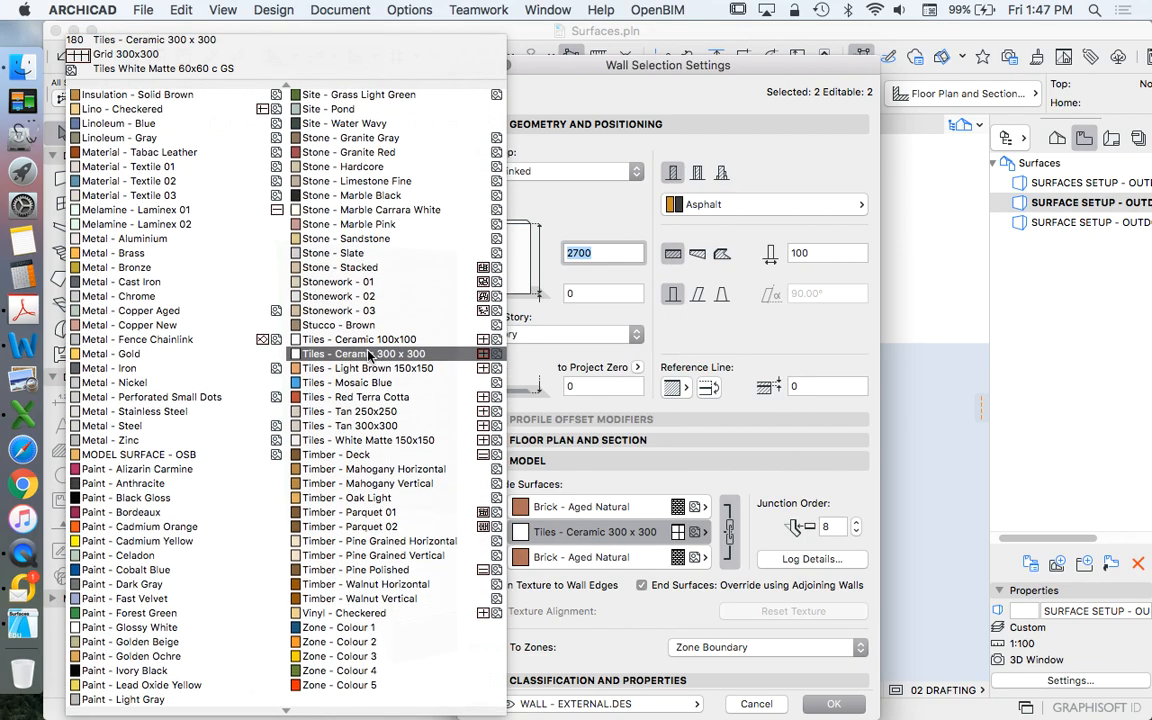
pyautogui.click(150, 397)
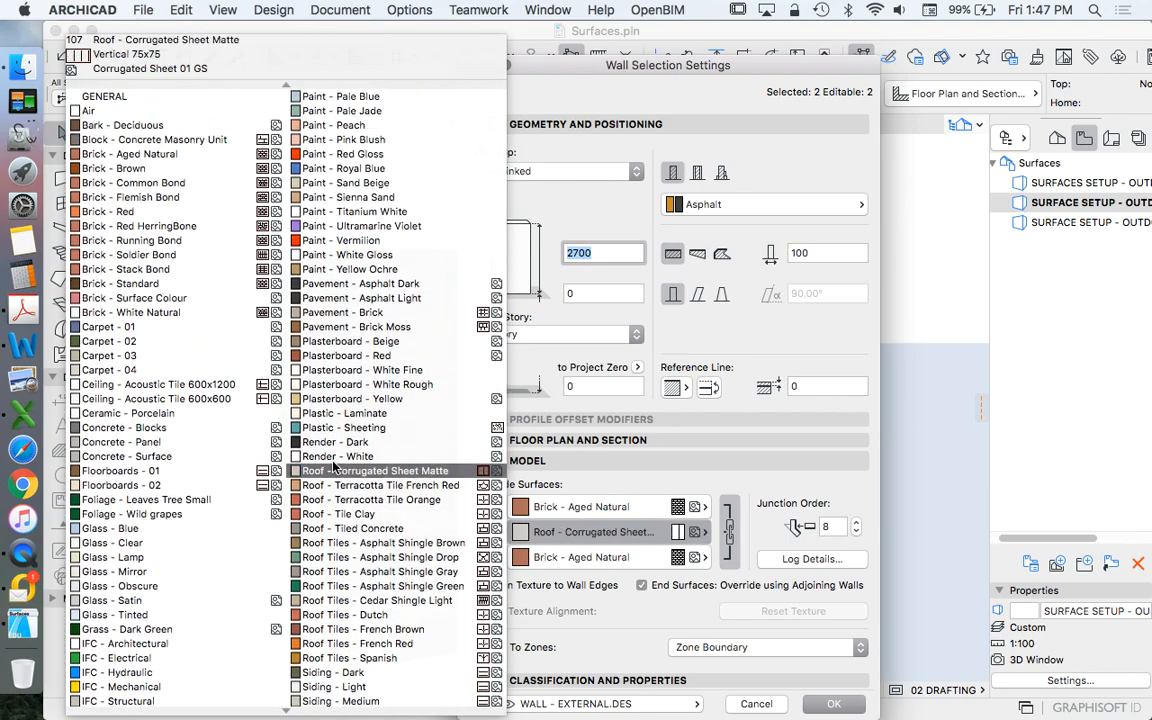
pyautogui.click(345, 411)
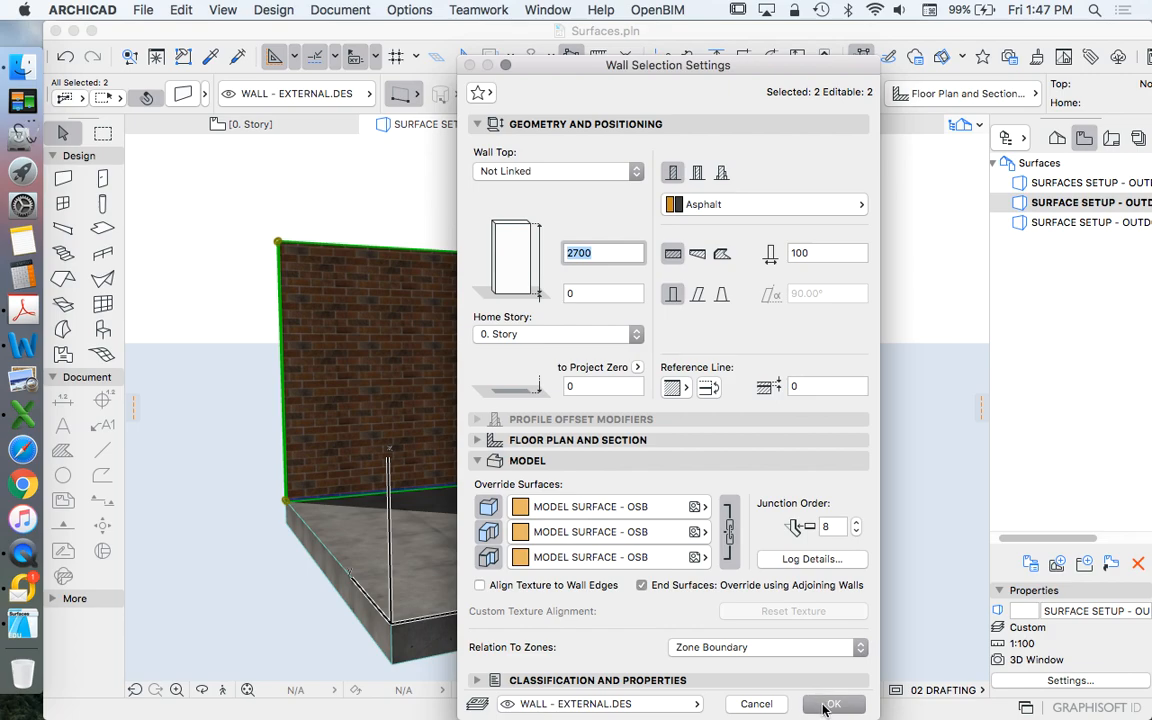
pyautogui.click(833, 703)
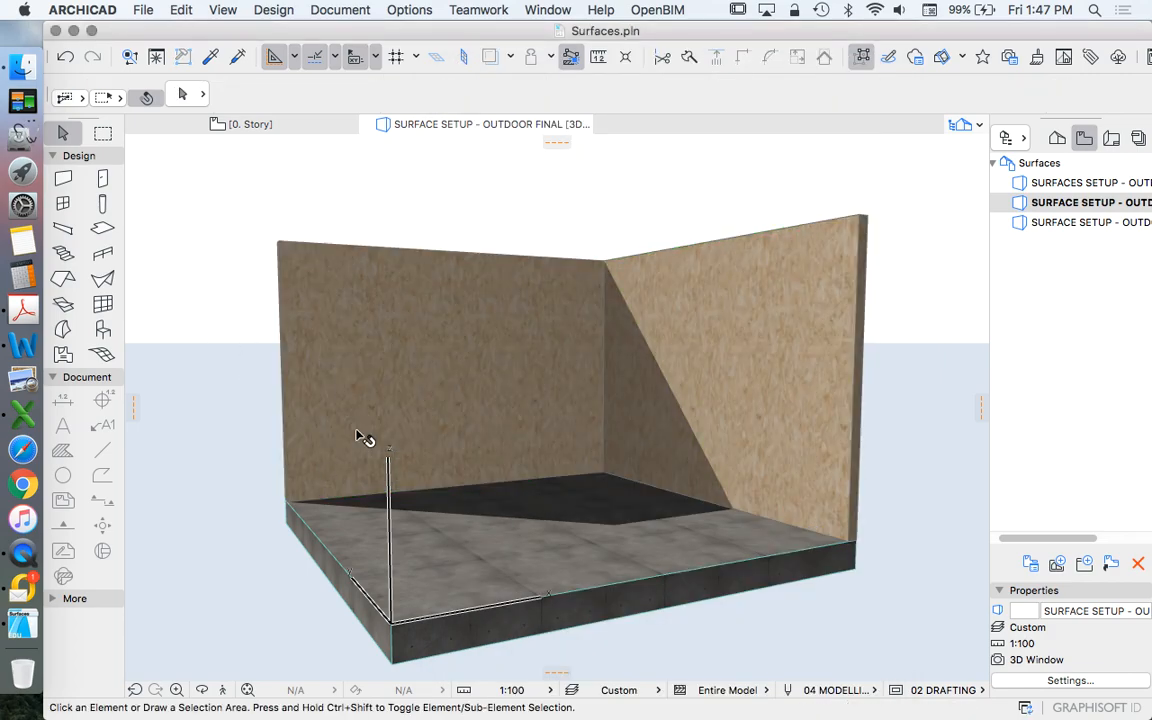
pyautogui.moveTo(410, 10)
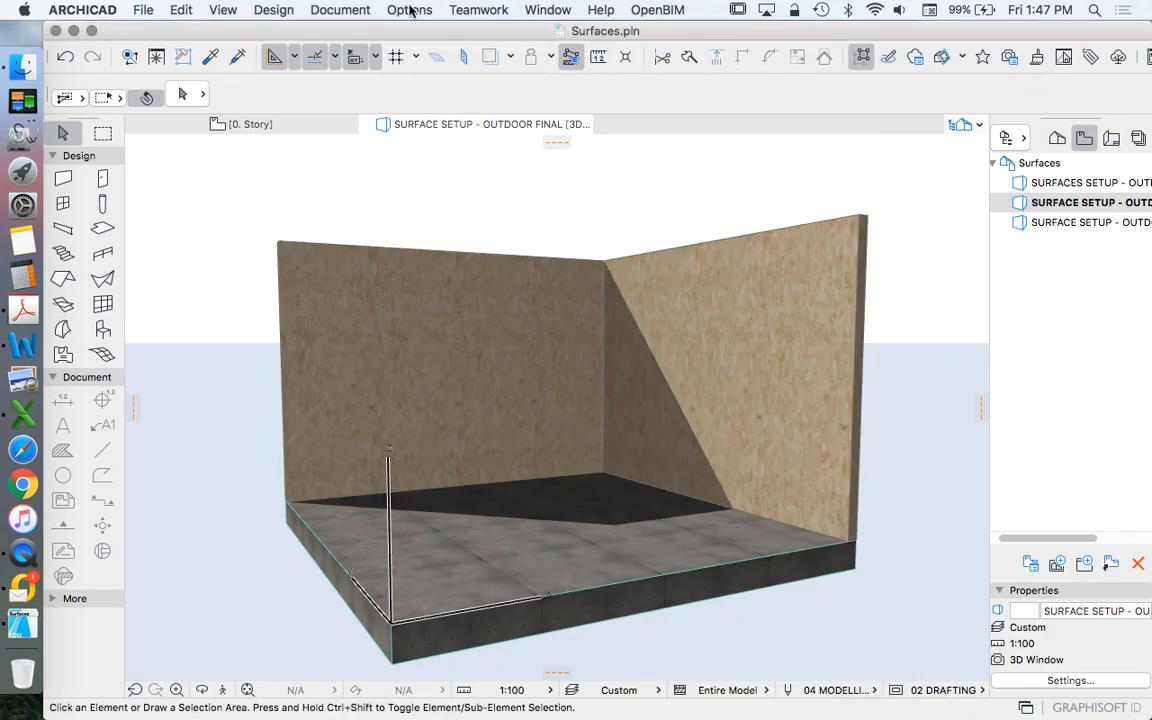
# Step: Duplicate MODEL SURFACE - OSB into a new surface named 'MODEL SURFACE - CARDBOARD'
pyautogui.click(409, 9)
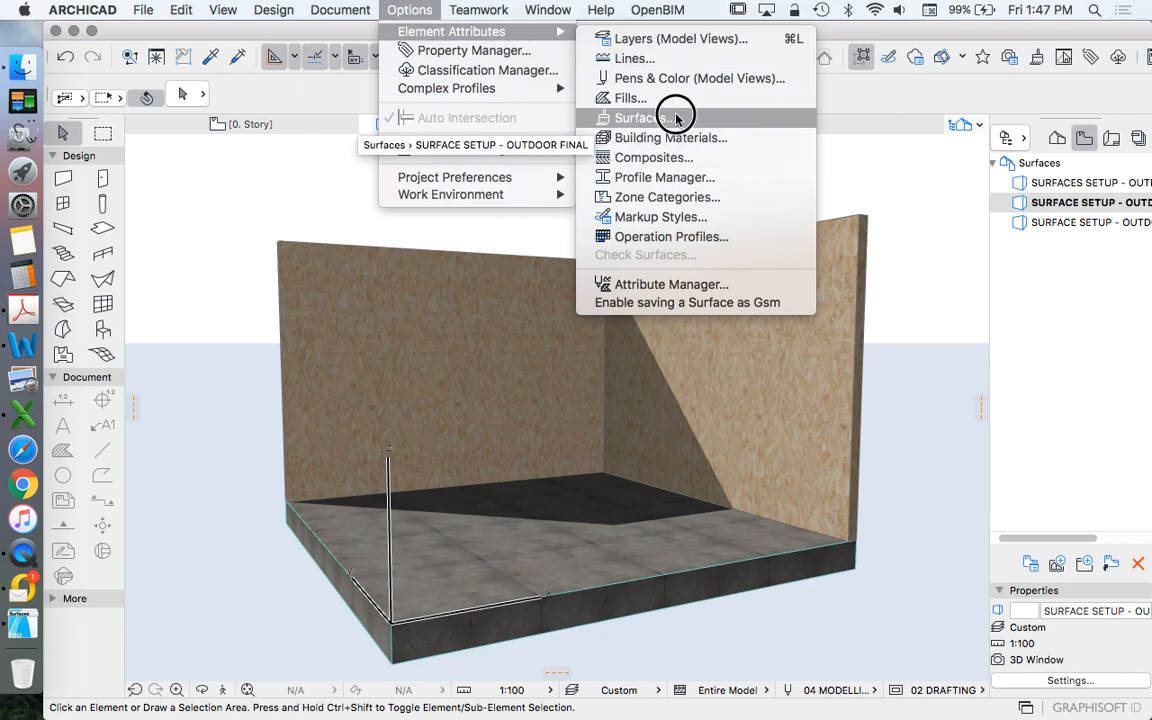
pyautogui.click(641, 118)
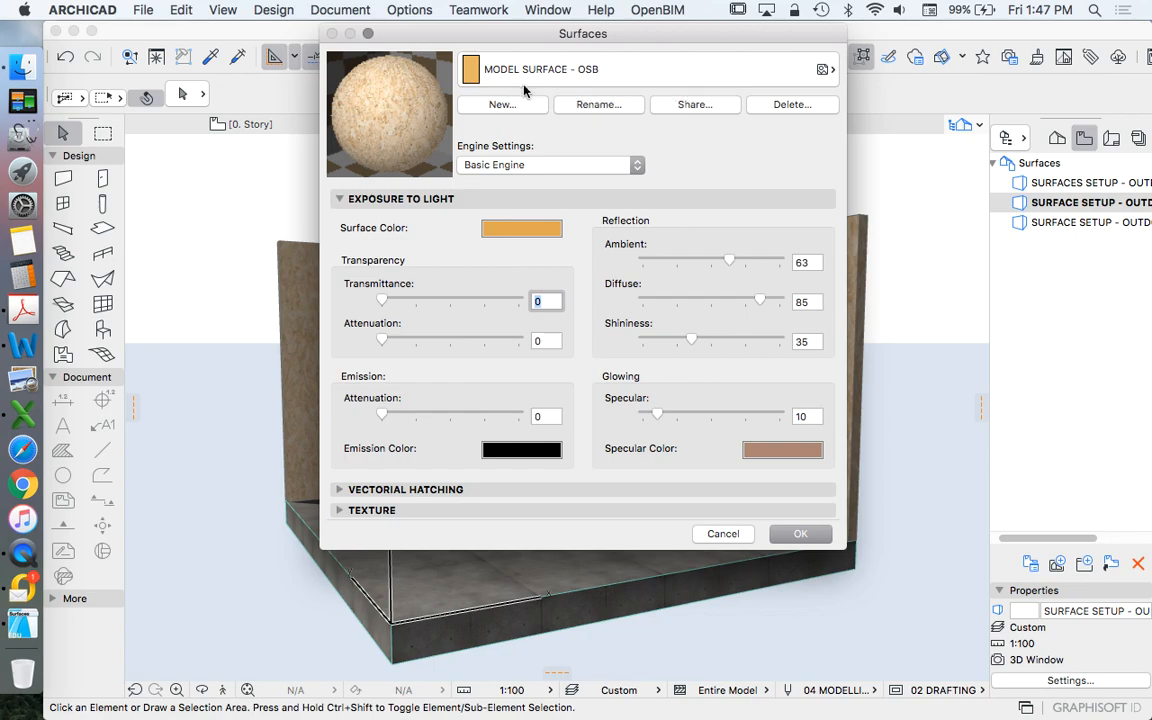
pyautogui.moveTo(510, 103)
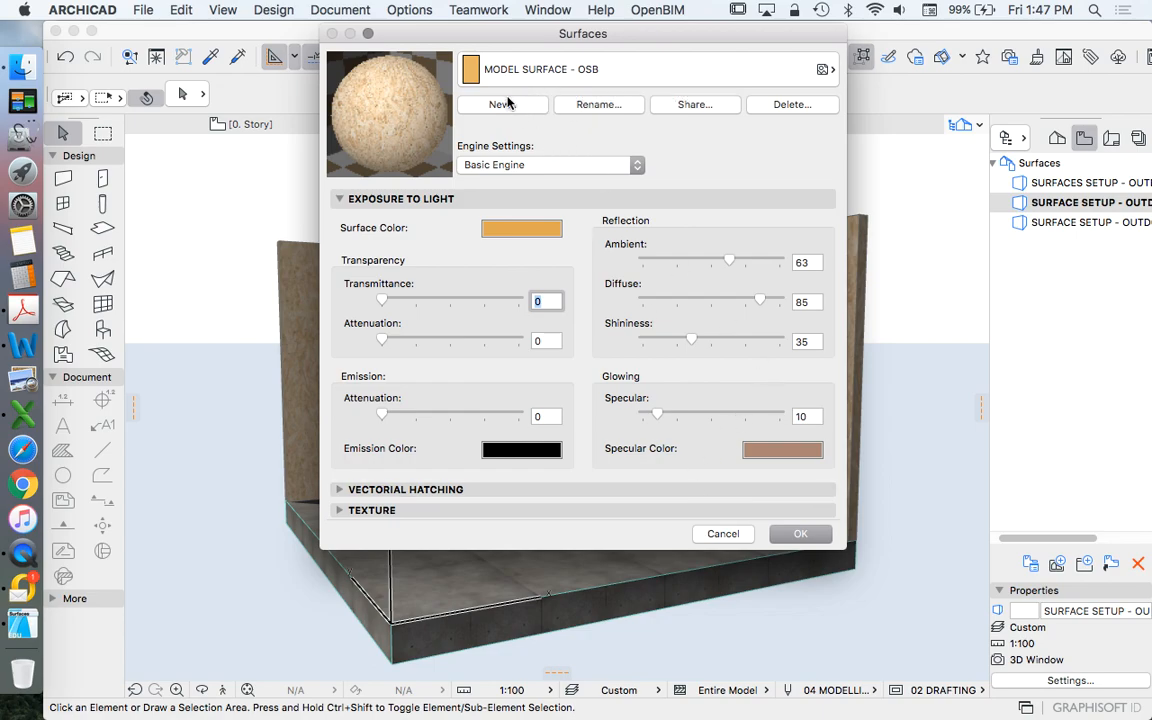
pyautogui.moveTo(504, 108)
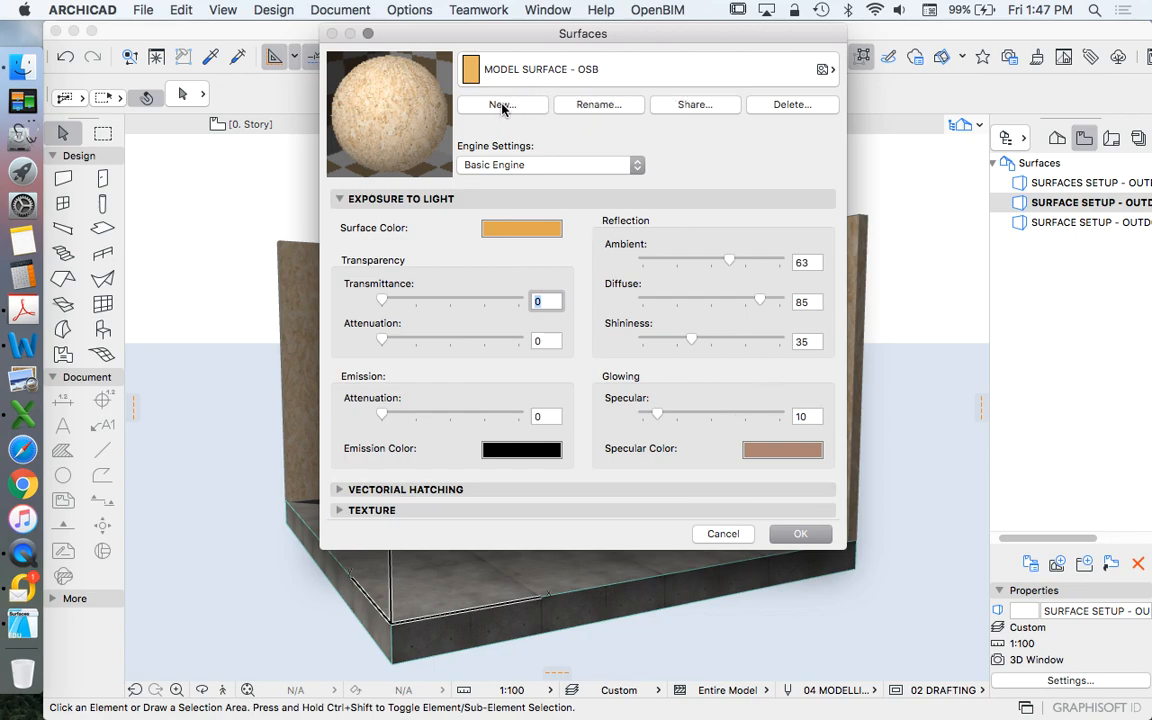
pyautogui.click(502, 104)
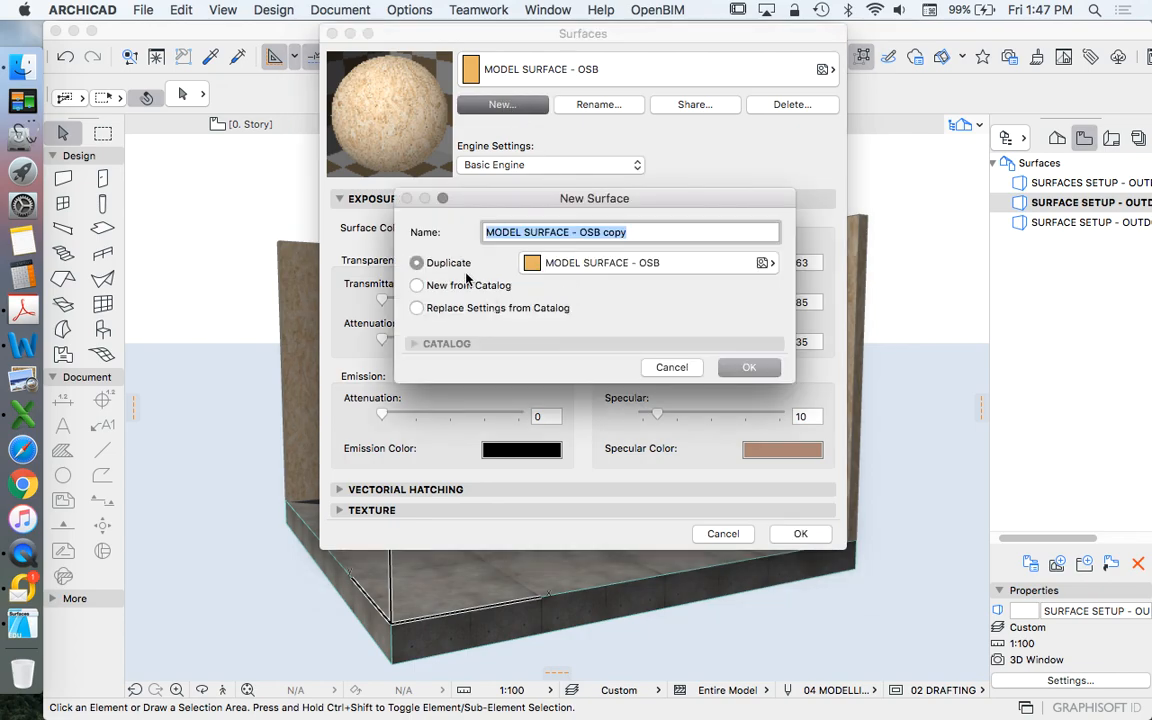
pyautogui.click(584, 232)
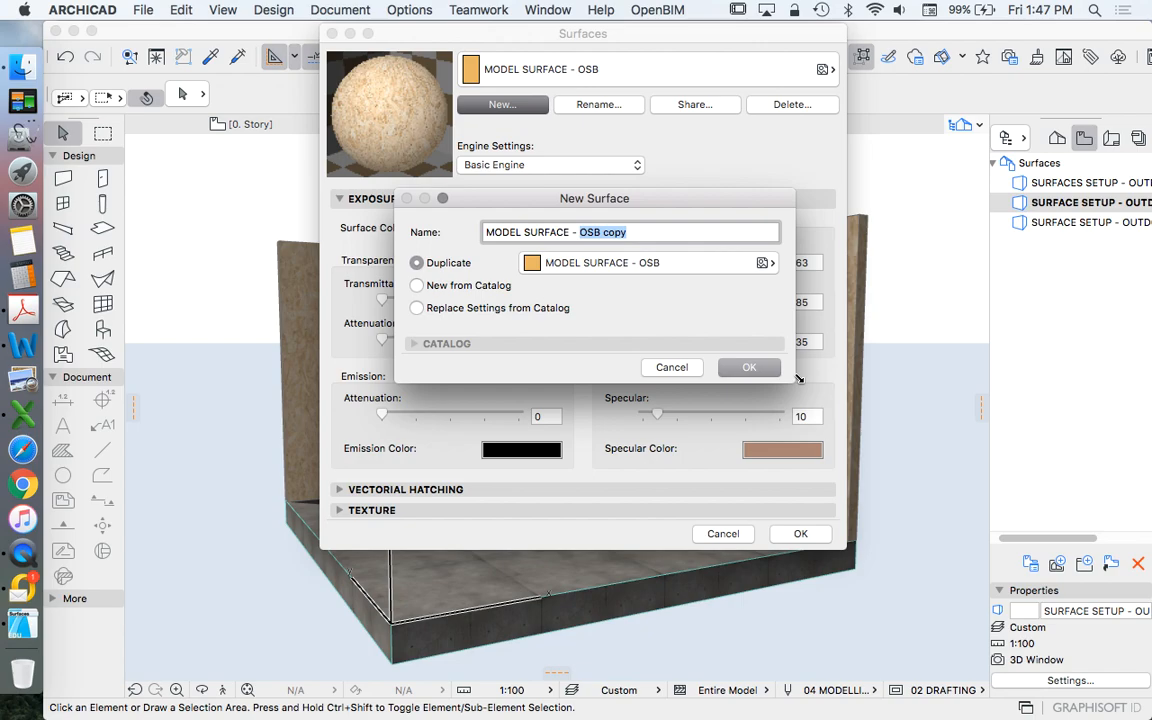
pyautogui.write('CARDB')
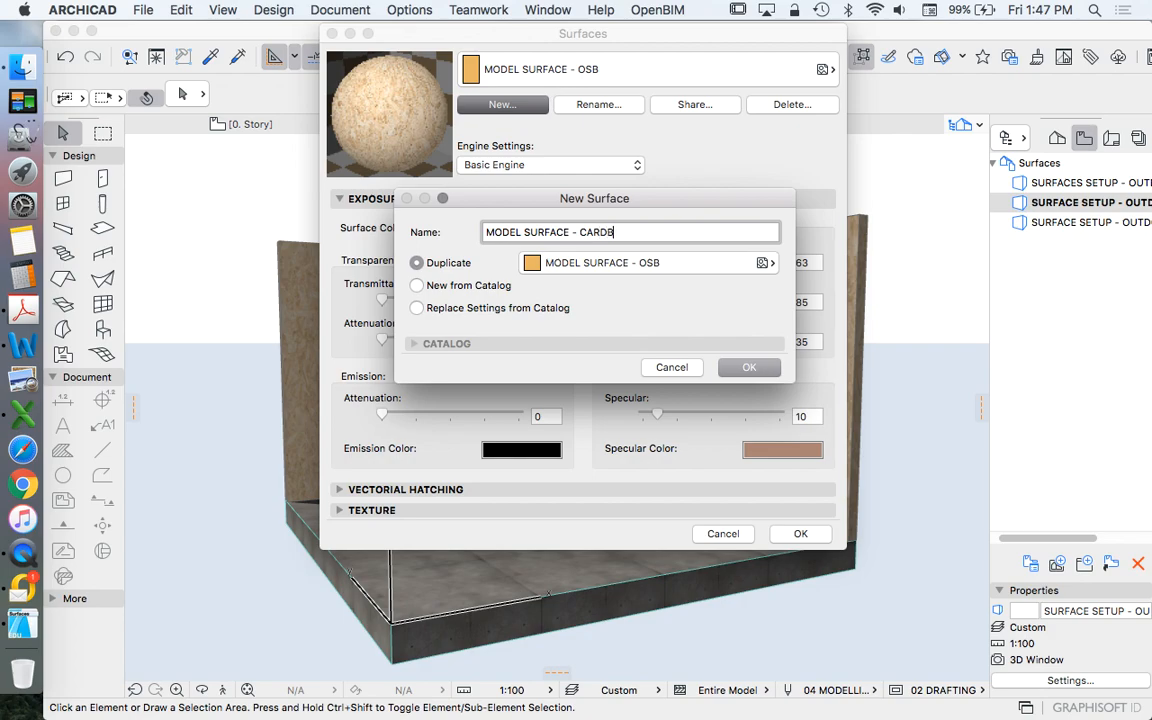
pyautogui.write('OARD')
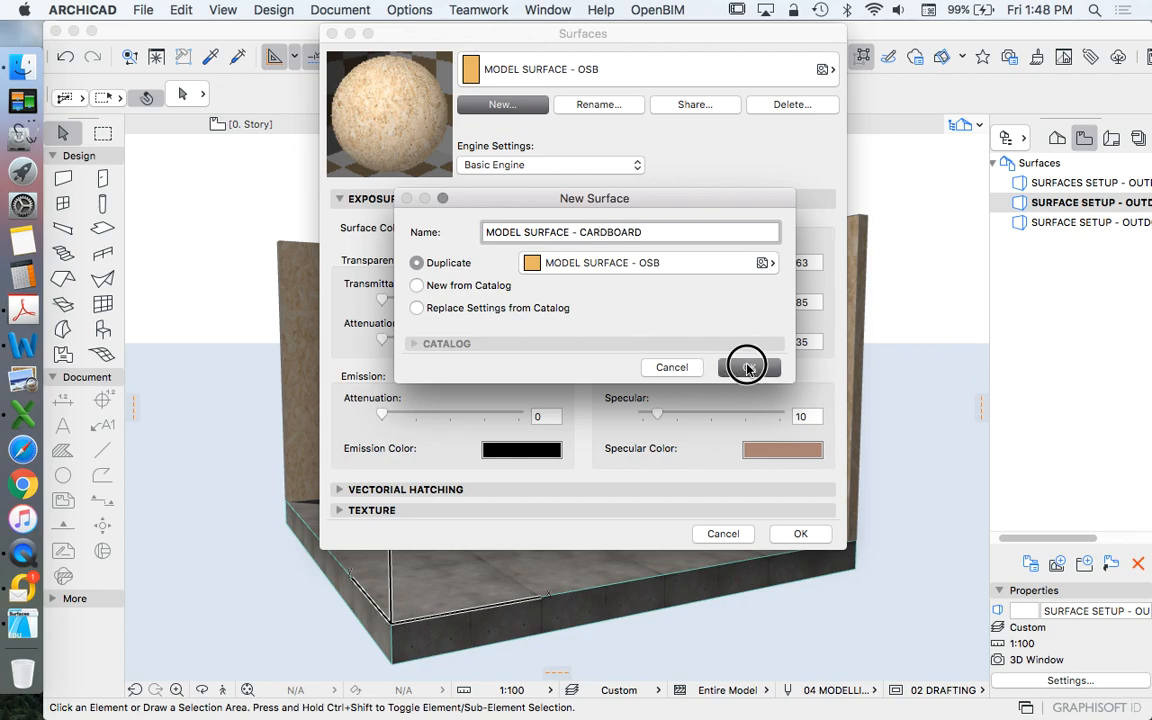
pyautogui.click(748, 366)
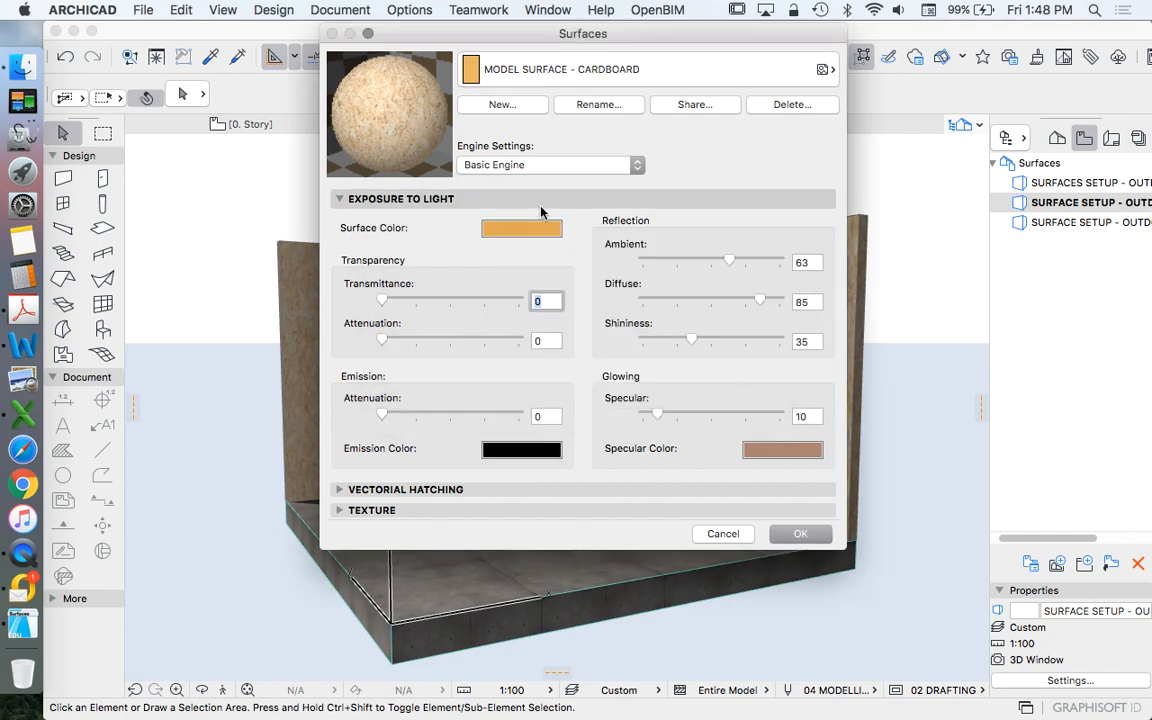
# Step: Set the cardboard surface colour to grey using the colour wheel
pyautogui.click(521, 228)
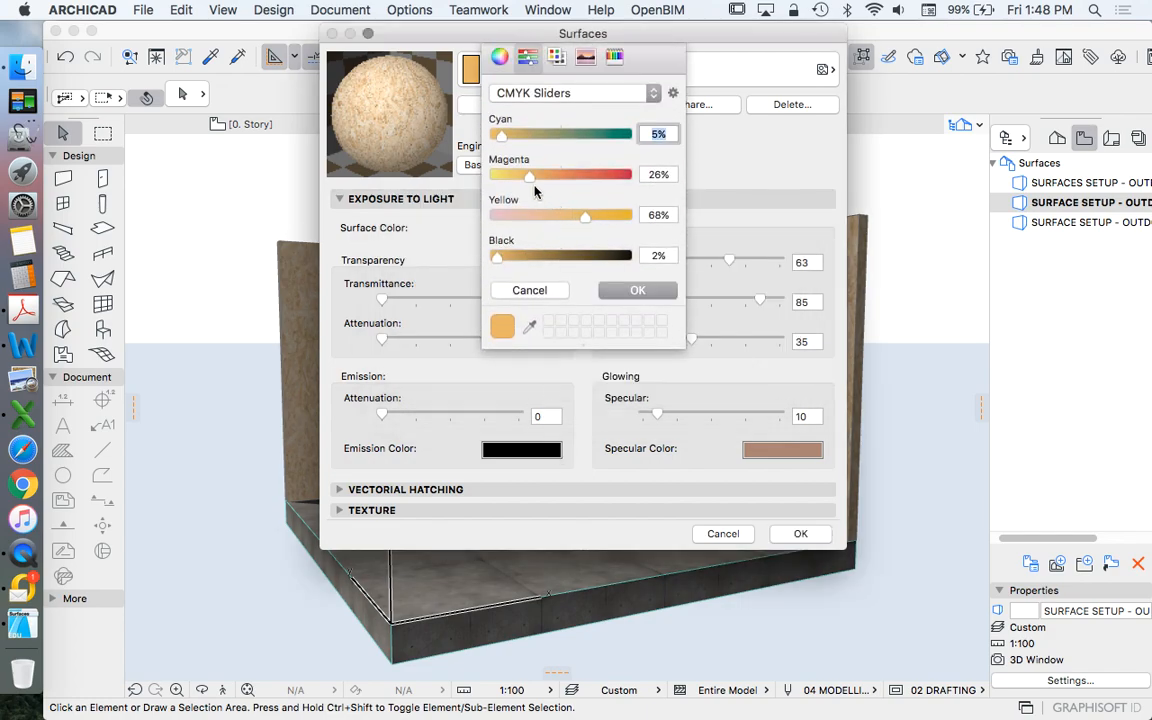
pyautogui.click(499, 56)
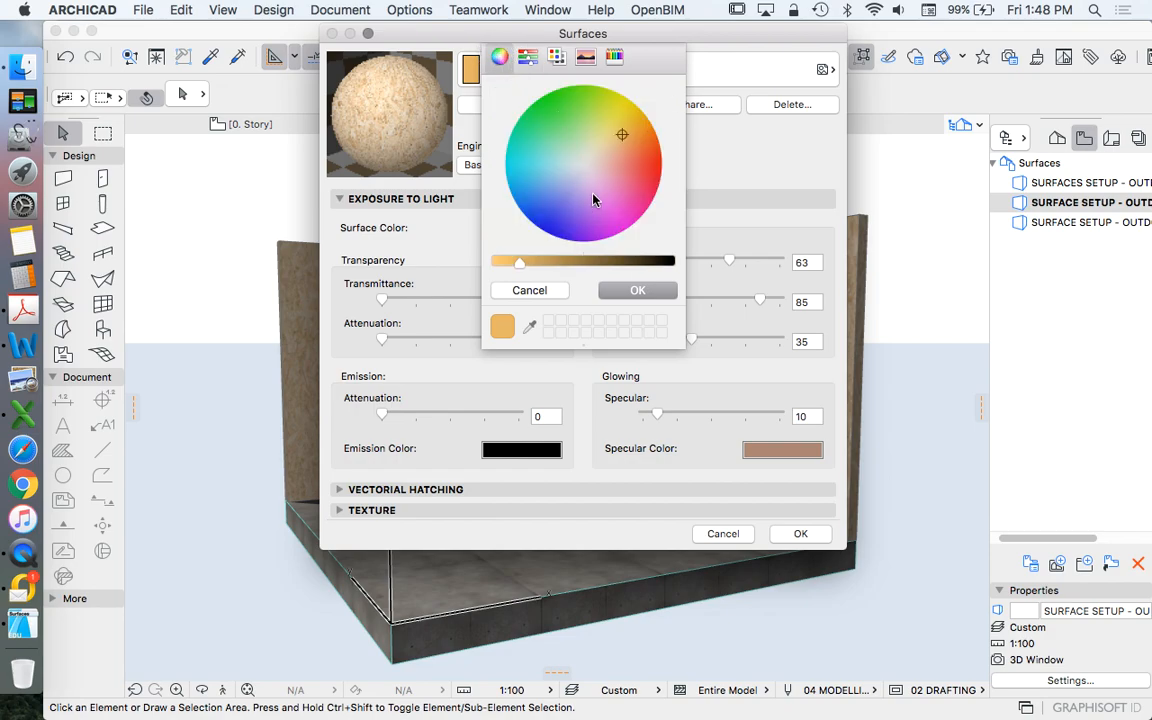
pyautogui.moveTo(622, 134); pyautogui.dragTo(583, 163)
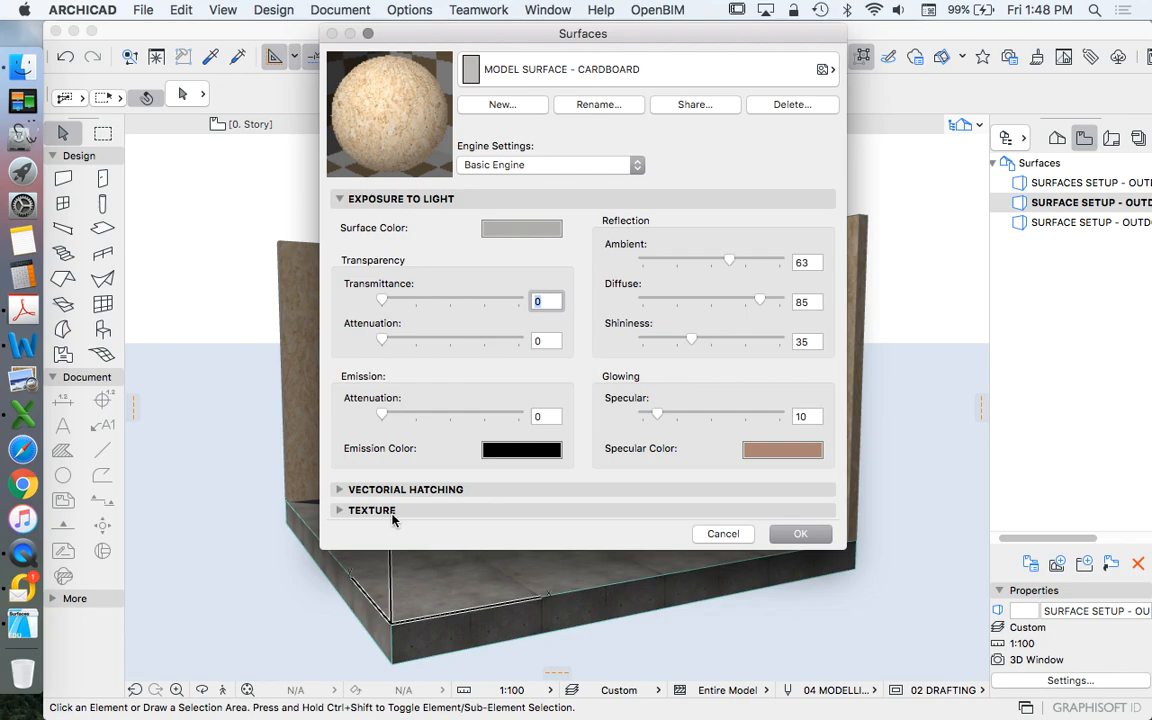
# Step: Load WHITE CARD.jpg from the library as the surface texture
pyautogui.click(371, 510)
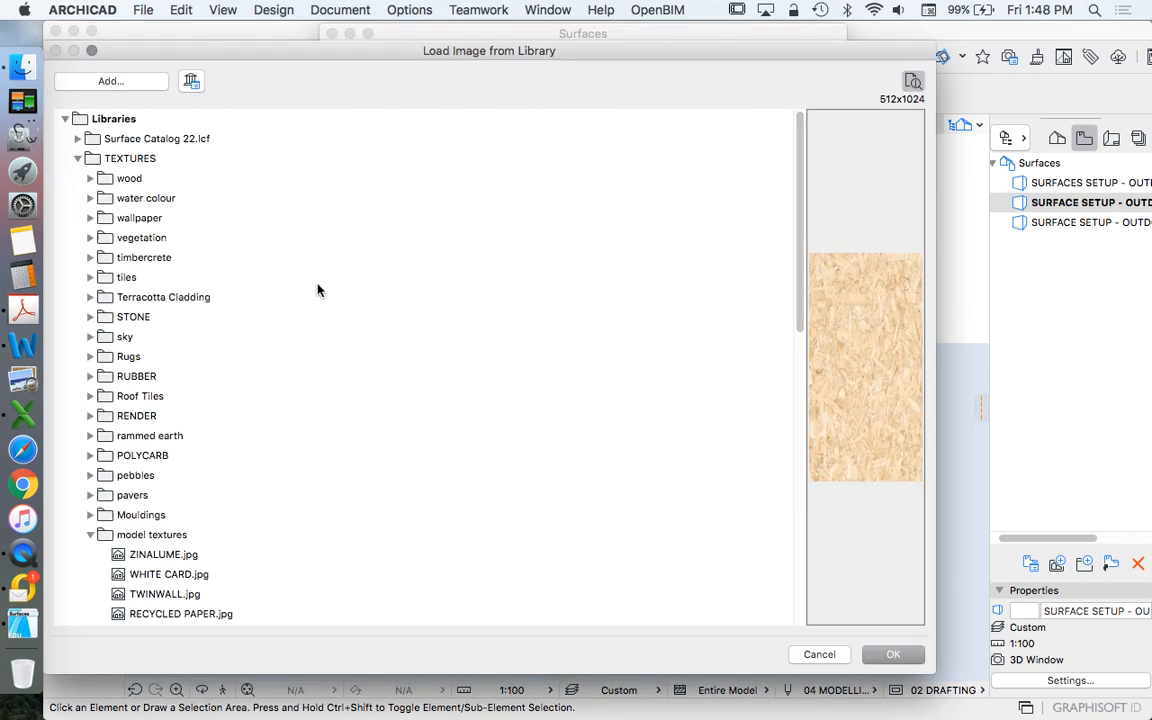
pyautogui.click(148, 397)
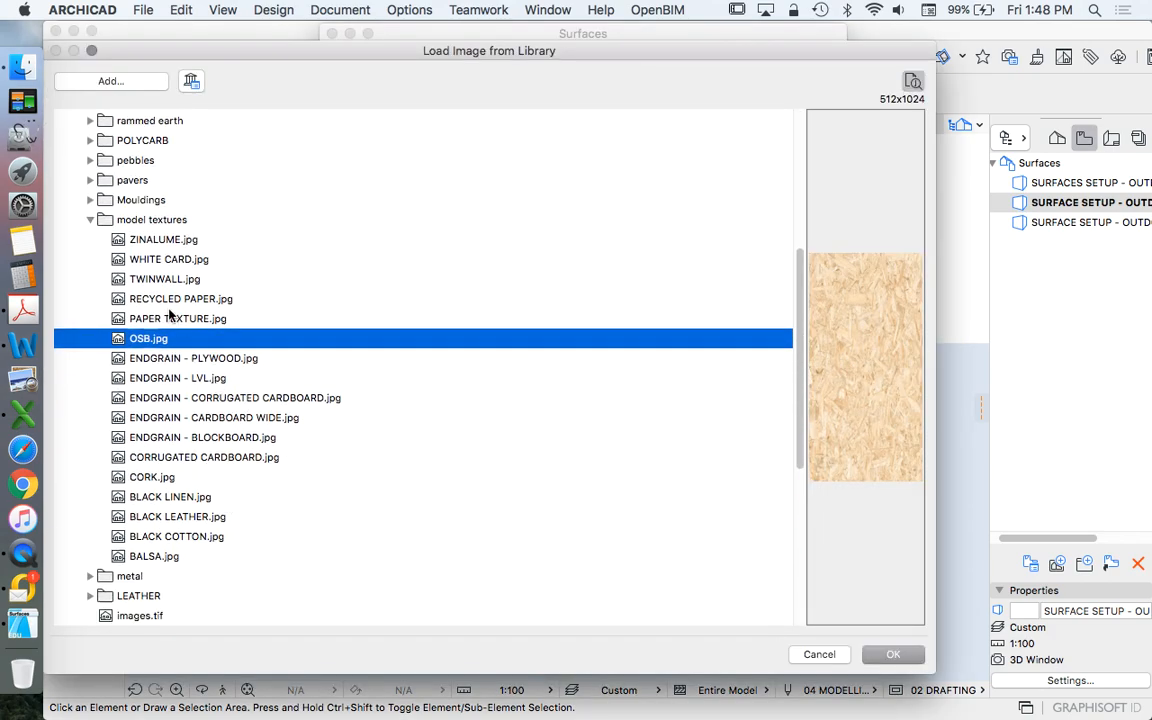
pyautogui.click(178, 318)
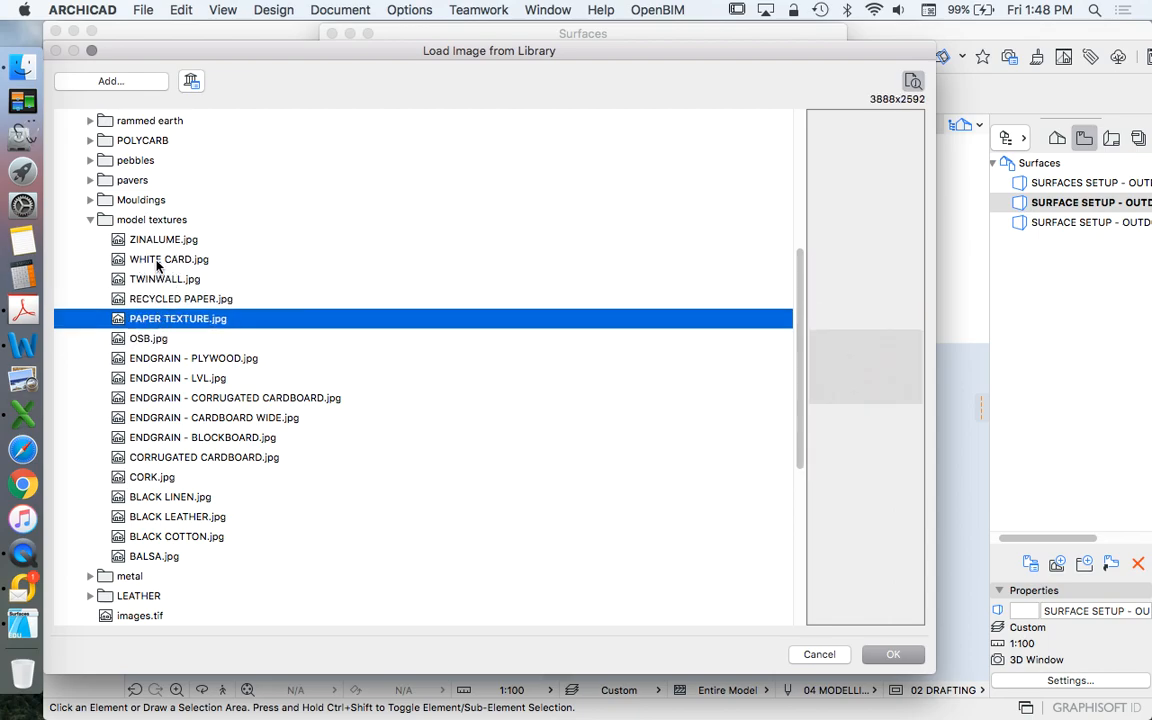
pyautogui.click(169, 259)
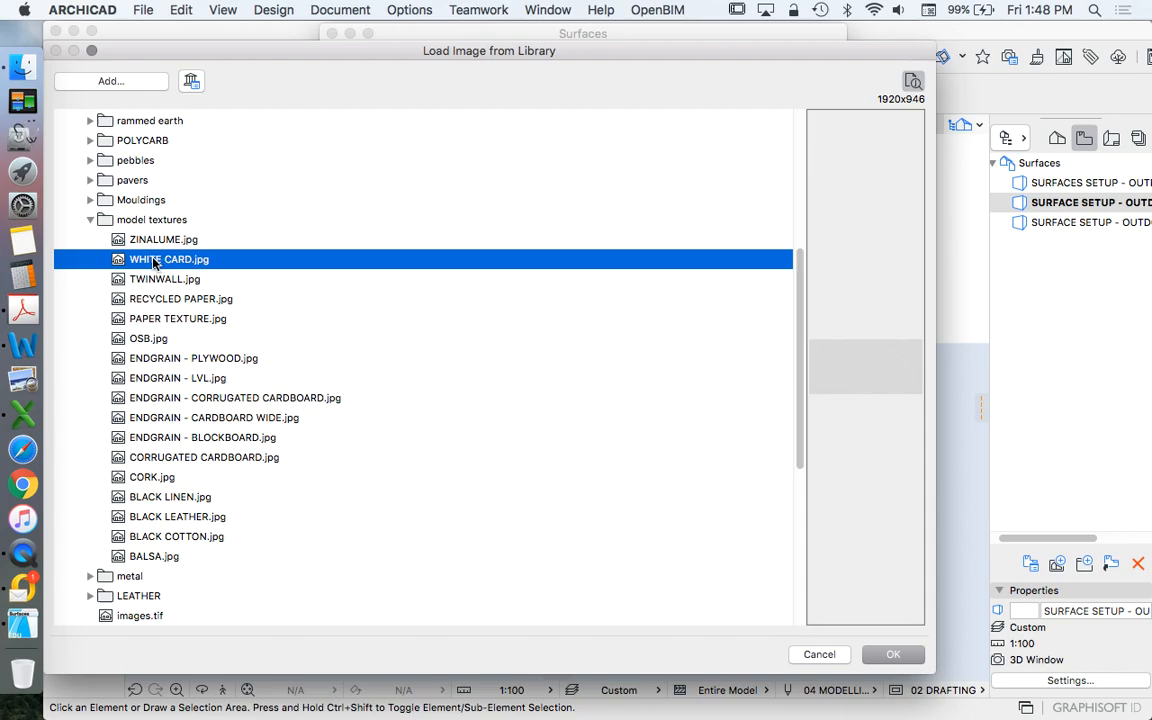
pyautogui.moveTo(753, 631)
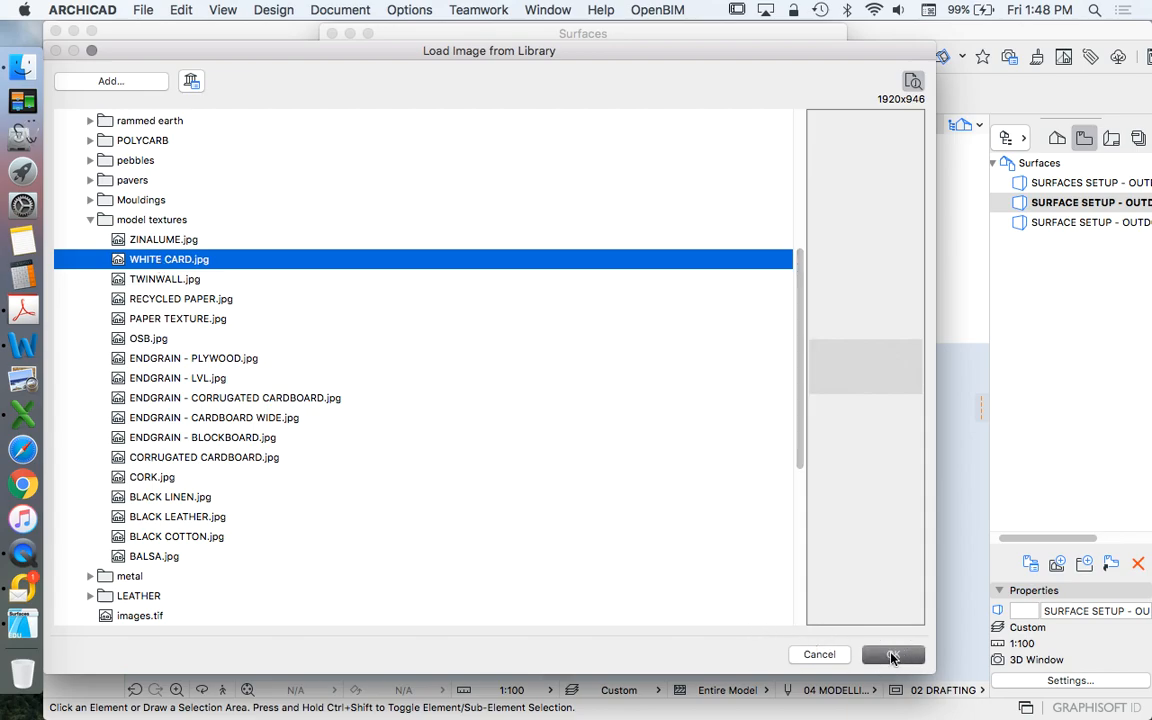
pyautogui.click(892, 654)
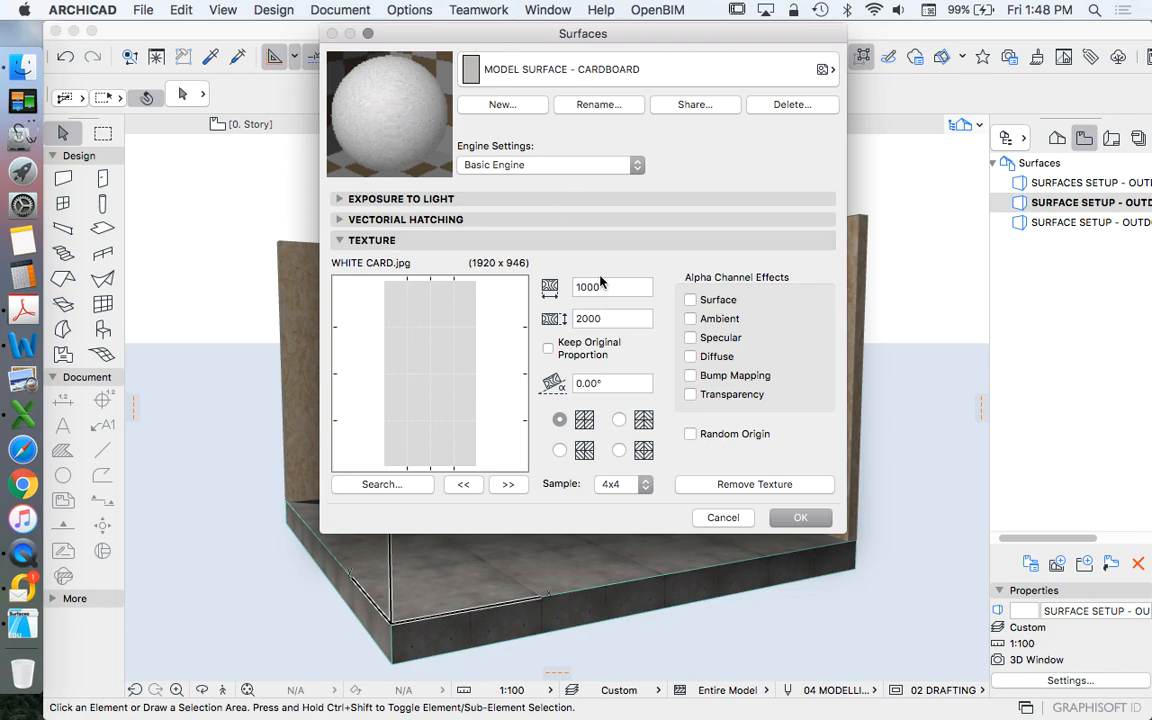
pyautogui.moveTo(533, 354)
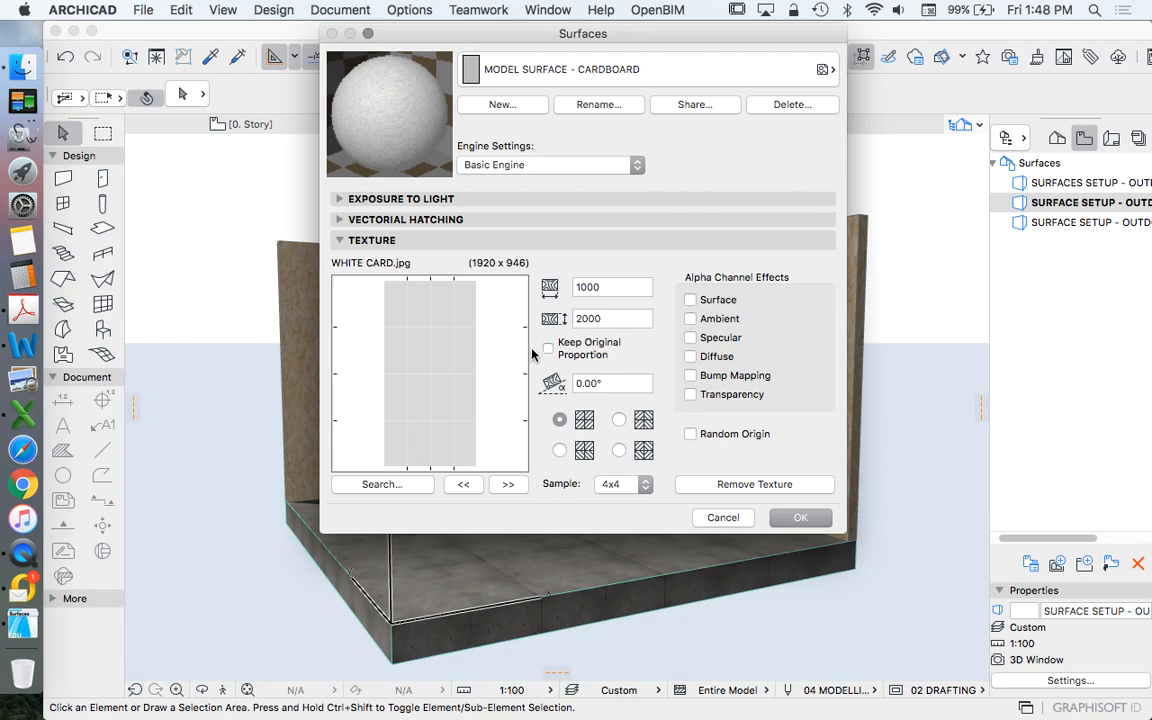
# Step: Set a 1x1 sample and 4000 texture width with original proportion kept, then confirm
pyautogui.click(645, 484)
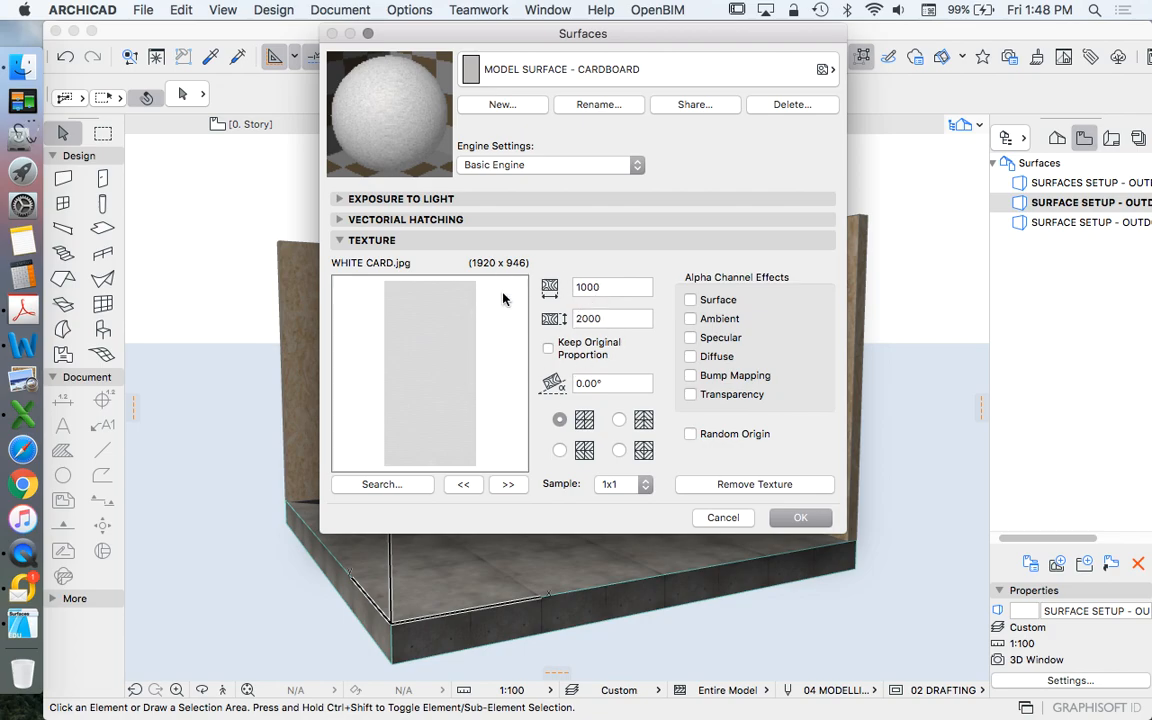
pyautogui.click(612, 287)
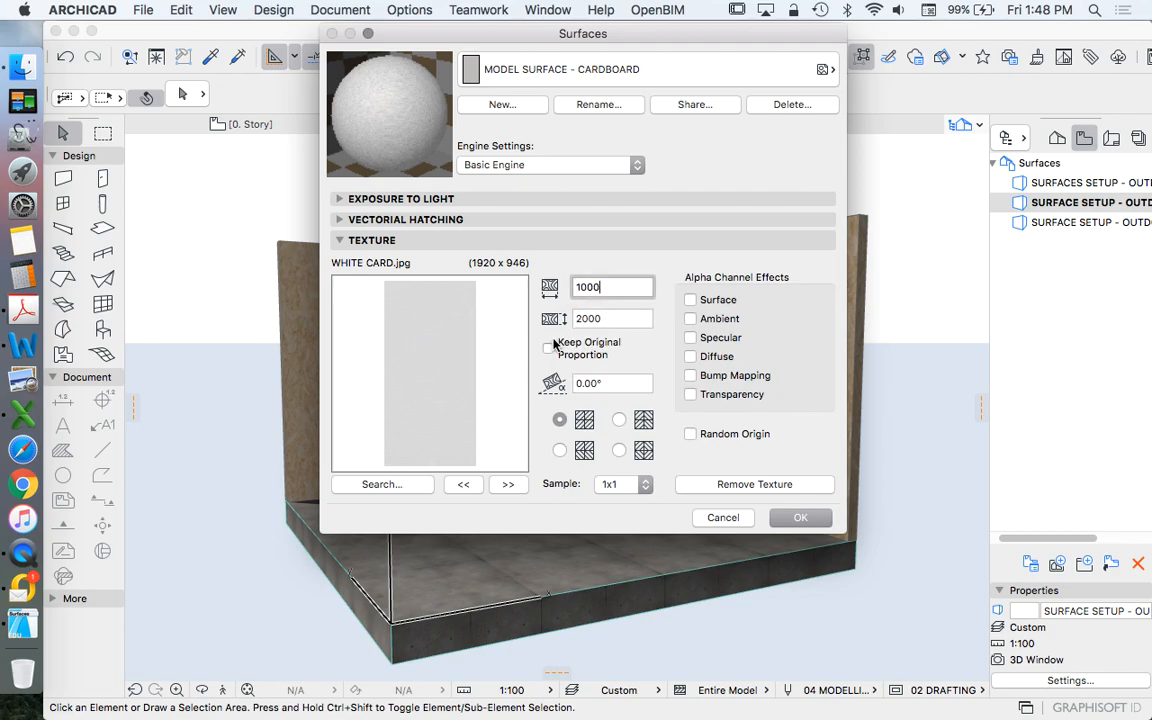
pyautogui.click(547, 348)
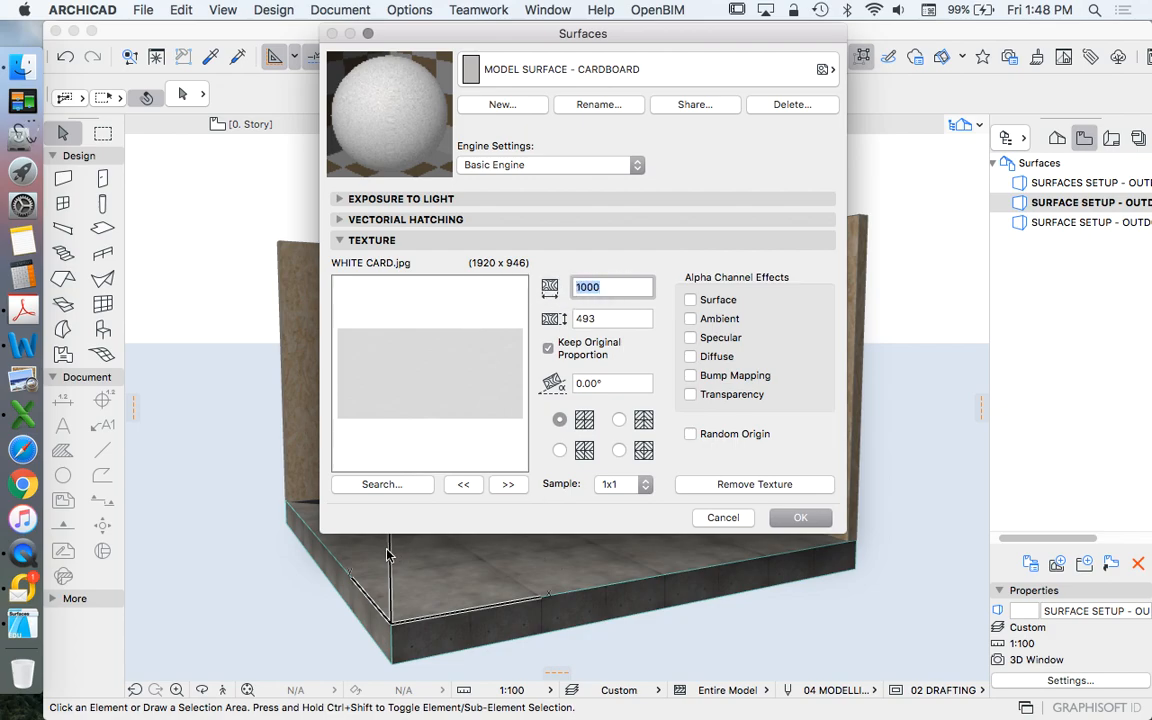
pyautogui.write('4')
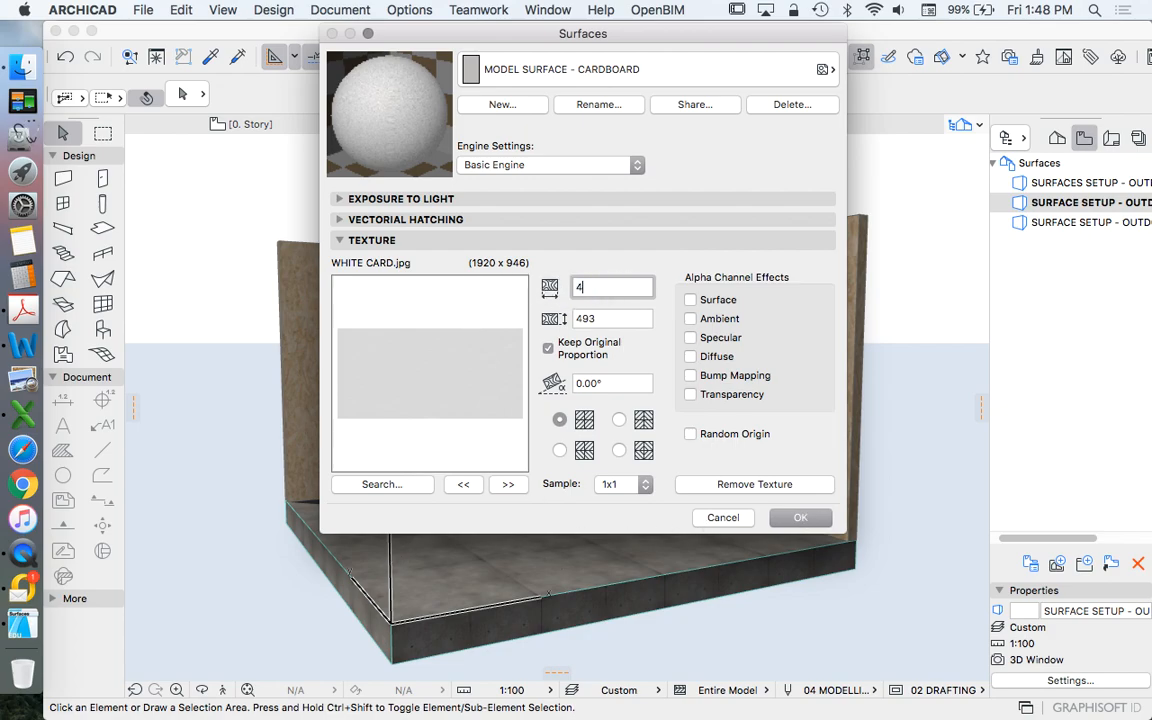
pyautogui.write('4000')
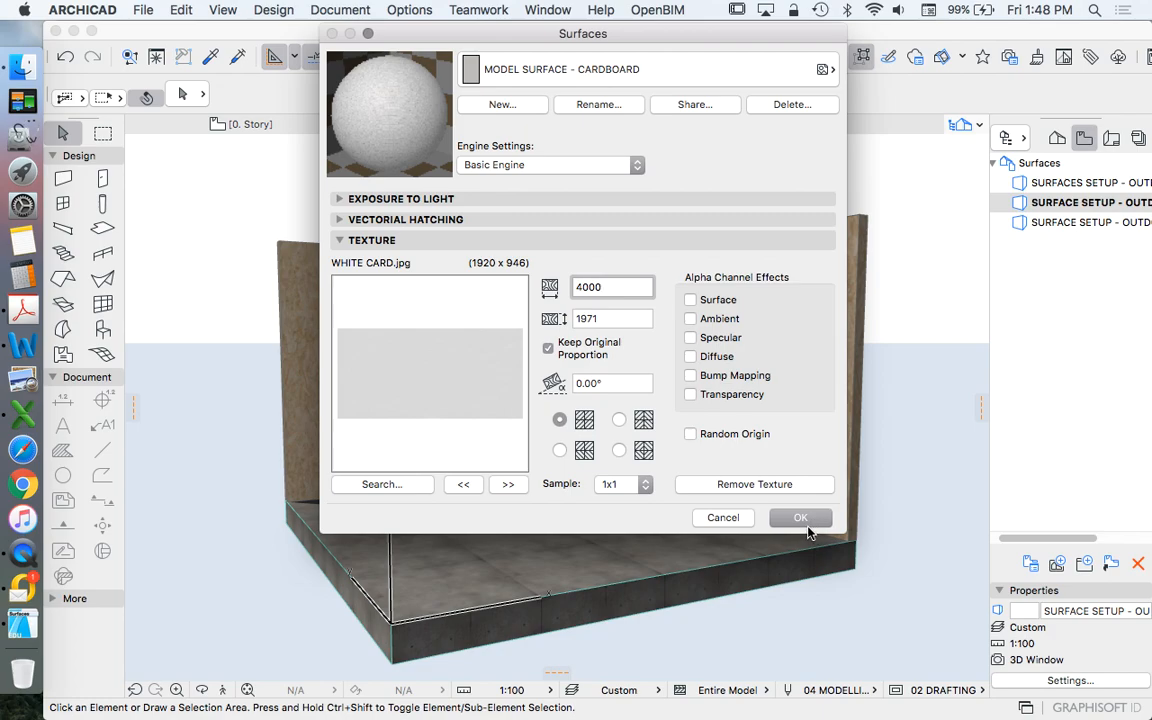
pyautogui.moveTo(780, 500)
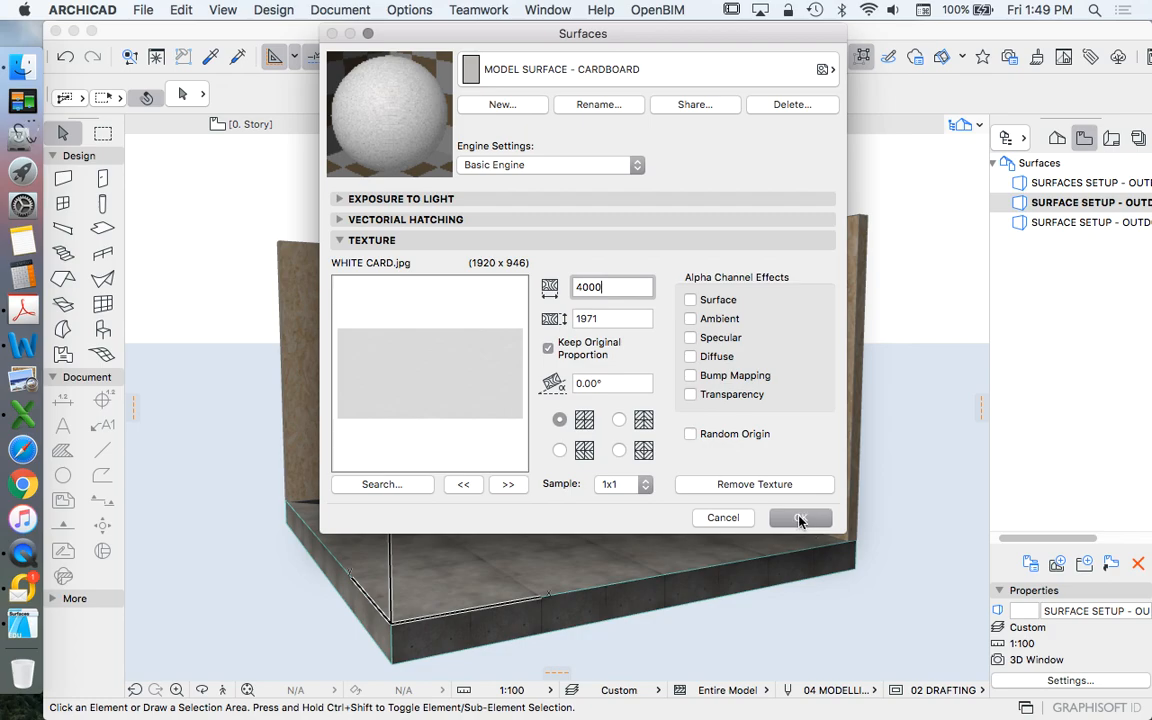
pyautogui.click(799, 518)
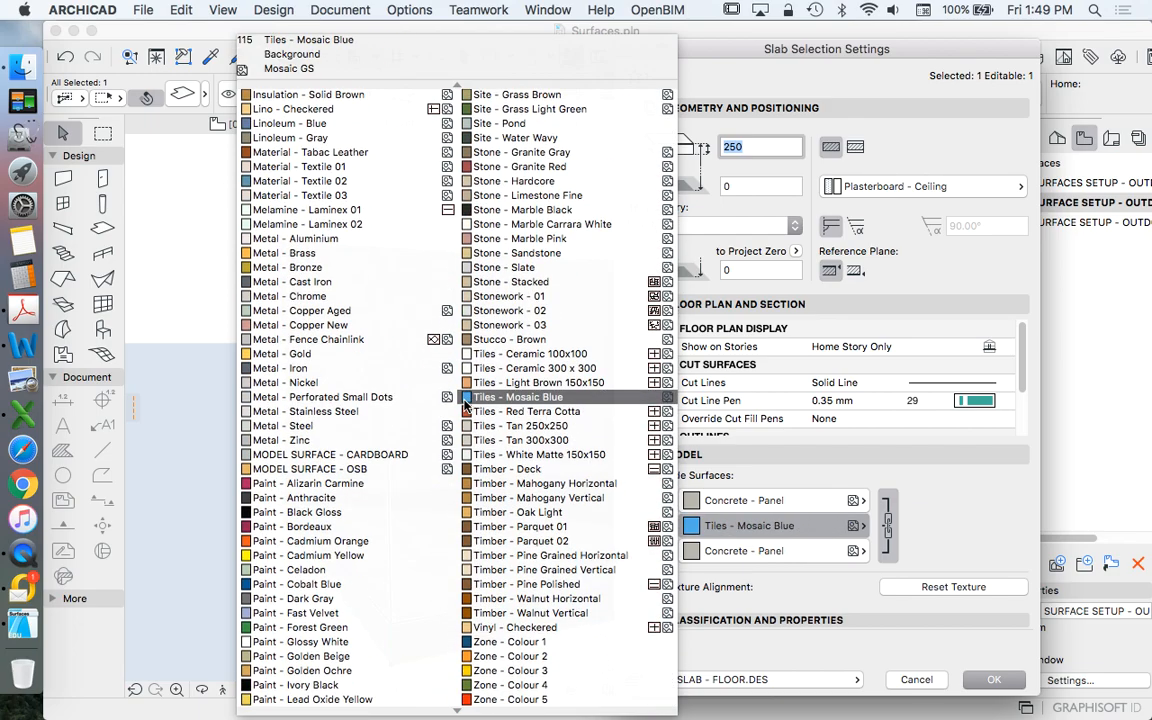
# Step: Confirm the slab's surface settings and deselect the slab in the 3D view
pyautogui.click(329, 454)
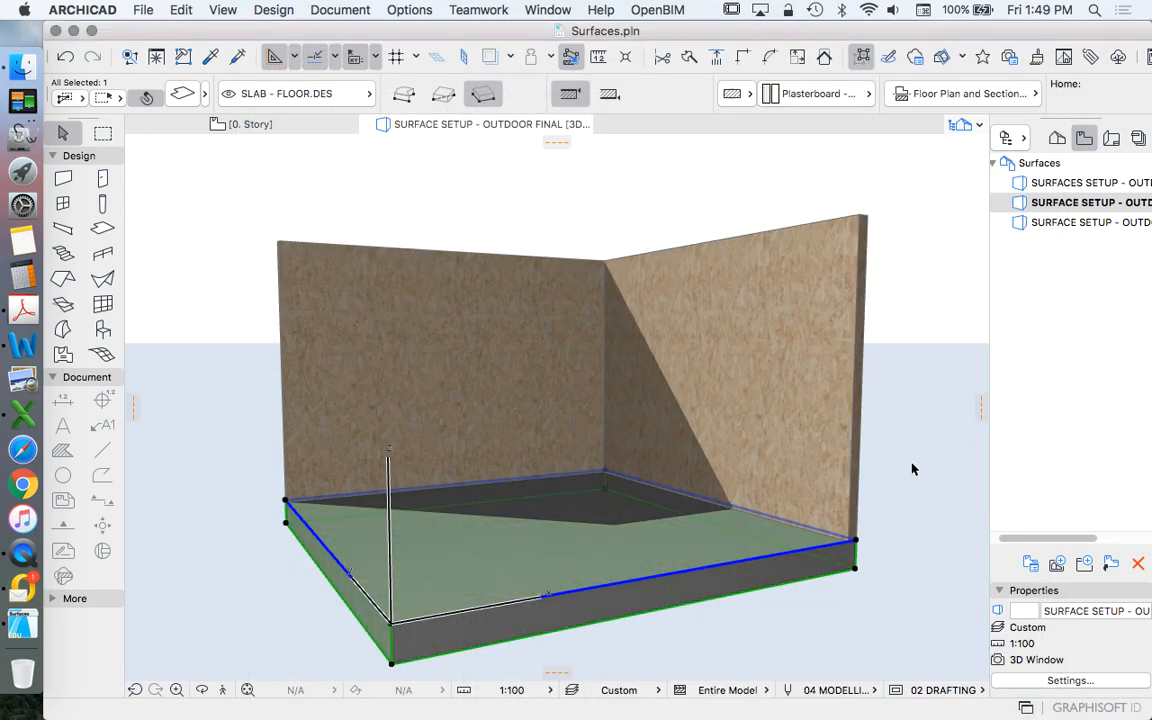
pyautogui.click(910, 468)
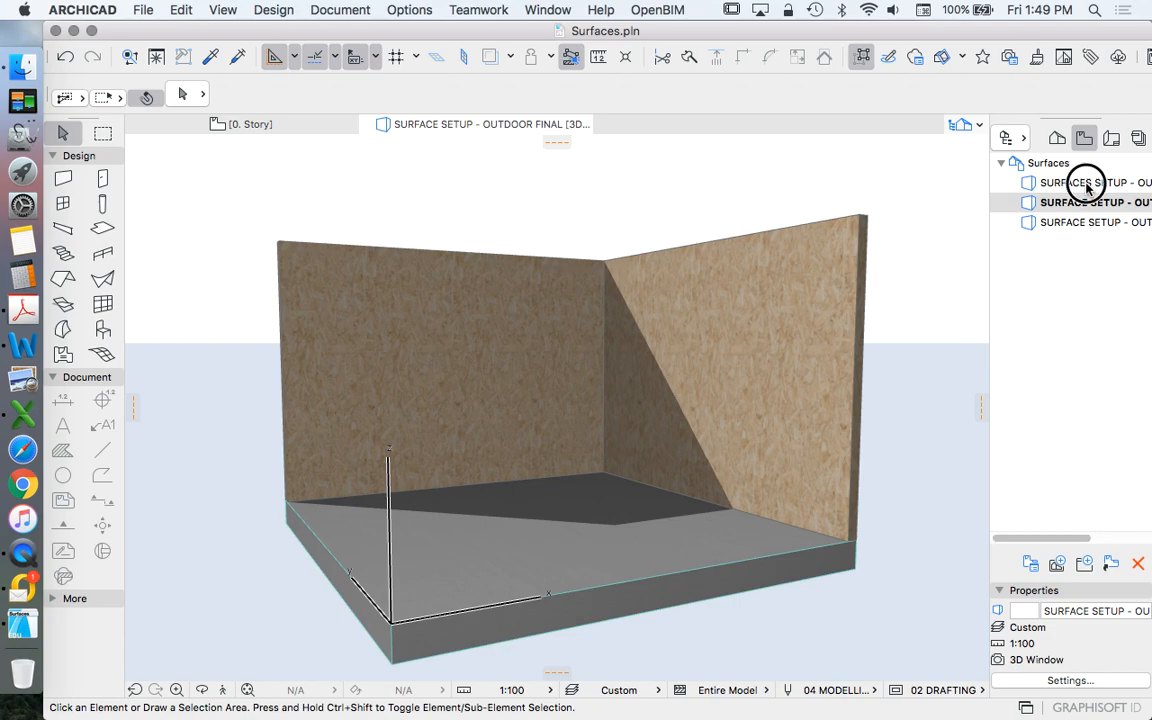
# Step: Render a test PhotoRender Projection from the Outdoor Fast view, then discard it unsaved
pyautogui.click(1090, 182)
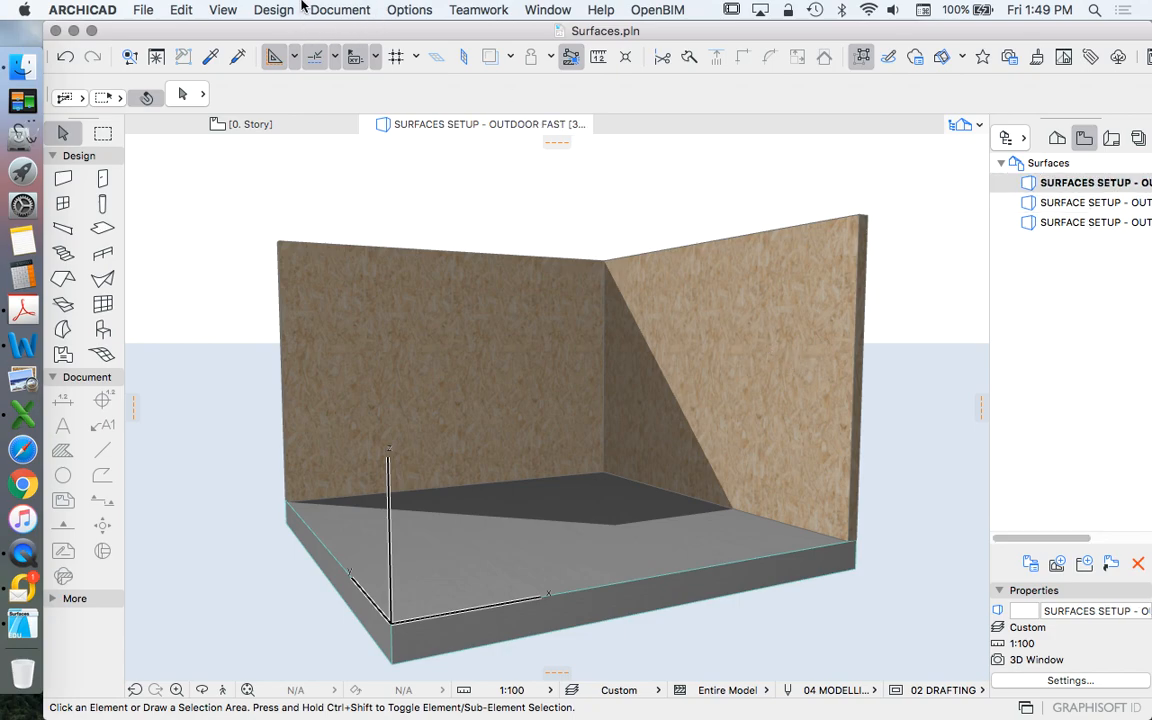
pyautogui.click(273, 9)
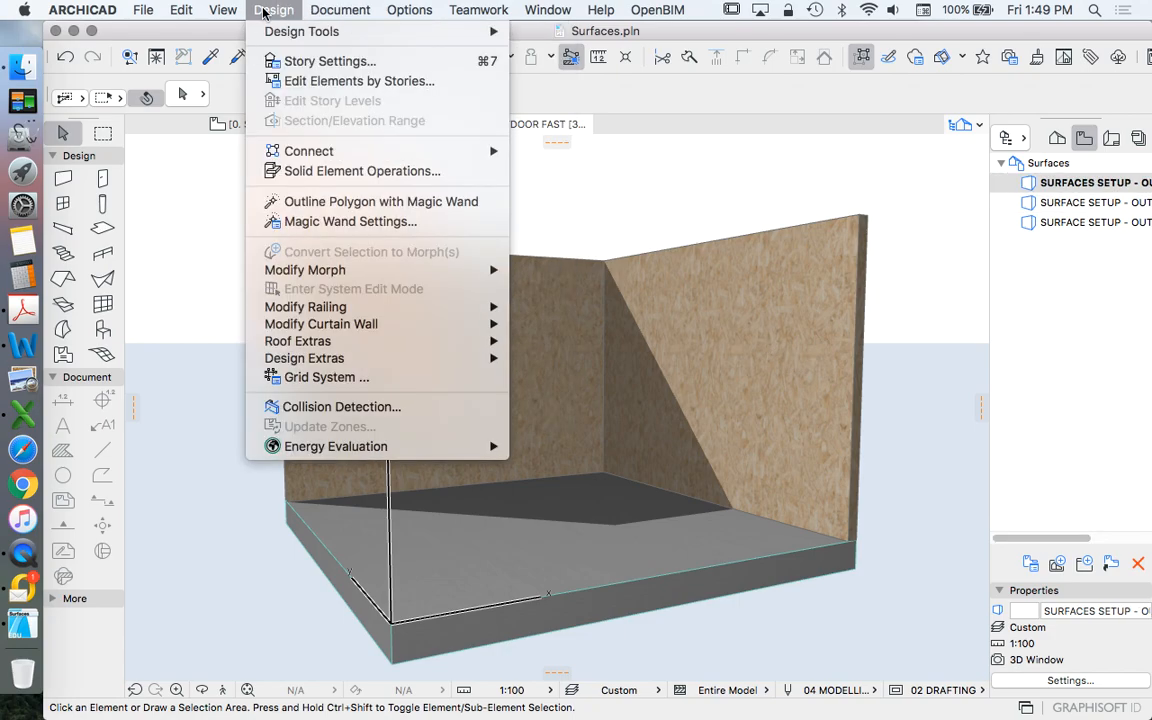
pyautogui.click(340, 9)
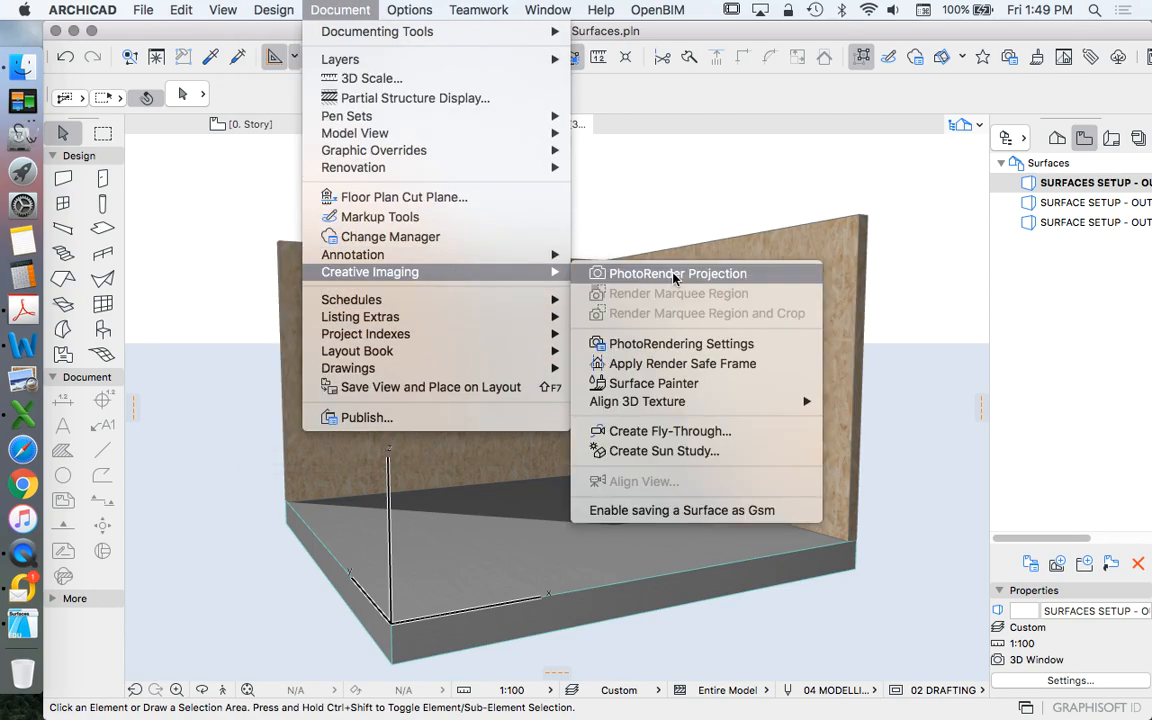
pyautogui.click(678, 273)
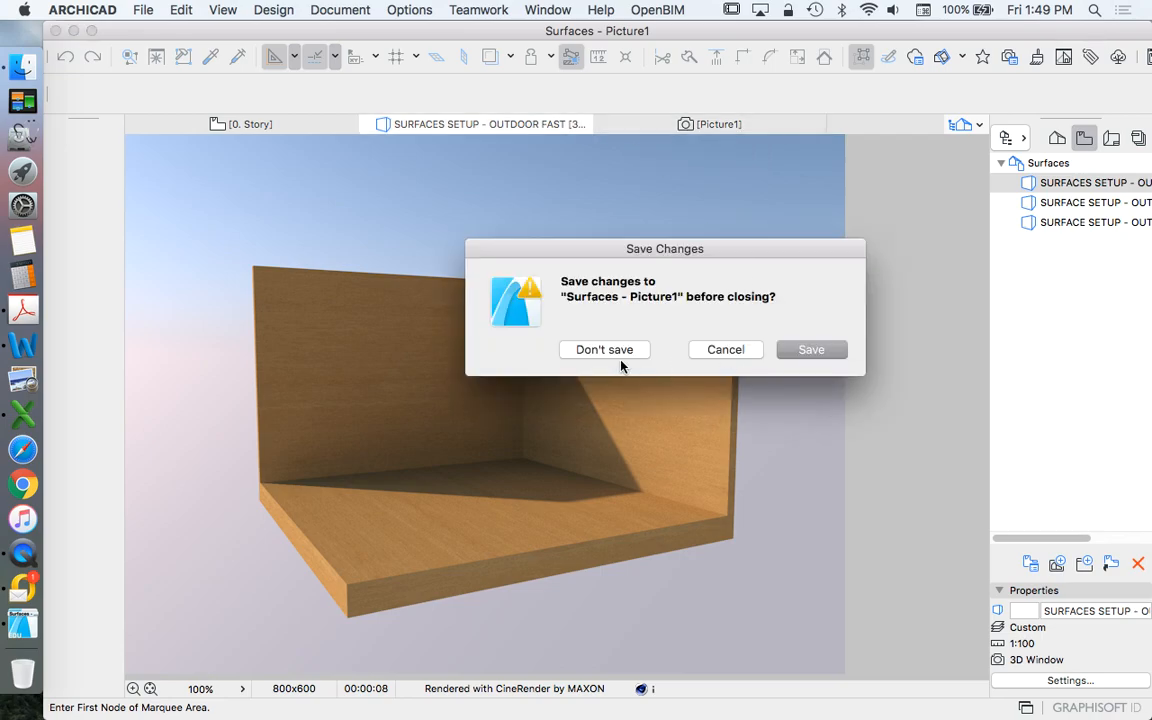
pyautogui.click(604, 349)
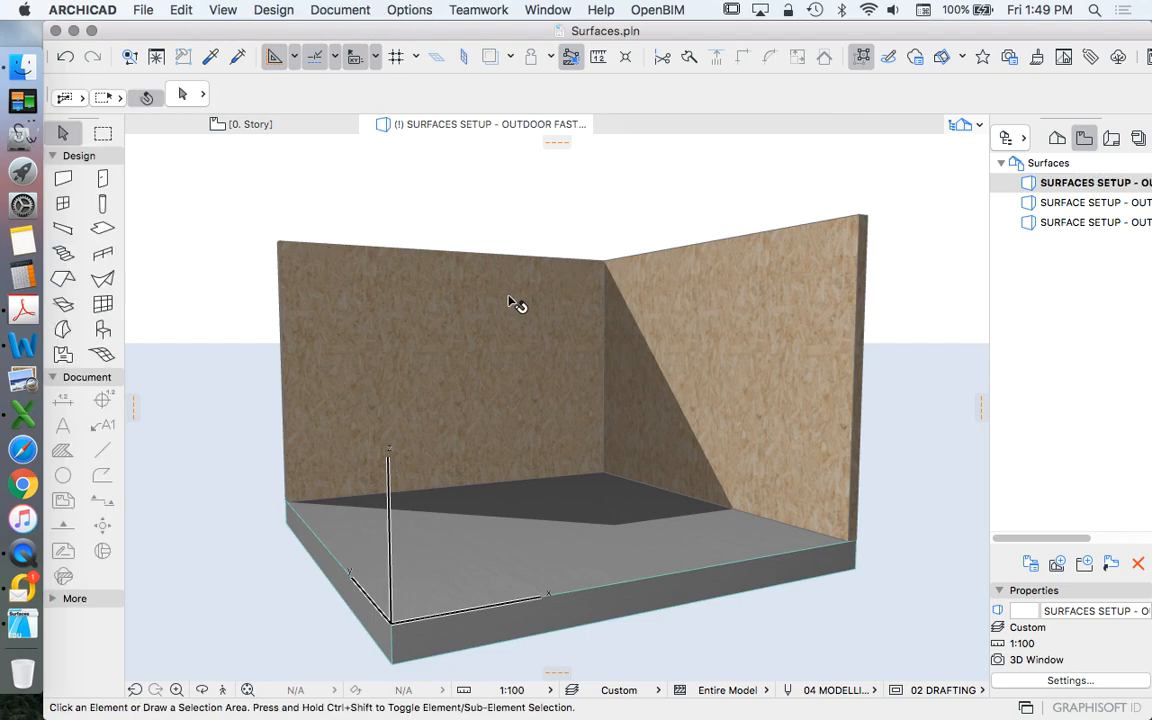
pyautogui.moveTo(459, 311)
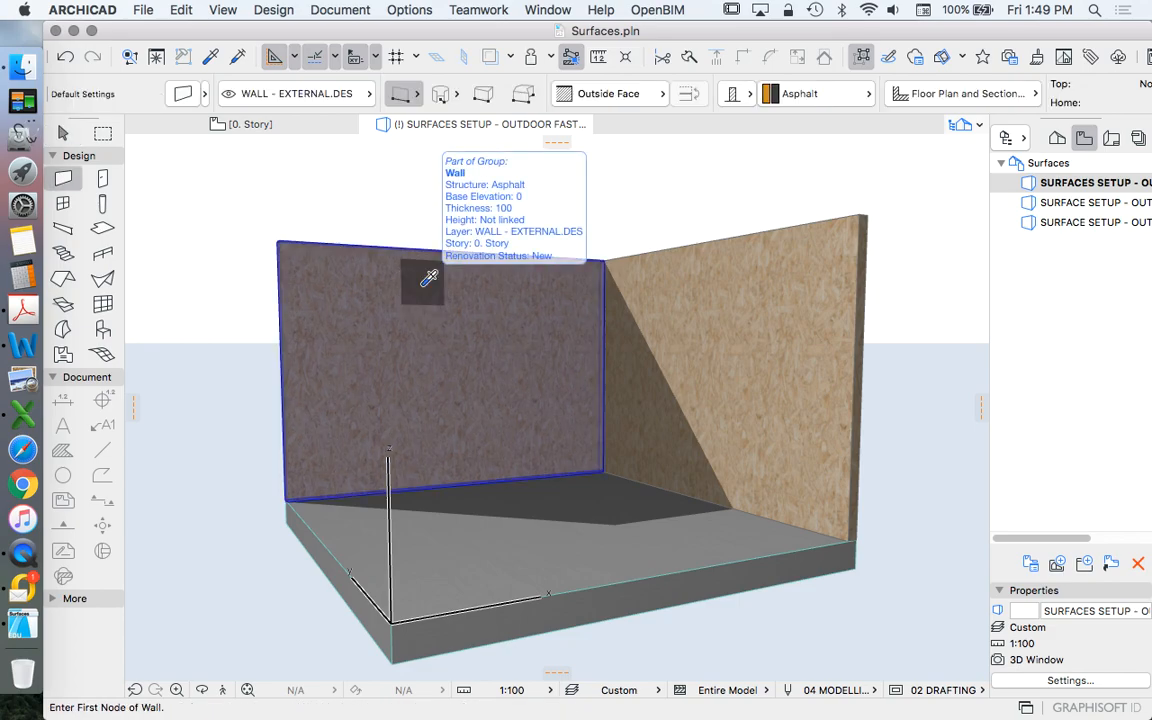
# Step: Switch the Surfaces engine to CineRender and update OSB's CineRender settings from Basic
pyautogui.click(408, 10)
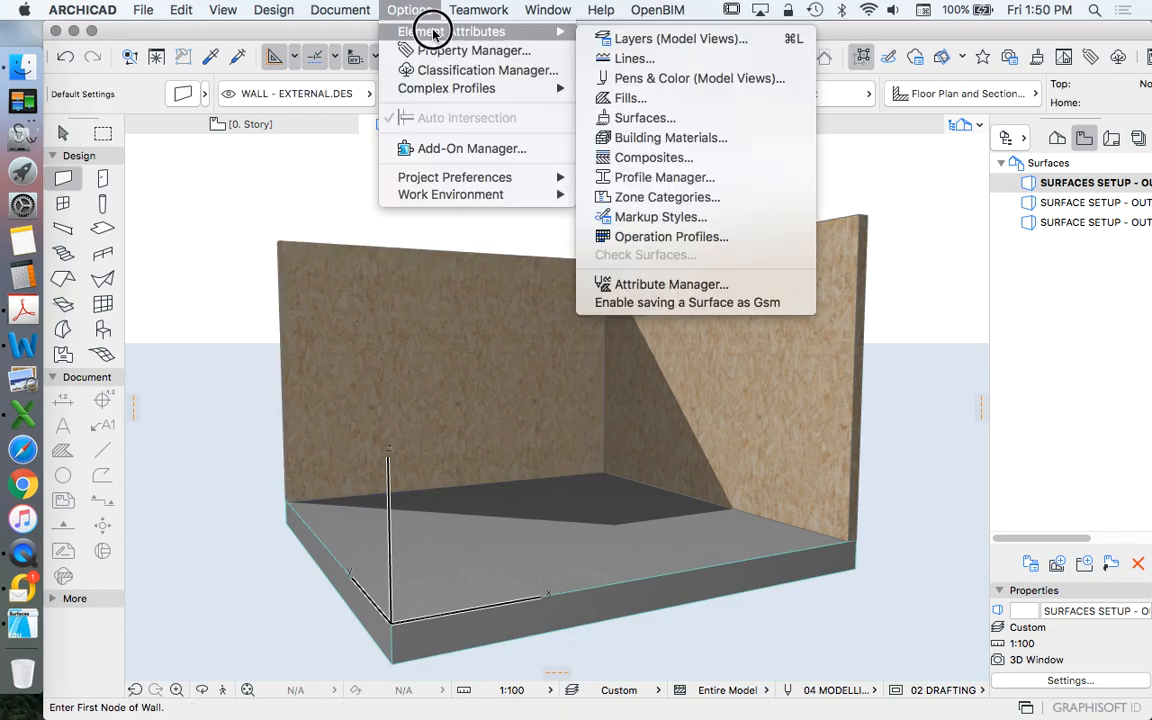
pyautogui.click(645, 117)
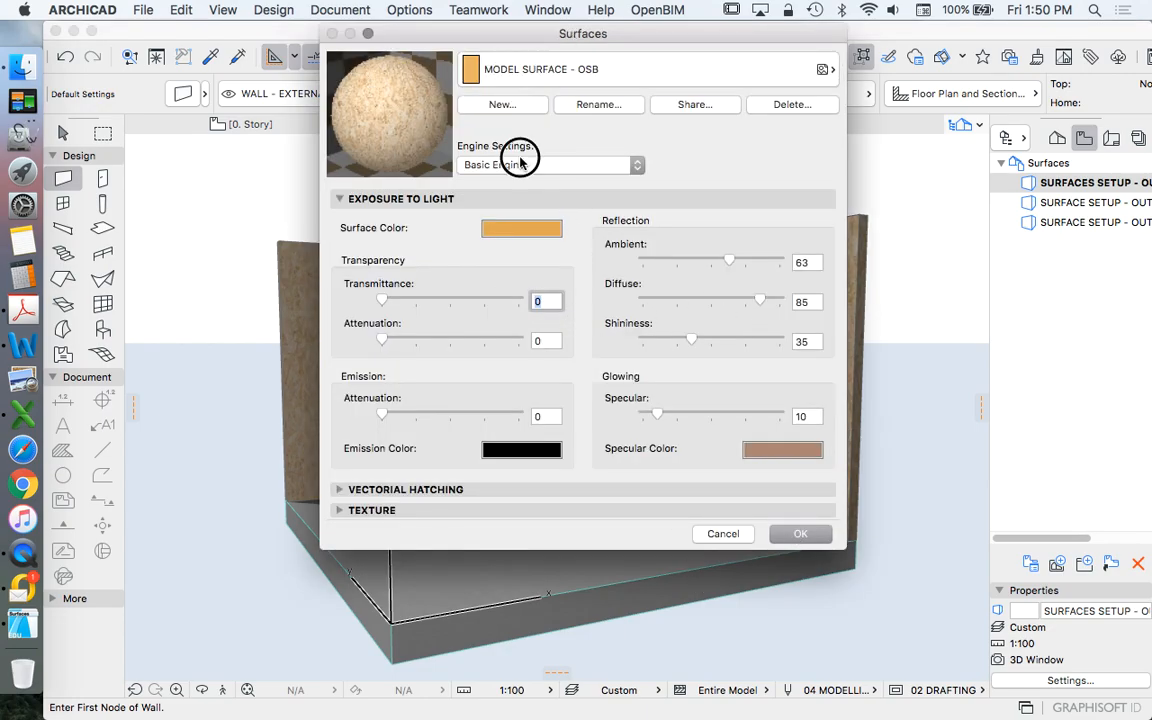
pyautogui.click(550, 164)
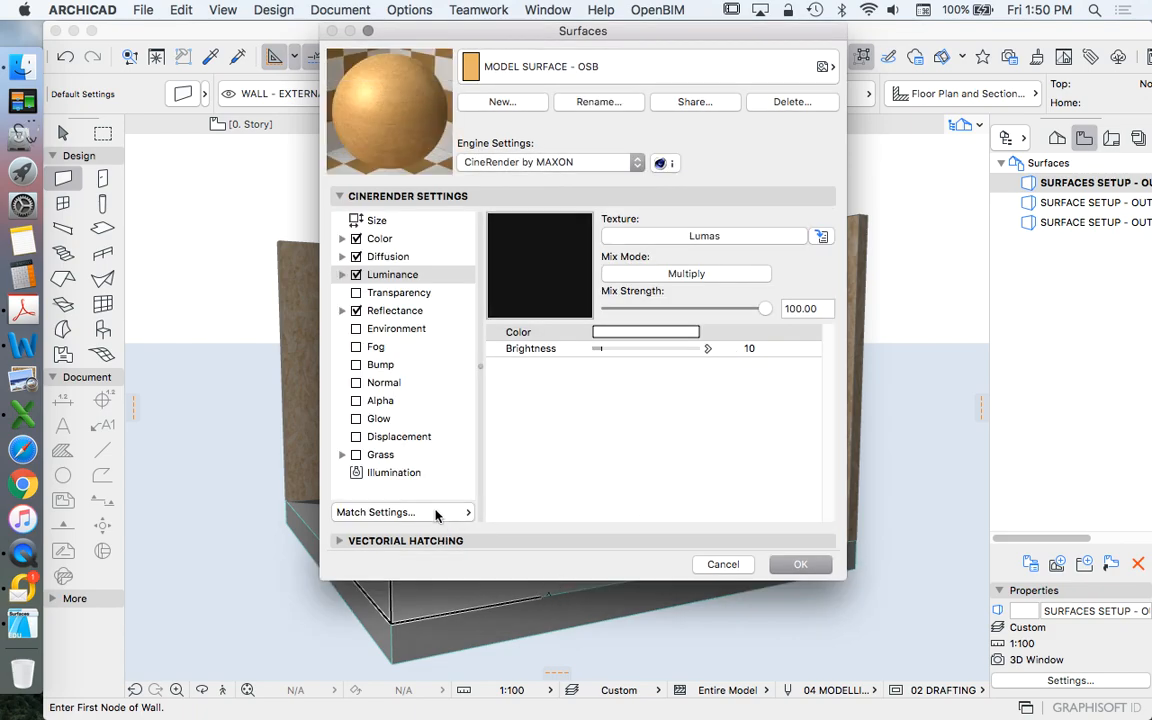
pyautogui.click(376, 512)
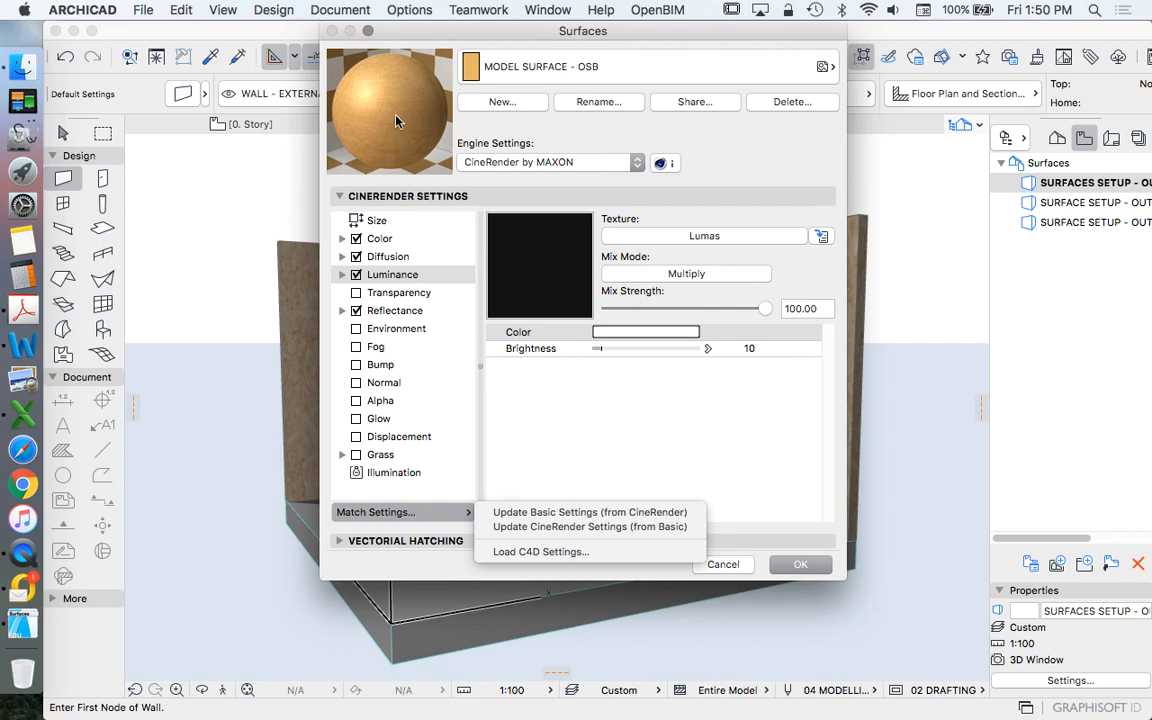
pyautogui.moveTo(573, 503)
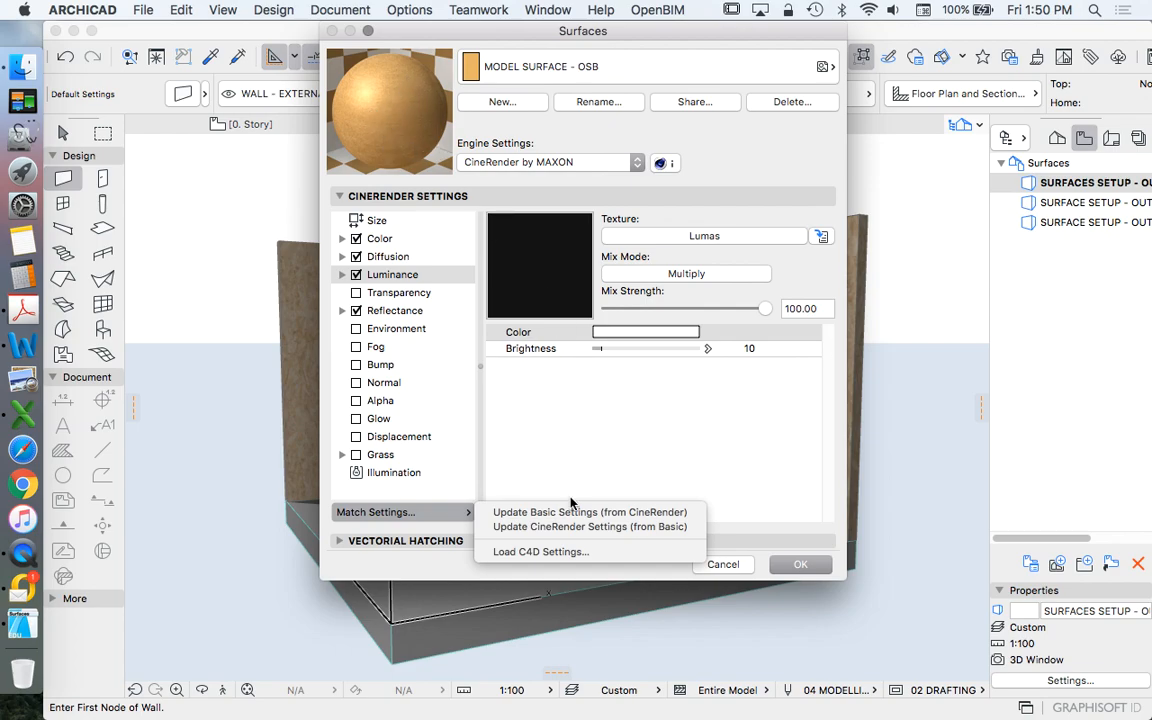
pyautogui.moveTo(620, 527)
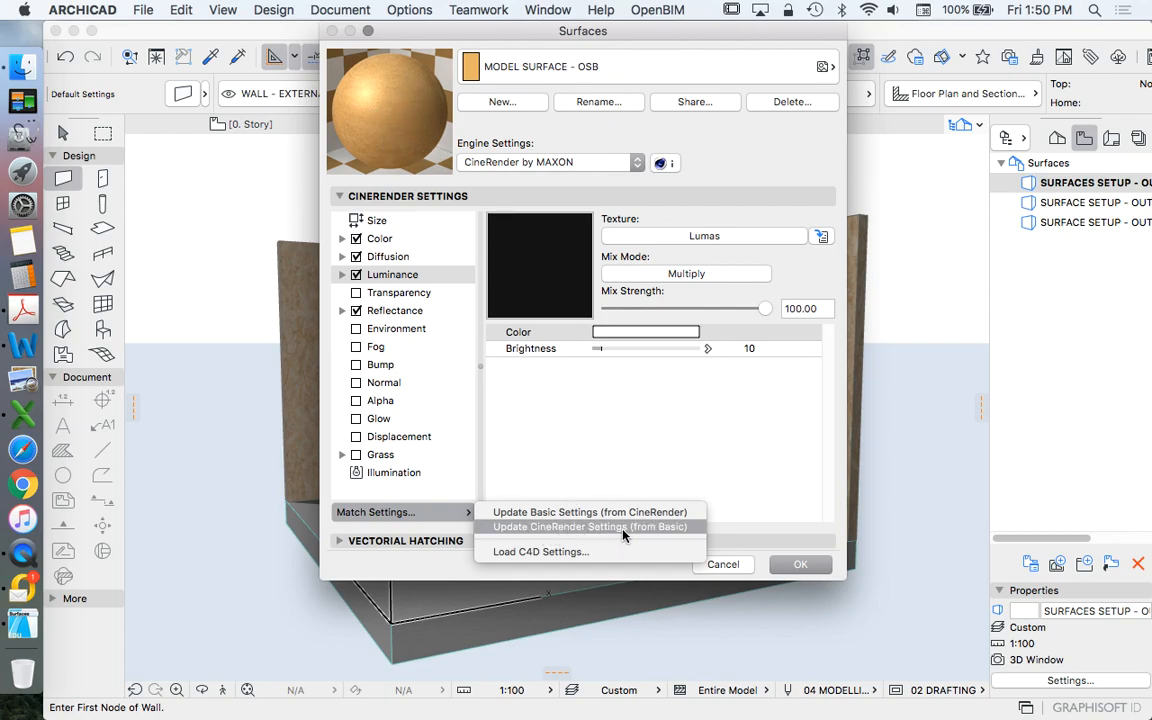
pyautogui.click(589, 527)
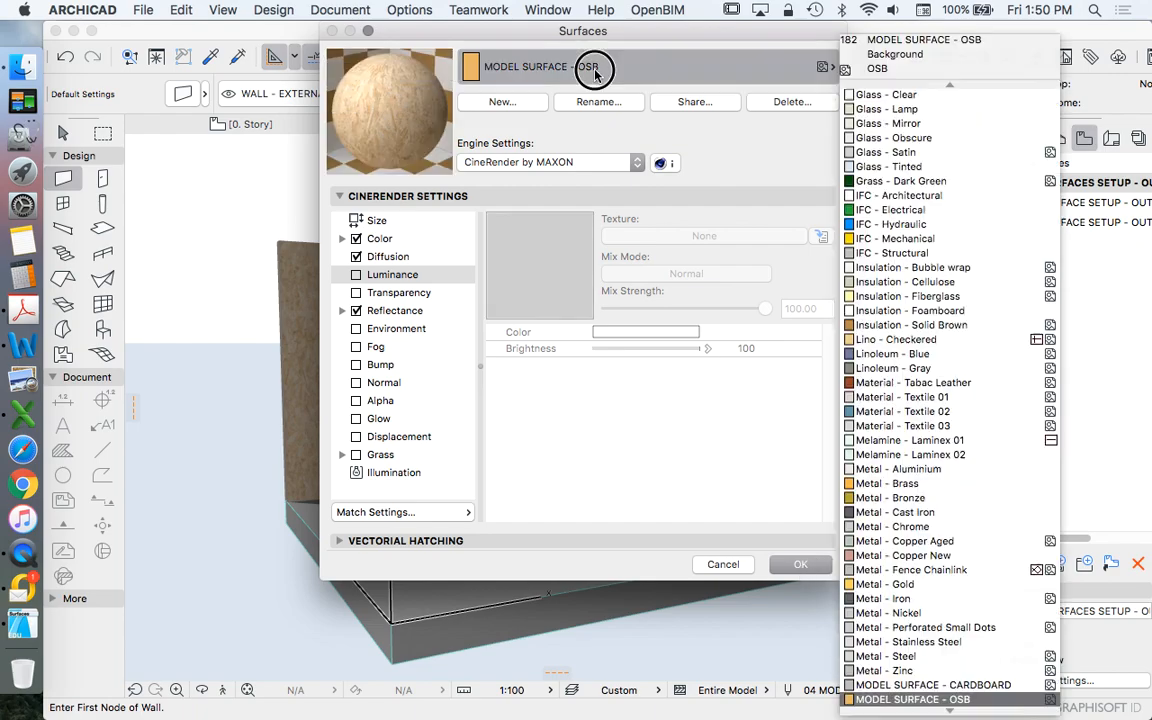
# Step: Update the CARDBOARD surface's CineRender settings from Basic and confirm the dialog
pyautogui.click(932, 684)
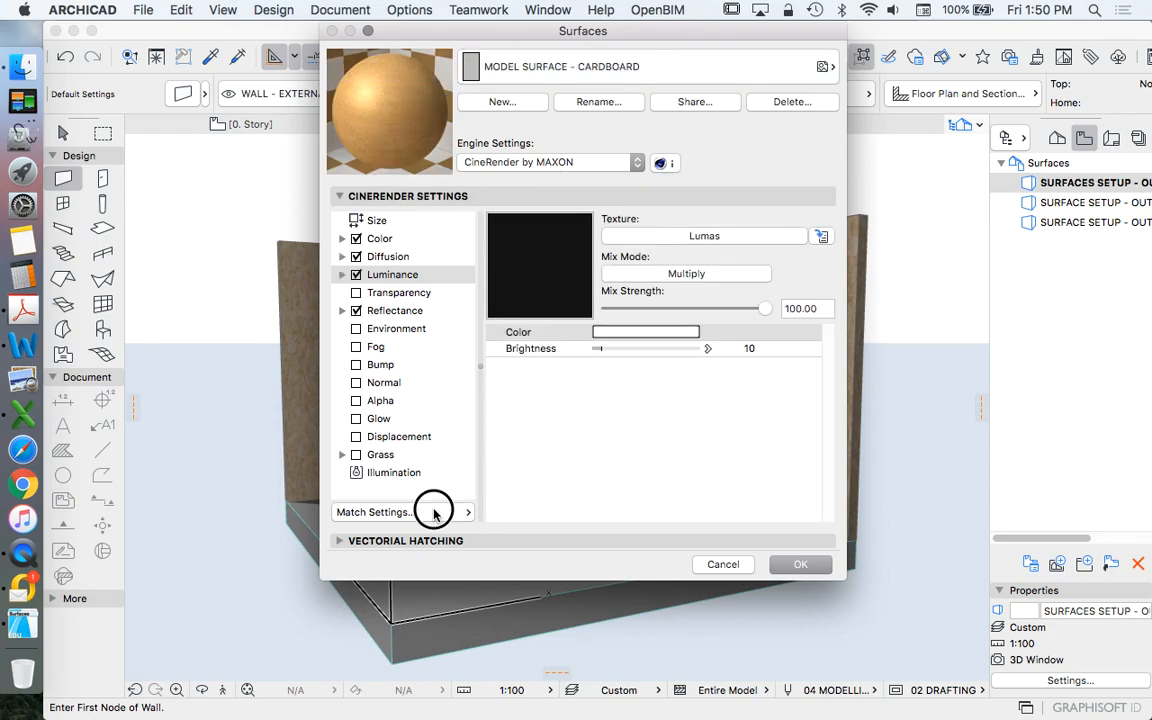
pyautogui.click(375, 512)
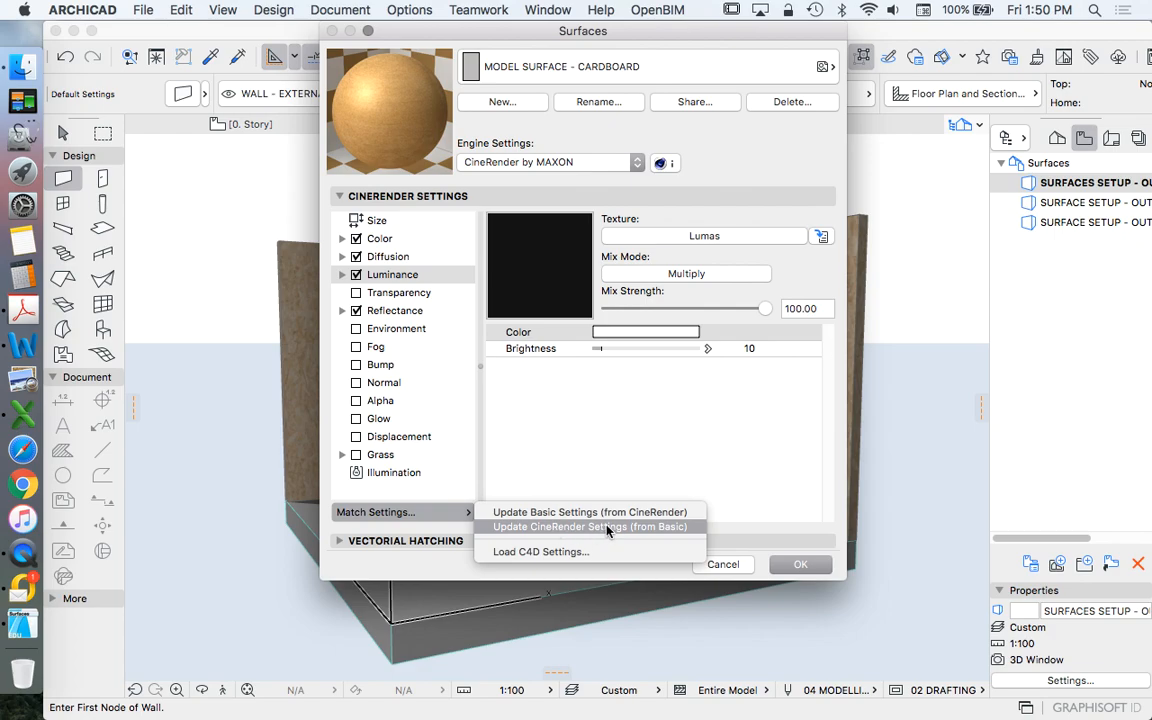
pyautogui.click(590, 527)
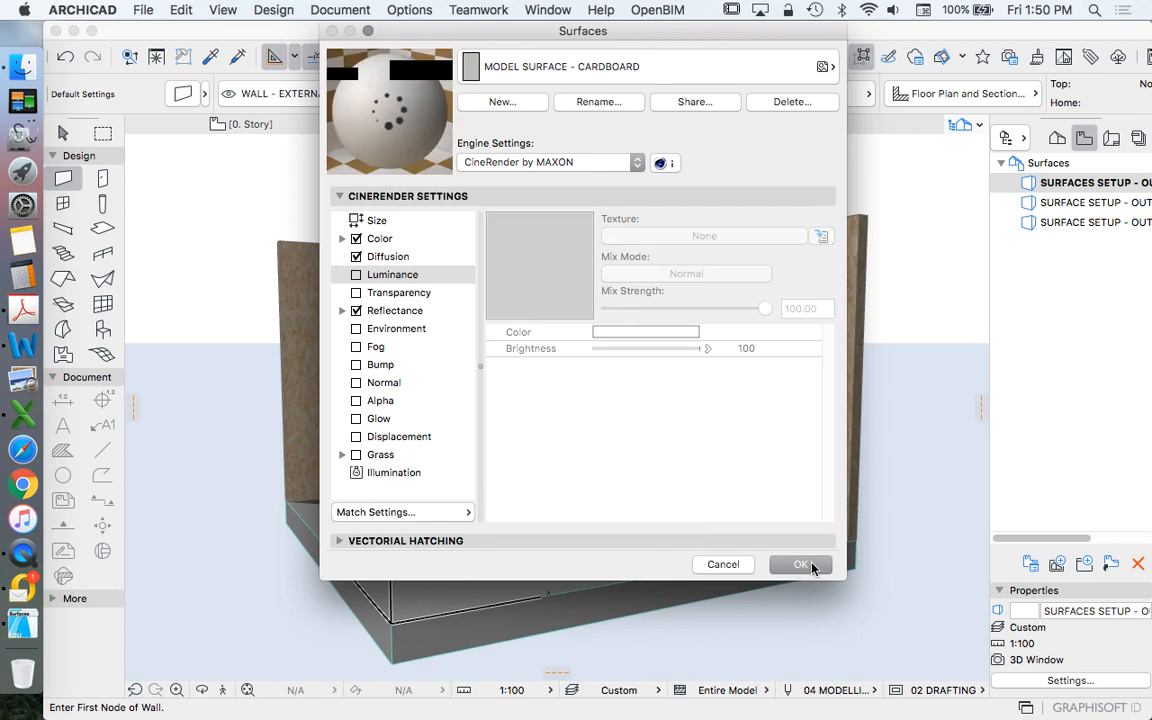
pyautogui.click(800, 564)
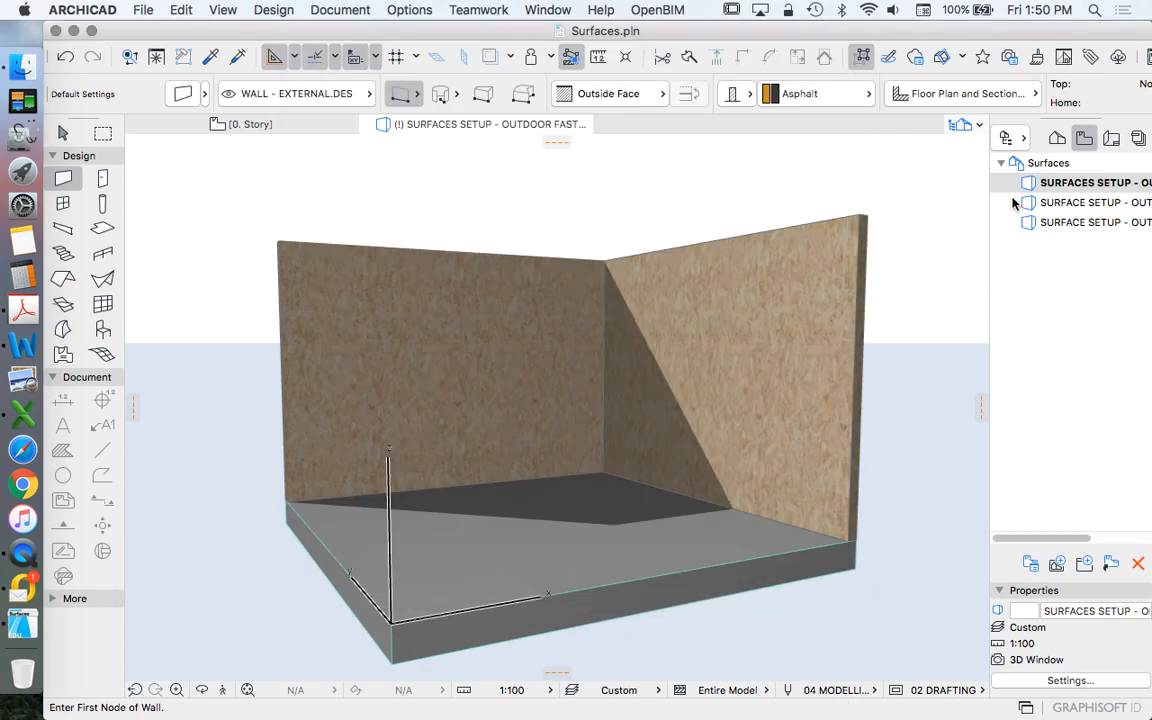
# Step: Render a PhotoRender Projection of the room and save it as NEW SURFACES 01.jpg
pyautogui.click(340, 9)
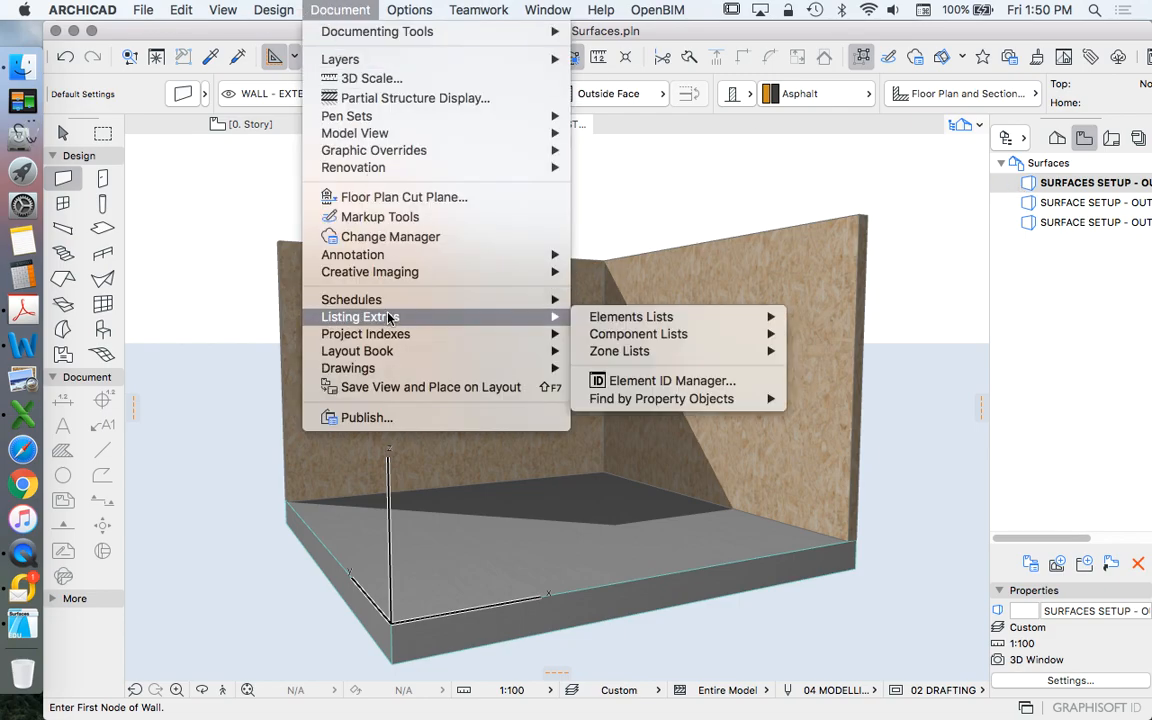
pyautogui.moveTo(370, 271)
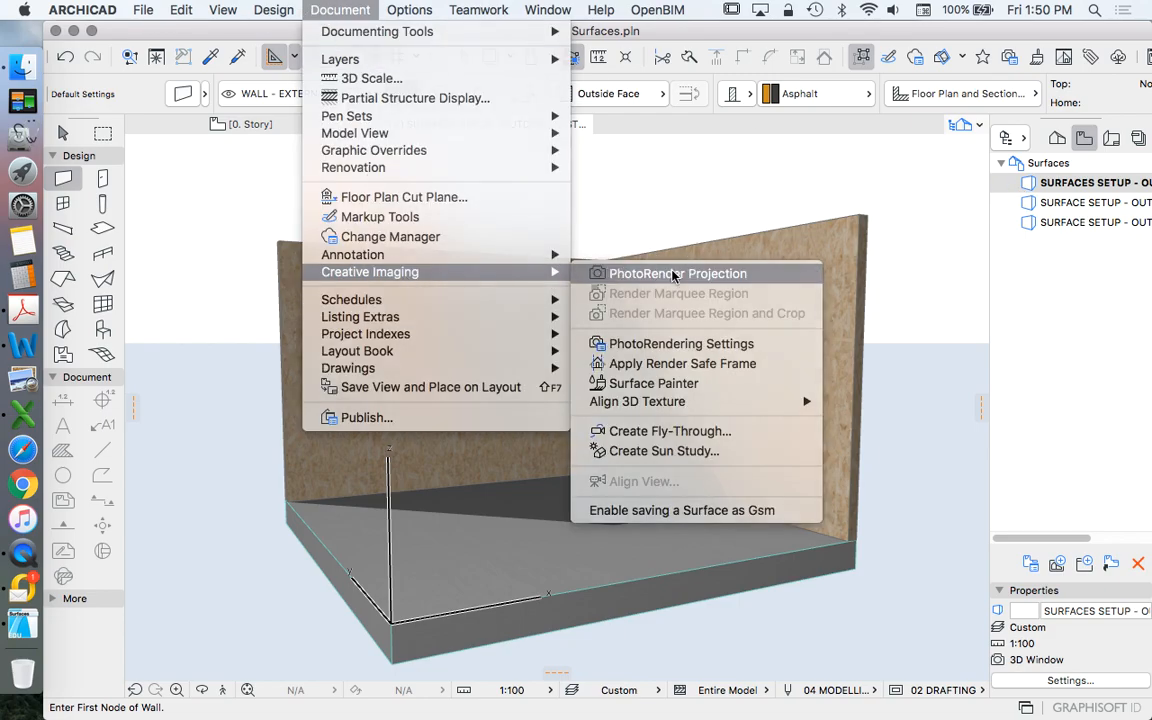
pyautogui.click(677, 273)
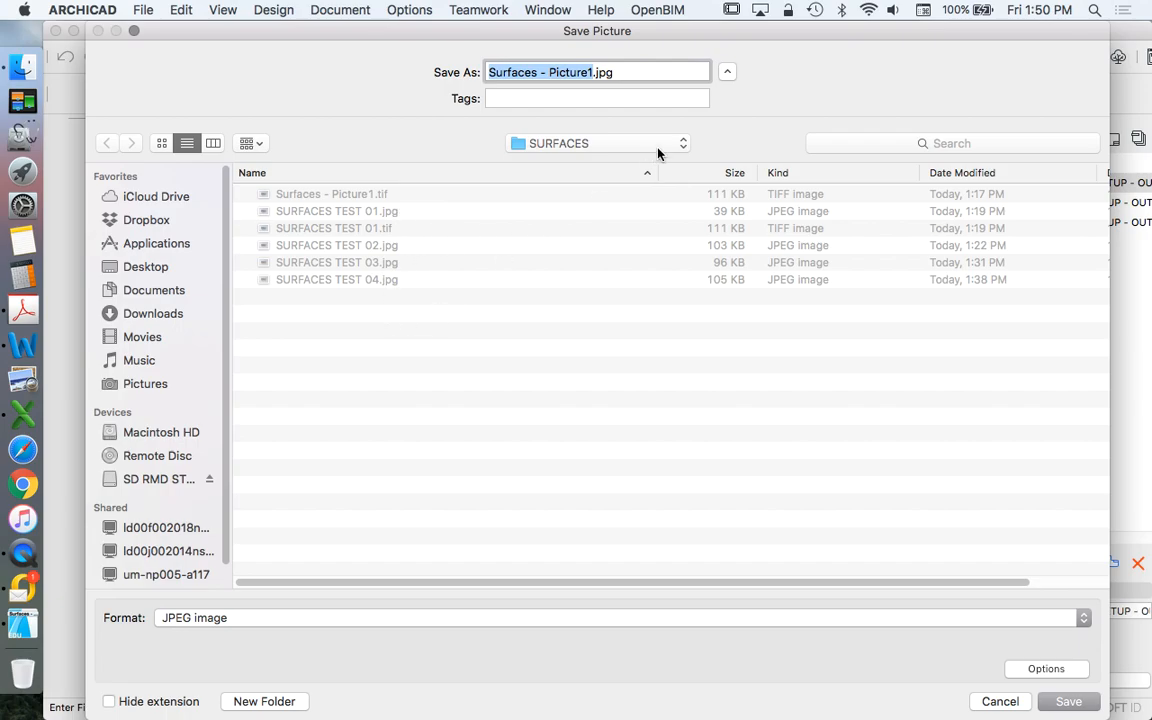
pyautogui.write('NEW .jpg')
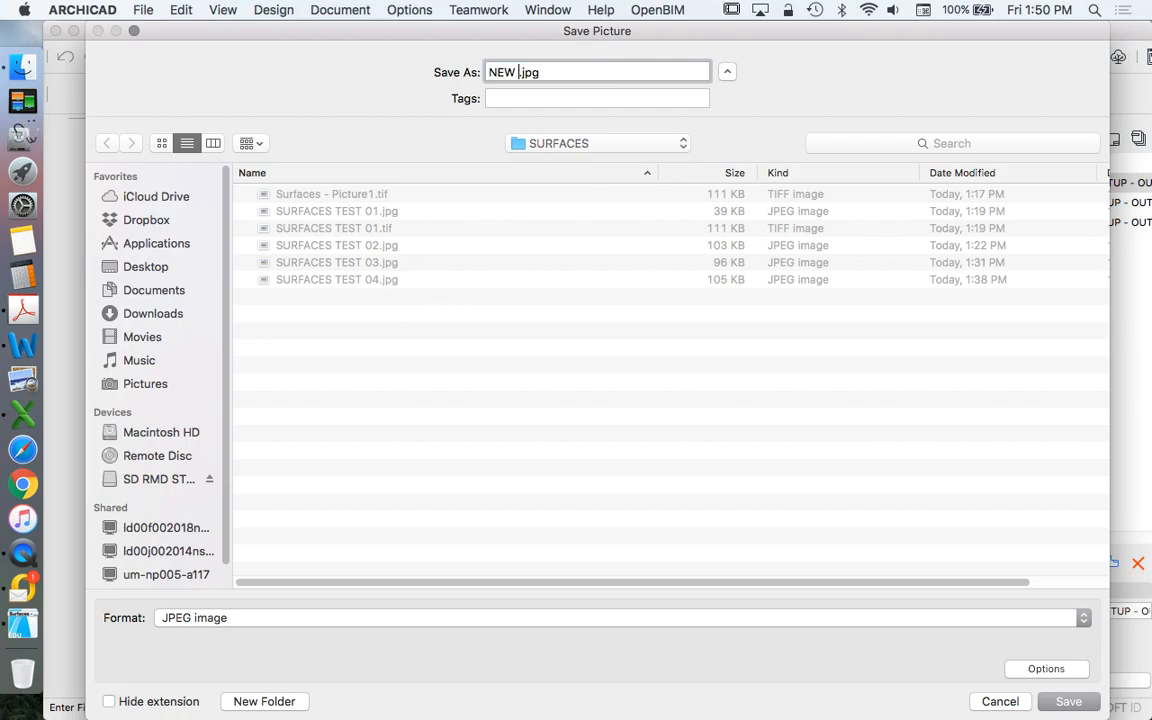
pyautogui.write('SURFEC')
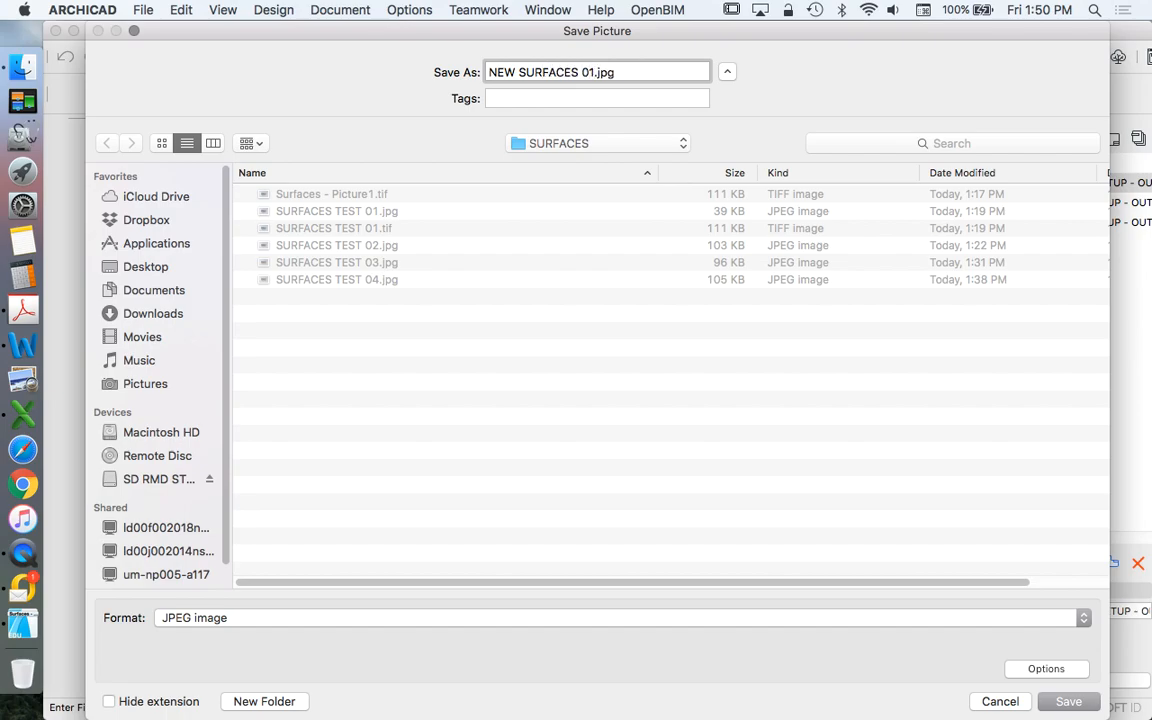
pyautogui.click(1068, 701)
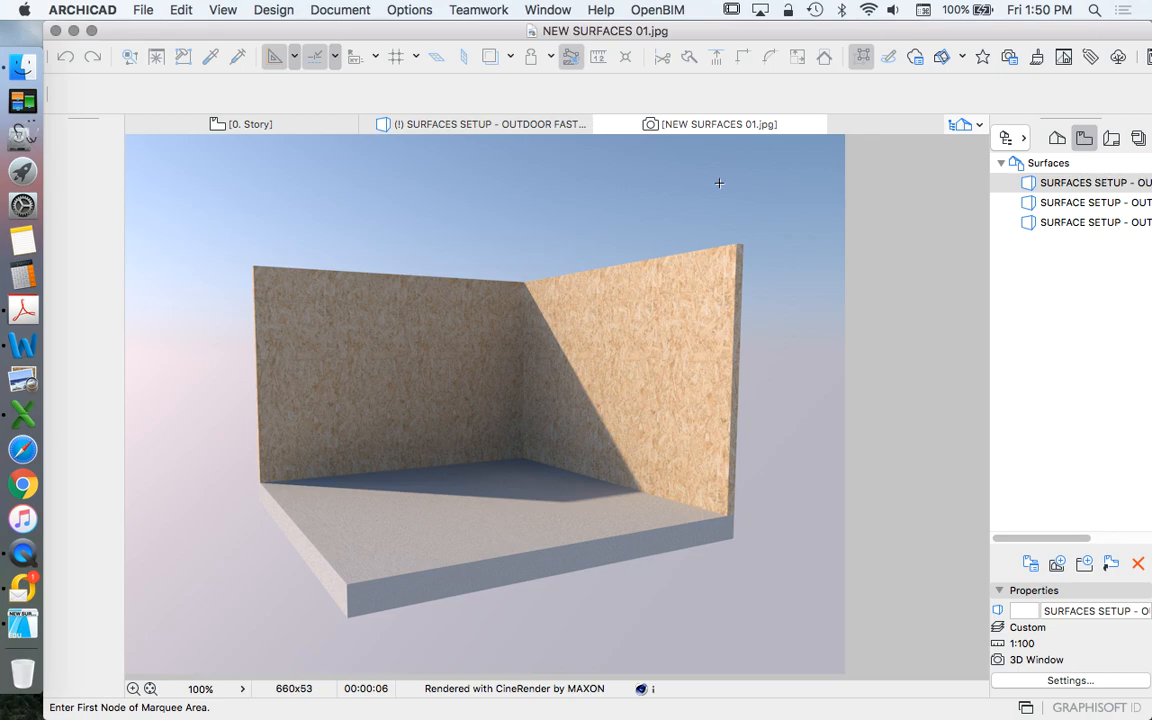